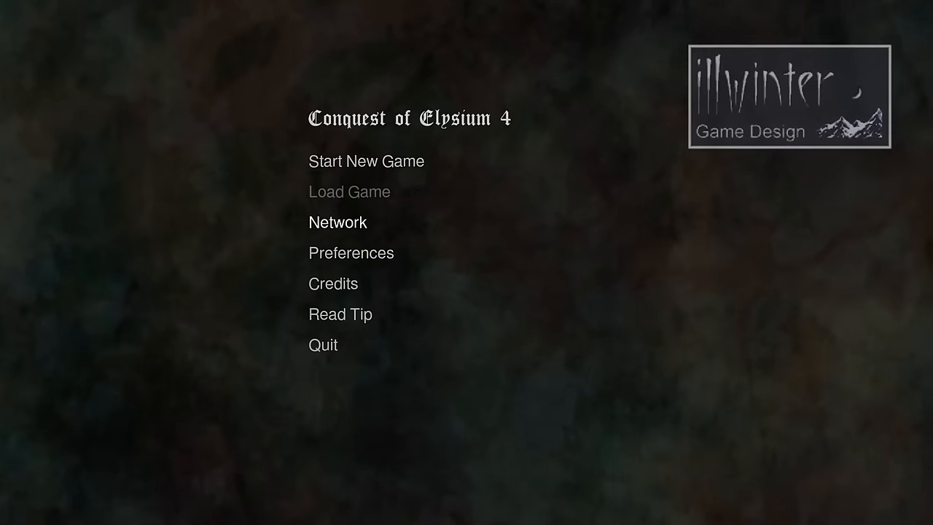
# Step: Start a new game, reaching the Setup Participants screen
pyautogui.click(366, 160)
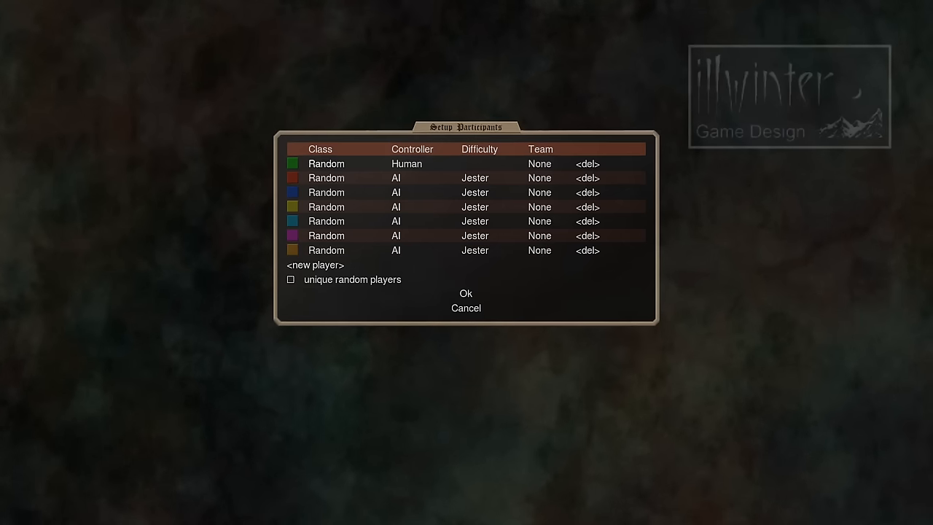
# Step: Choose Witch as the human player's class after first trying Warlock
pyautogui.click(326, 163)
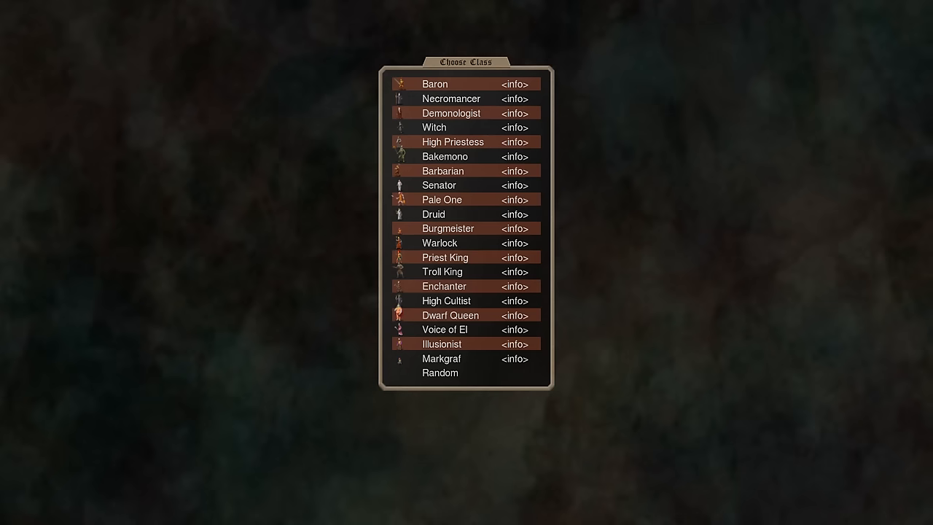
pyautogui.click(439, 242)
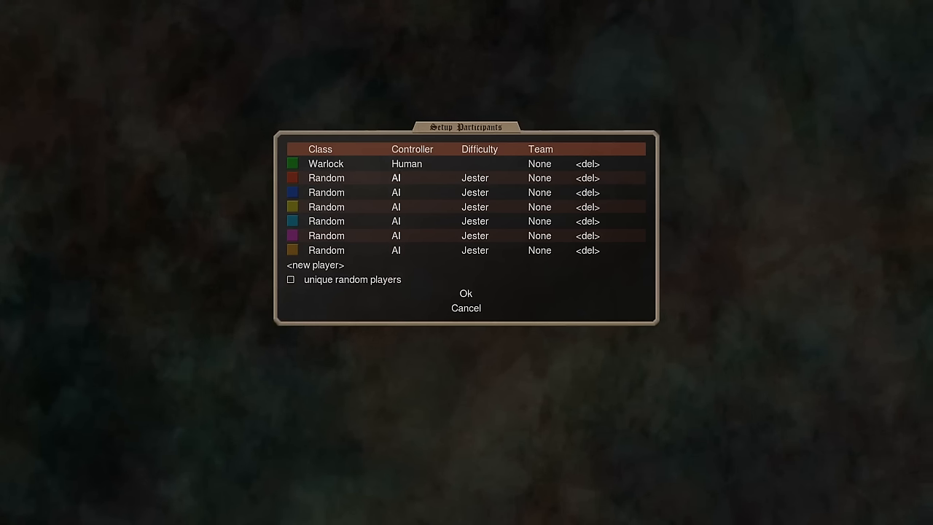
pyautogui.click(325, 163)
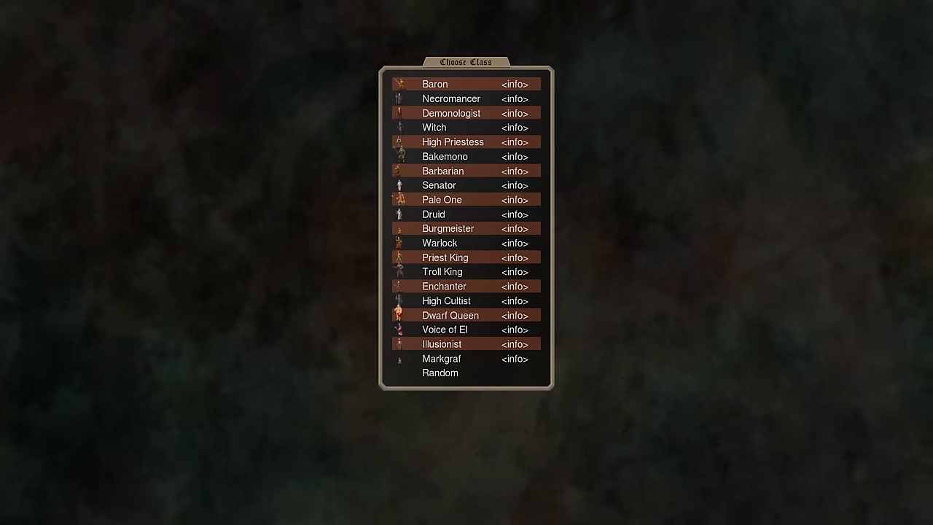
pyautogui.click(434, 127)
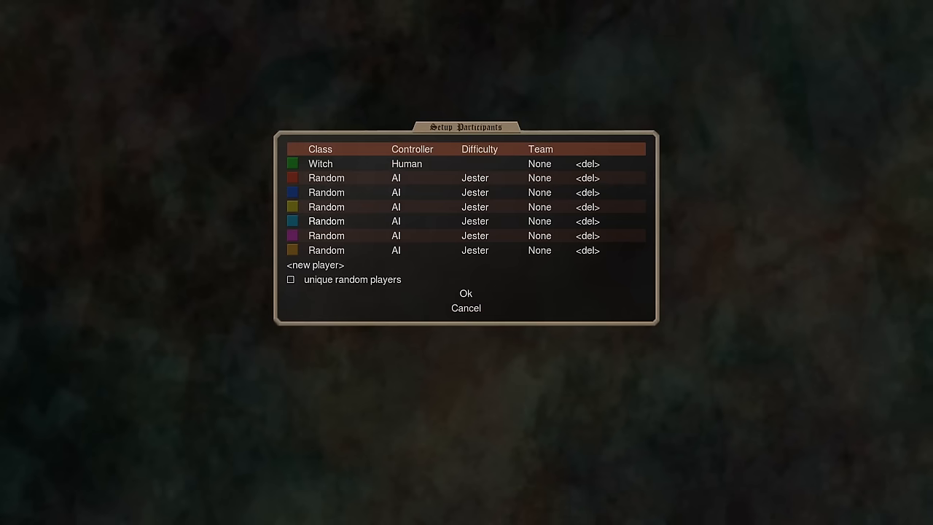
# Step: Make random opponents unique, raise AI difficulties to Butler, Knight and Count, and accept
pyautogui.click(290, 280)
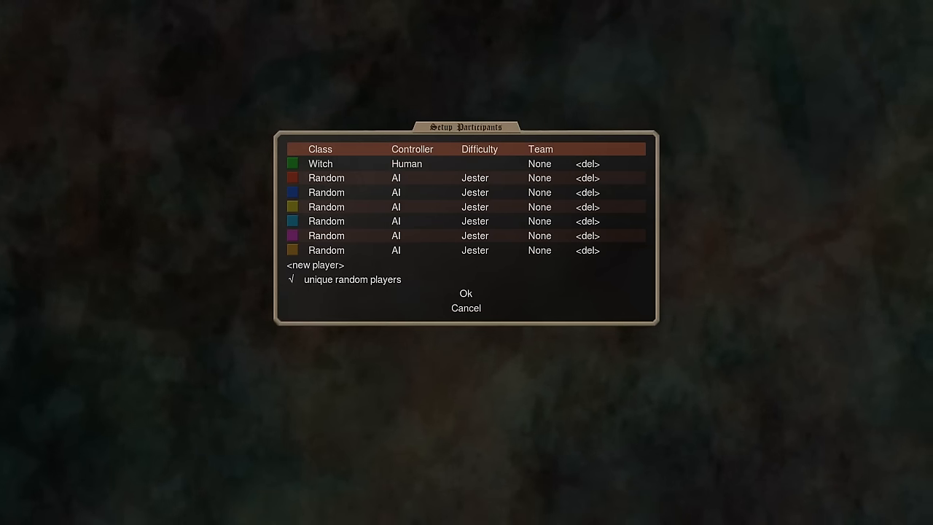
pyautogui.click(475, 178)
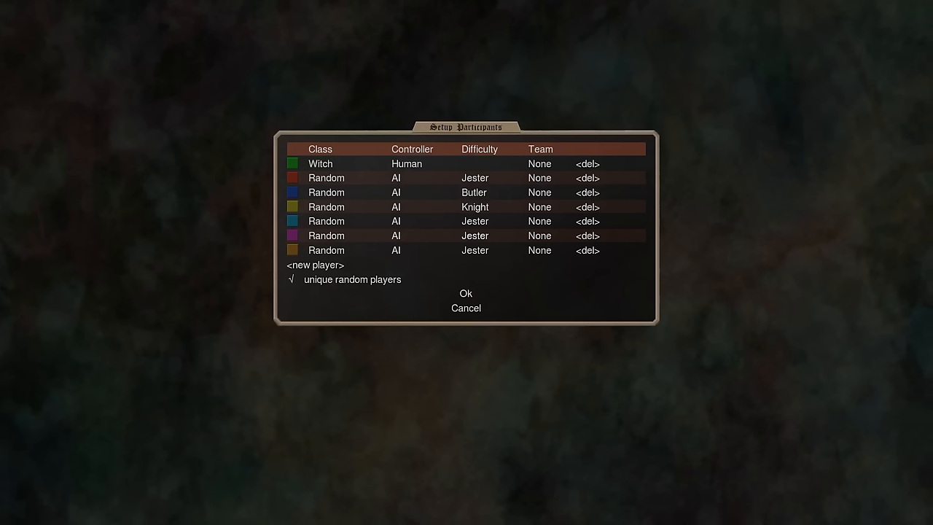
pyautogui.click(476, 237)
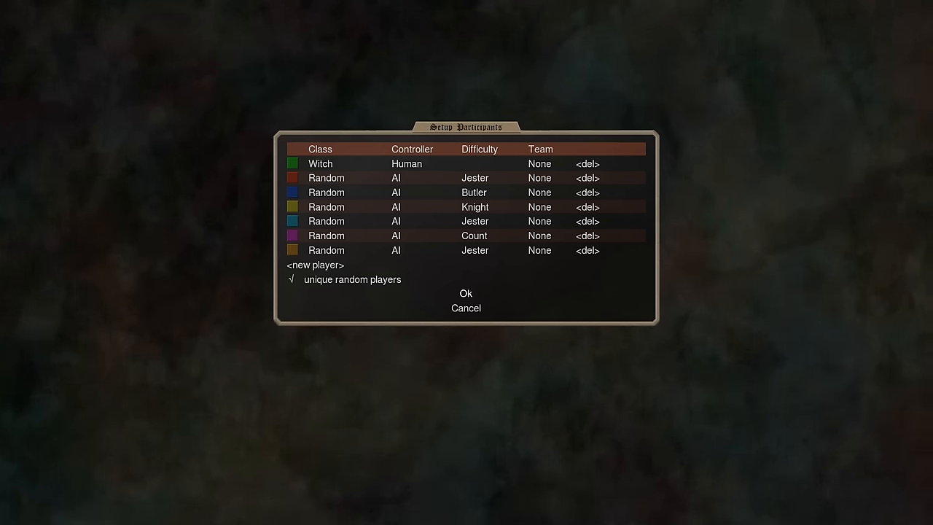
pyautogui.click(465, 293)
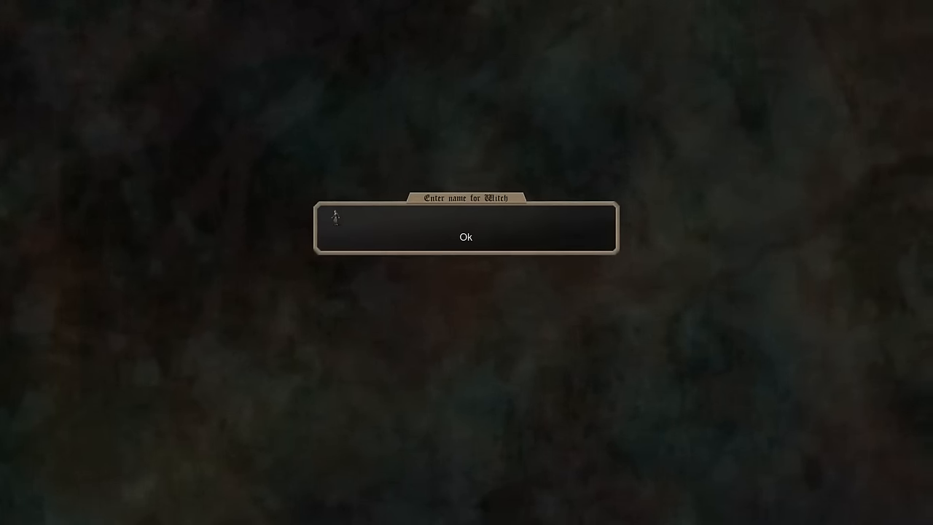
# Step: Name the Witch 'An', begin play, and check the Coastal Hamlet's defenders
pyautogui.write('An')
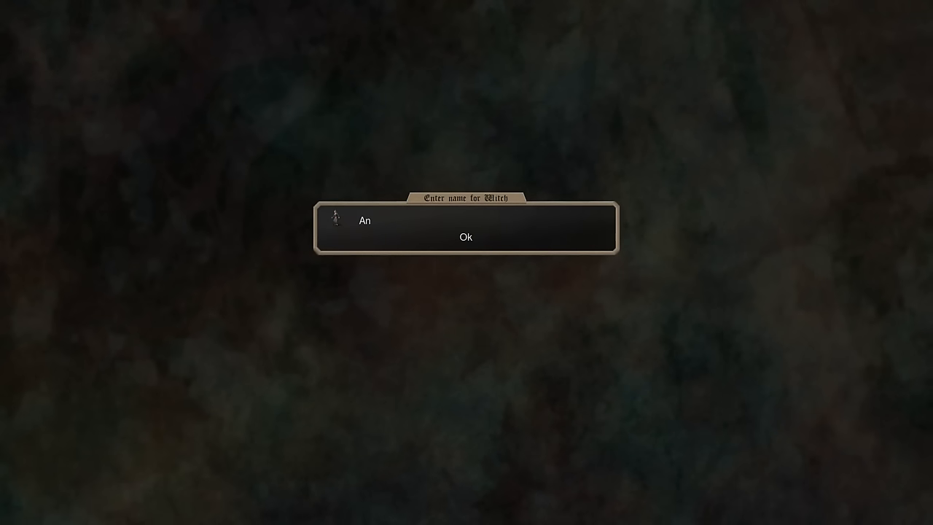
pyautogui.click(465, 236)
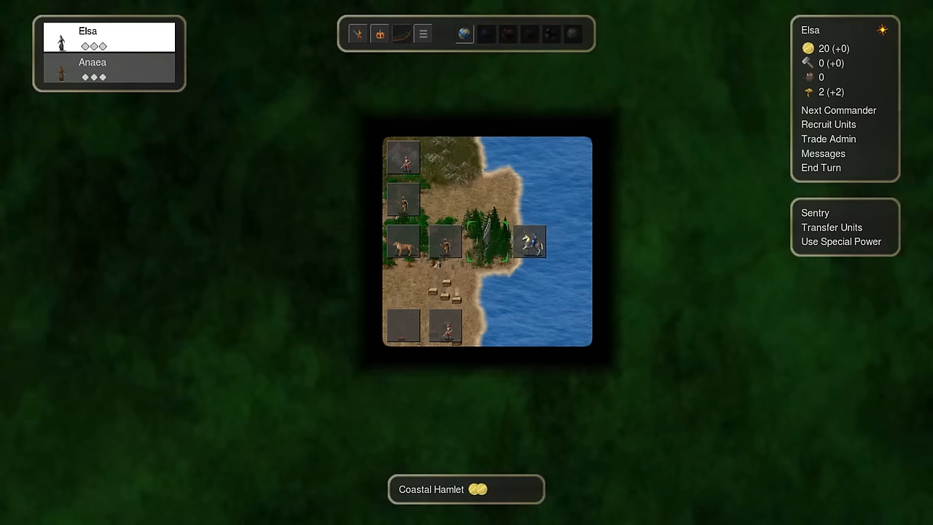
pyautogui.click(490, 239)
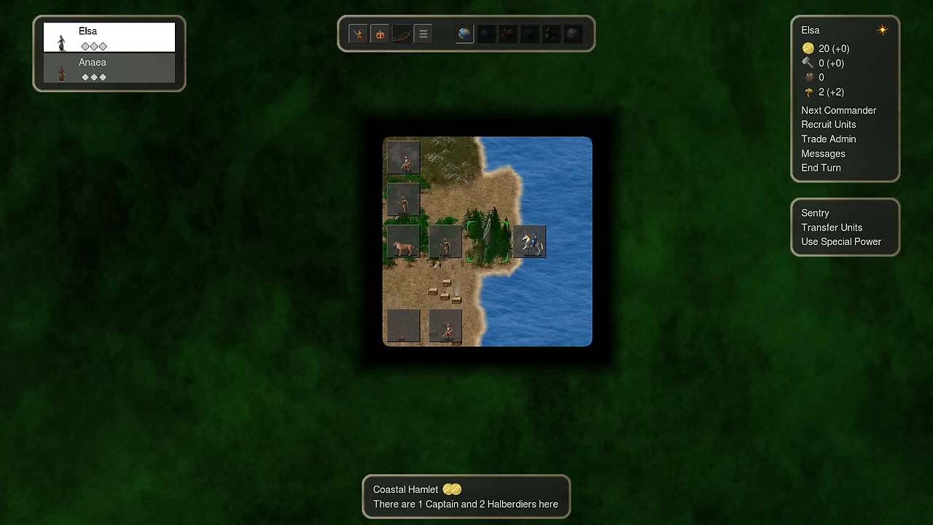
# Step: Select the forest army and view an Androphagi Archer's stats
pyautogui.click(487, 240)
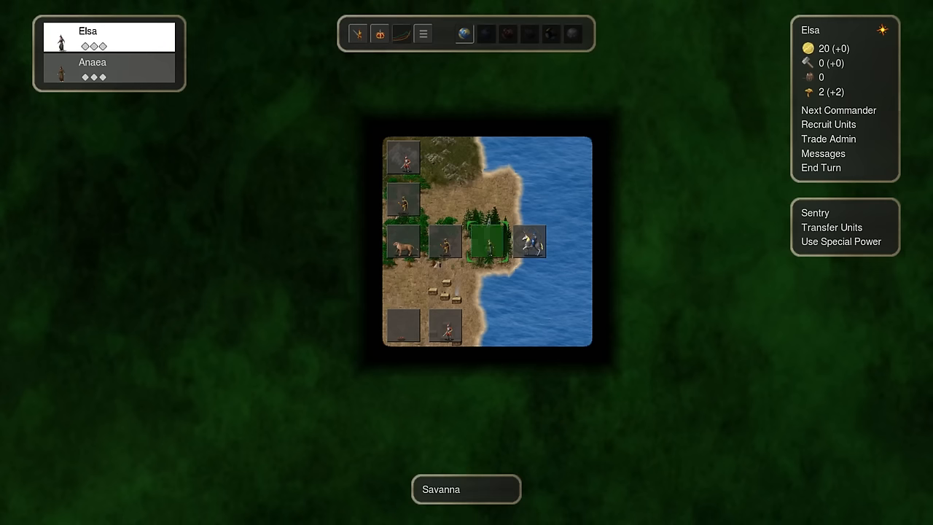
pyautogui.click(109, 67)
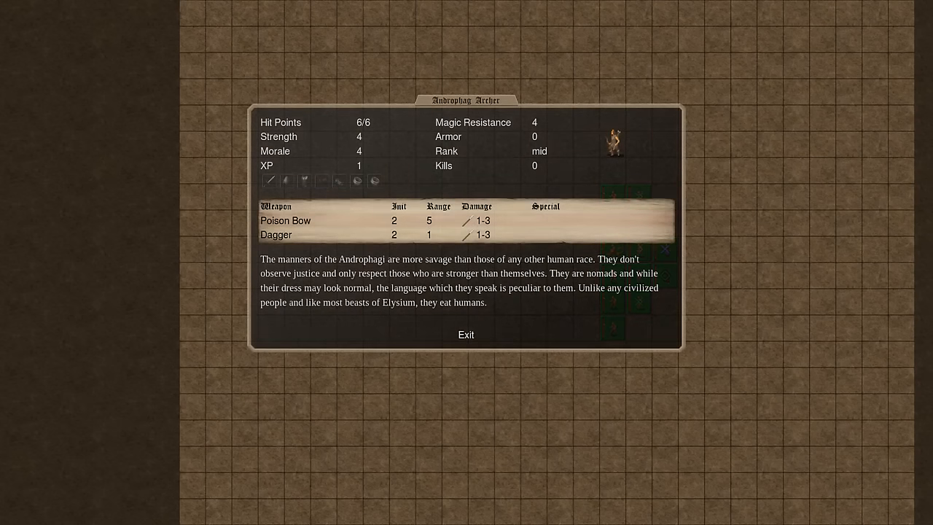
# Step: Close the archer details and select the army on the forest tile
pyautogui.click(465, 334)
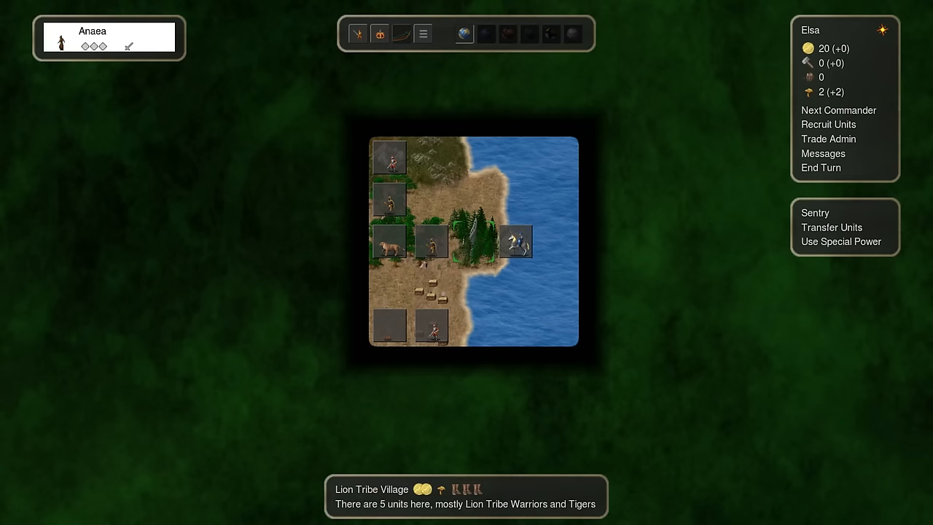
pyautogui.click(474, 242)
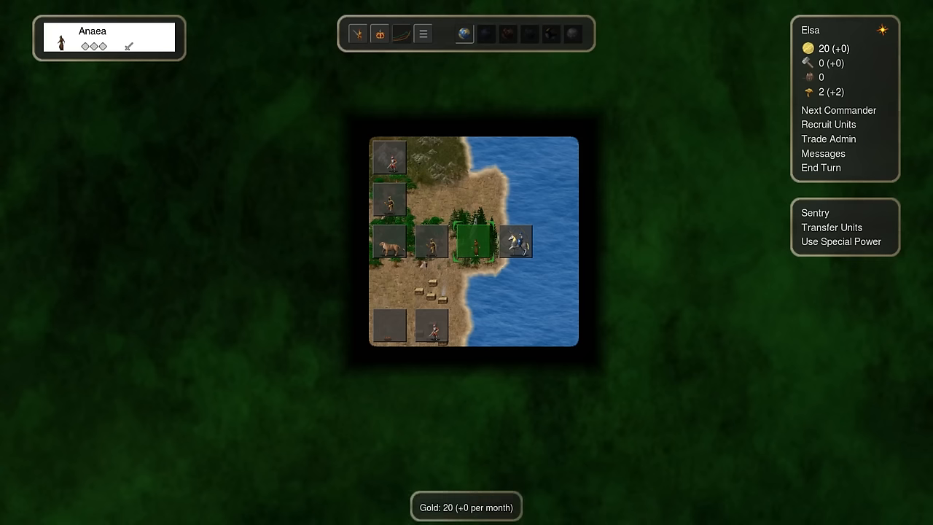
pyautogui.moveTo(476, 241)
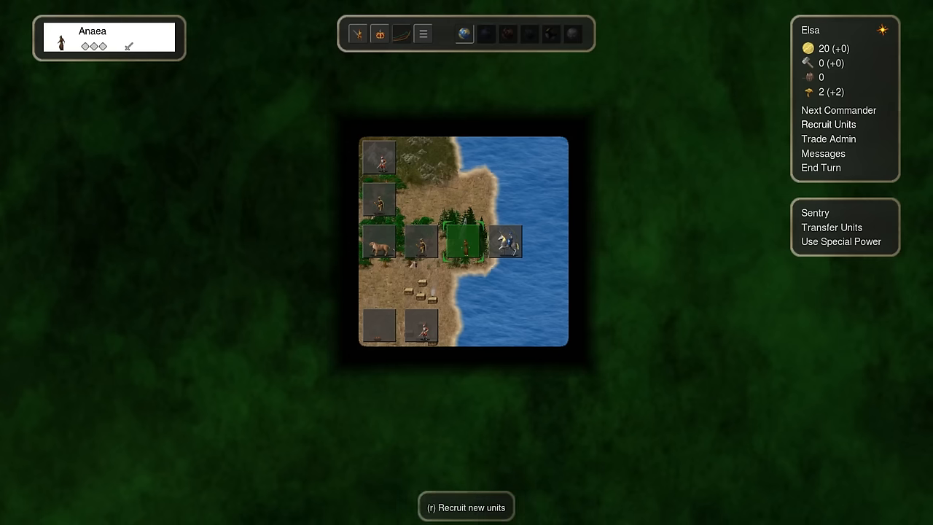
pyautogui.click(828, 124)
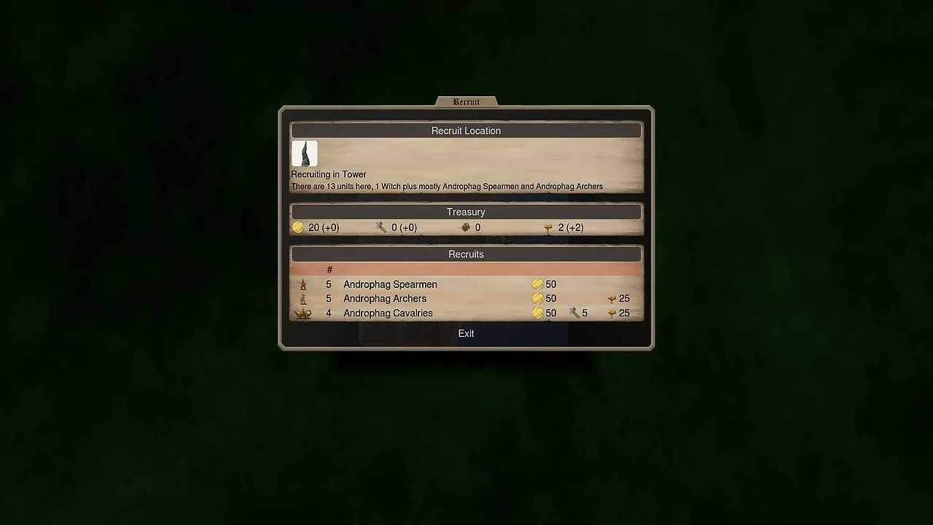
pyautogui.click(465, 332)
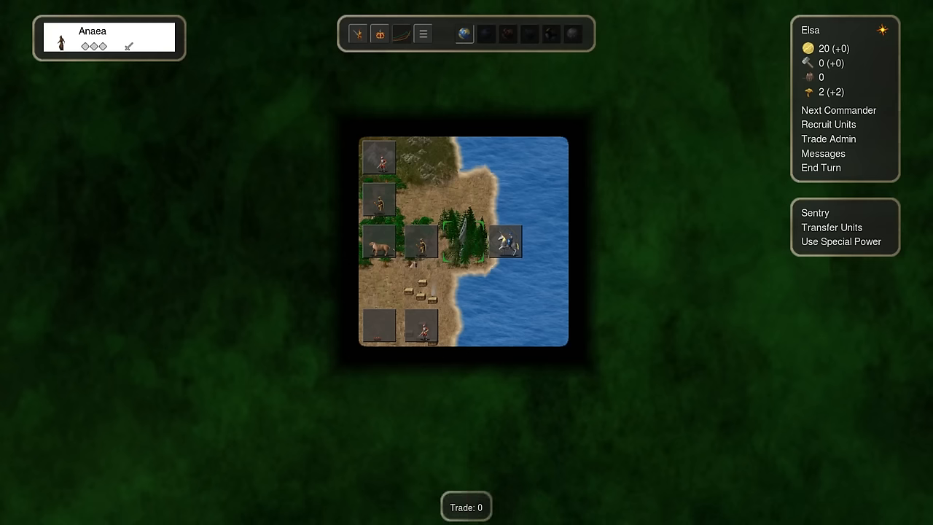
pyautogui.click(828, 138)
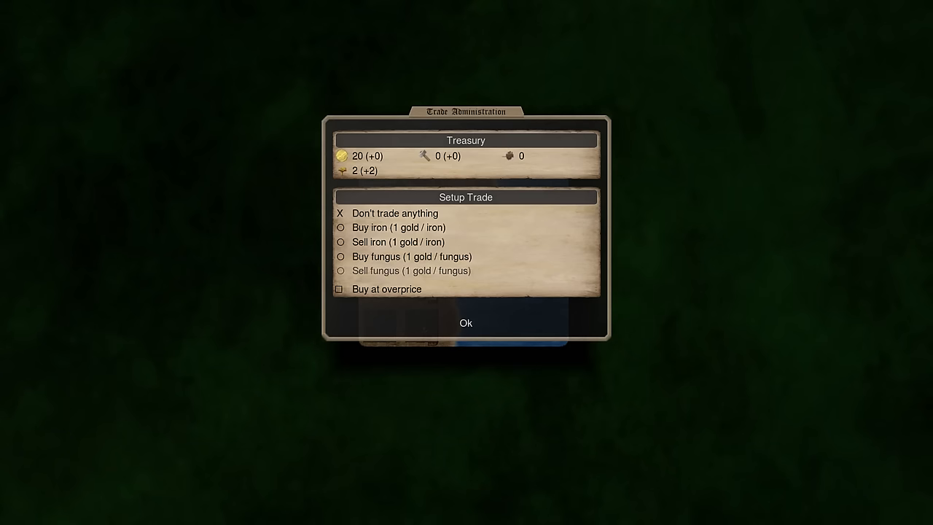
pyautogui.click(465, 324)
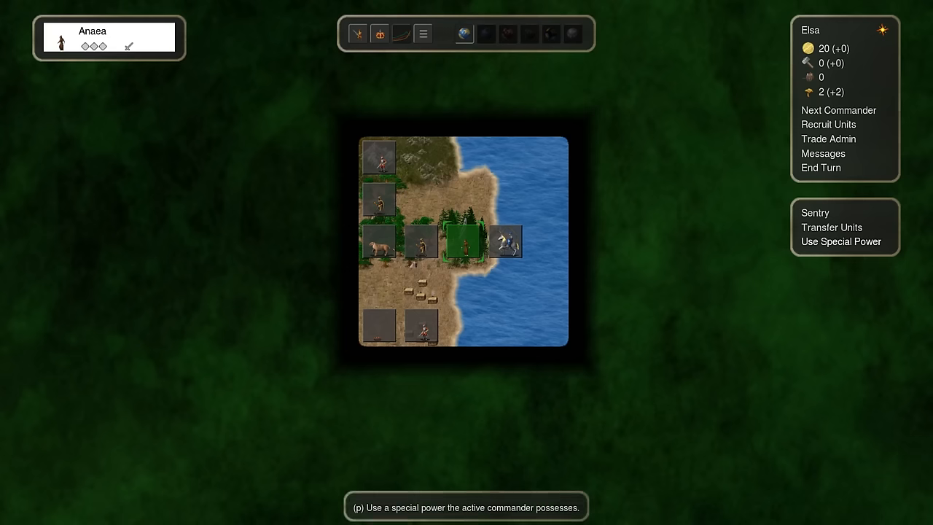
# Step: Use the commander's special power and end the turn
pyautogui.click(840, 242)
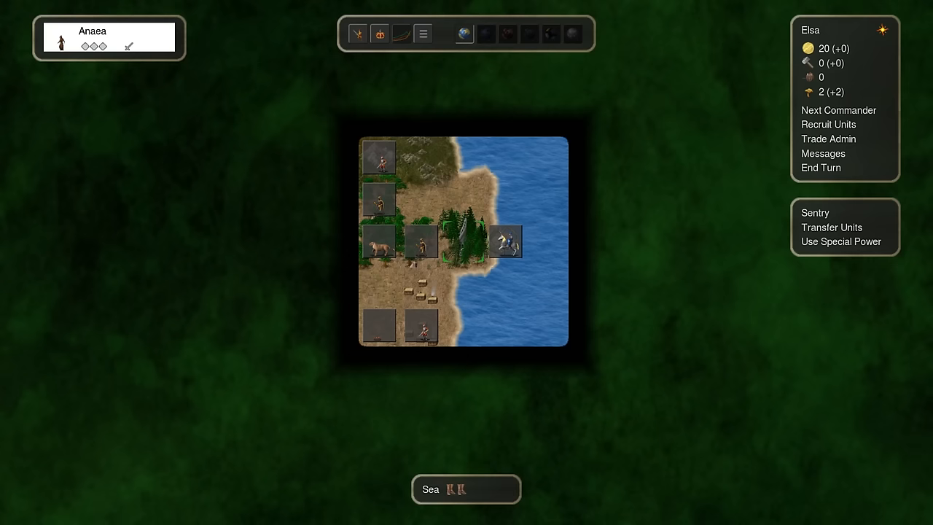
pyautogui.click(464, 242)
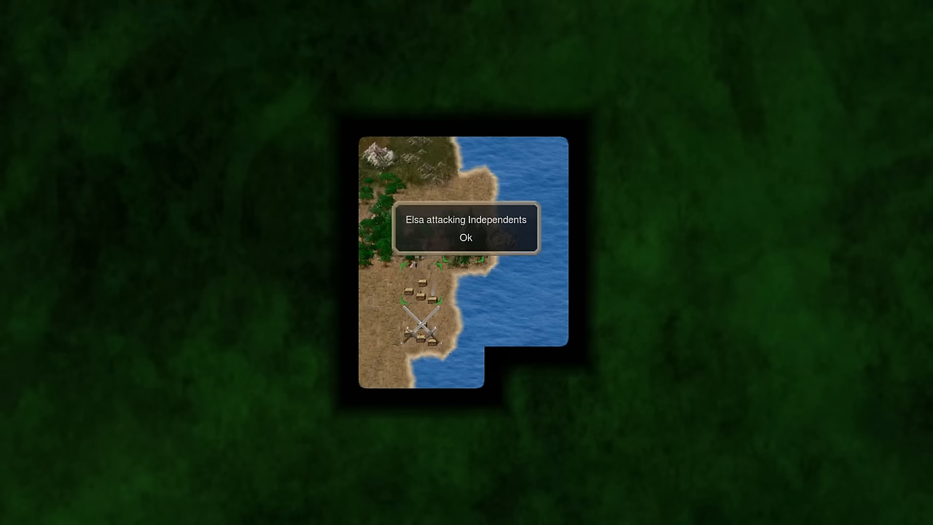
# Step: Acknowledge the 'Elsa attacking Independents' message
pyautogui.click(466, 238)
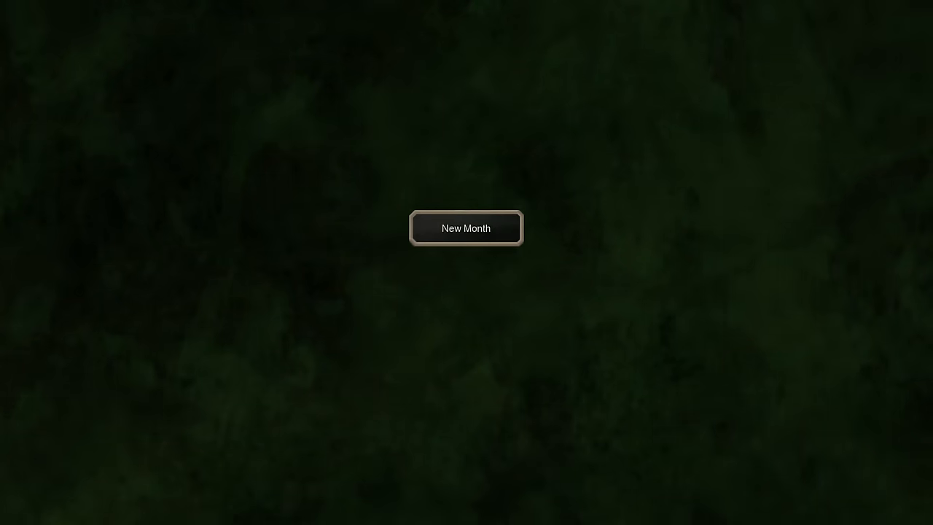
# Step: Continue into the new month, bringing up the Tiger's stats sheet
pyautogui.click(467, 227)
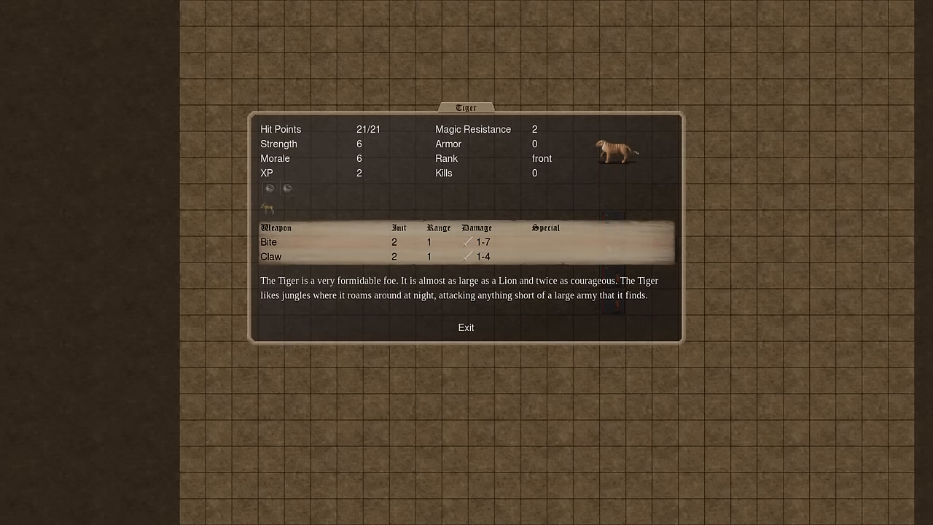
# Step: Move on to the Androphagi Archer's details, then close them to return to the map
pyautogui.click(467, 327)
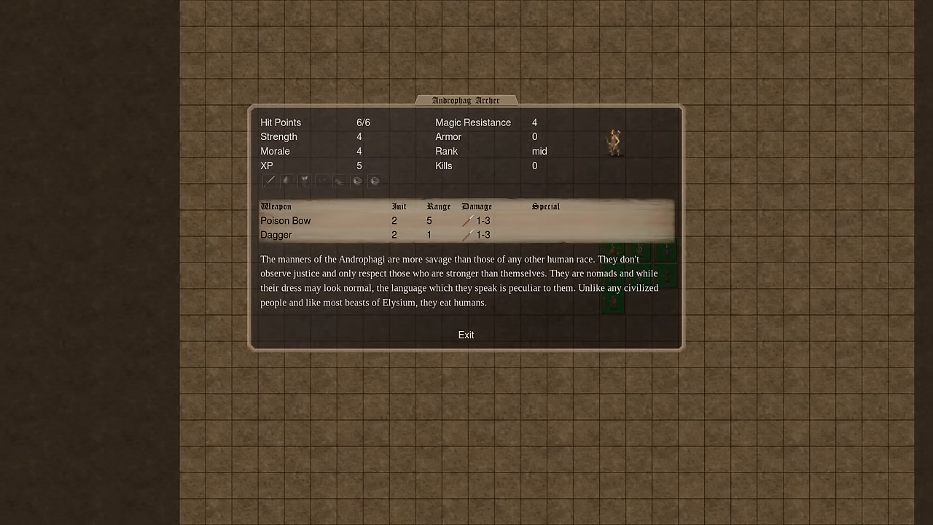
pyautogui.click(467, 334)
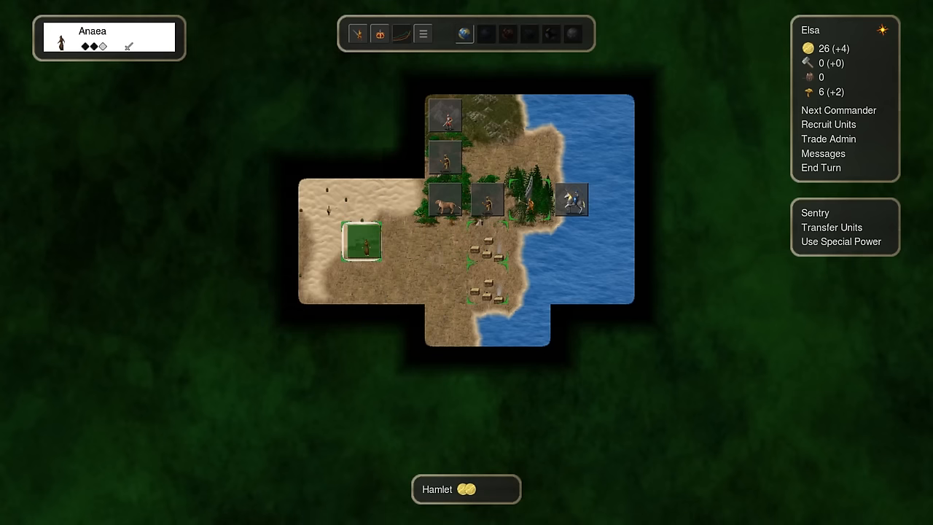
# Step: End the turn so the next begins with 32 gold
pyautogui.click(821, 168)
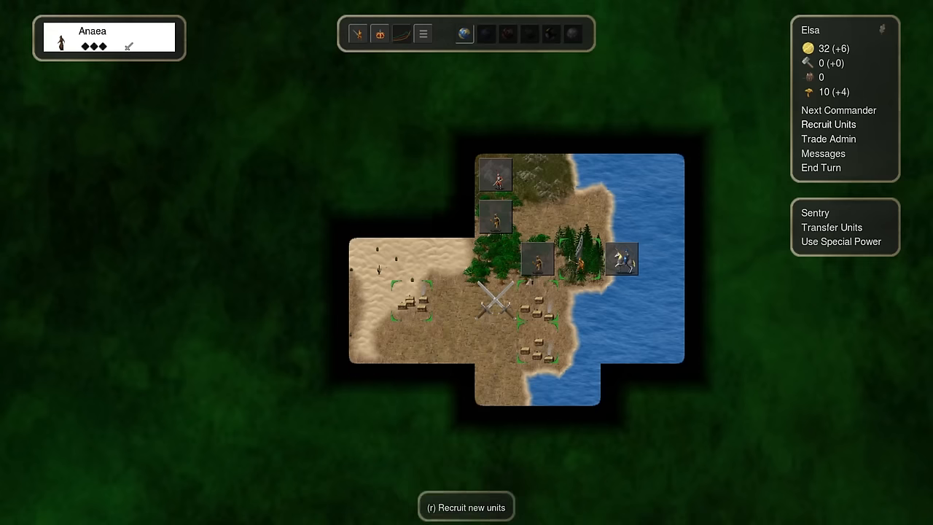
# Step: Glance at the tower's recruit list, then end the turn so a new month begins
pyautogui.click(828, 124)
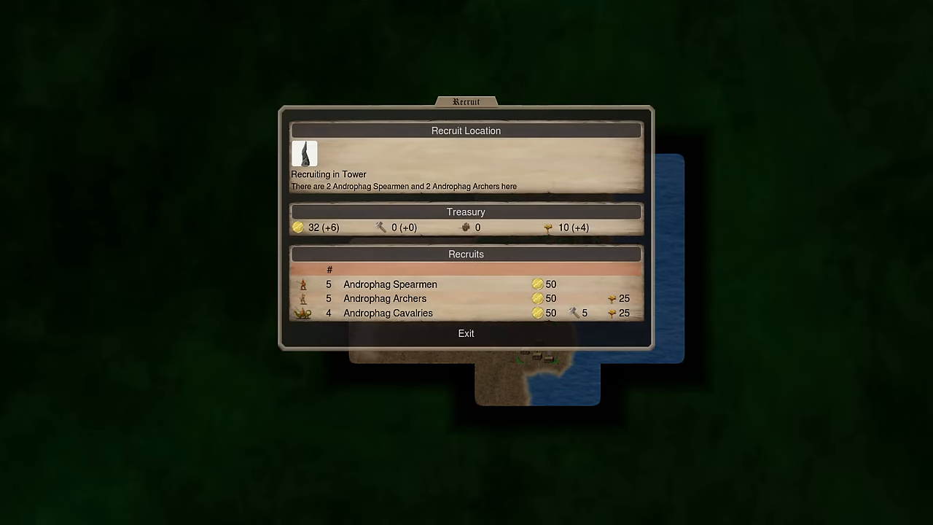
pyautogui.click(465, 332)
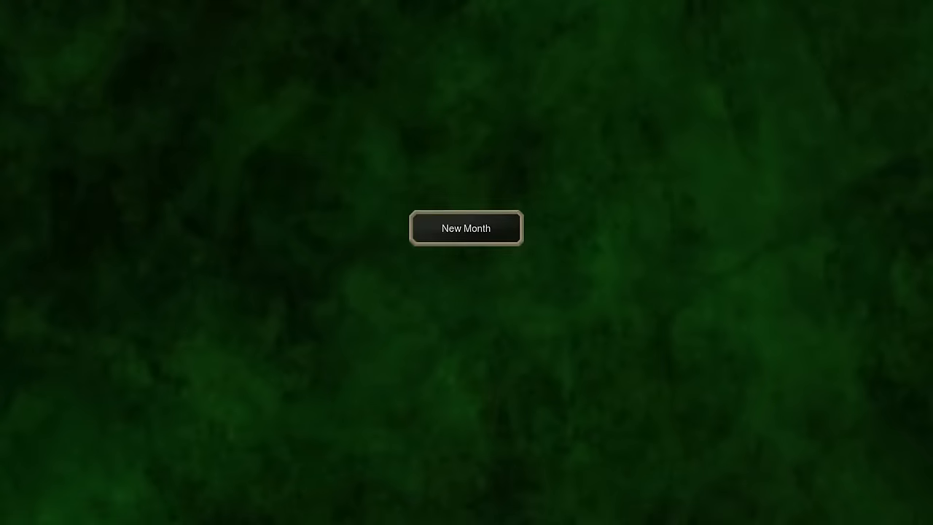
# Step: Begin the new month and send the commander against the Halberdier and Captain at the coastal hamlet
pyautogui.click(466, 227)
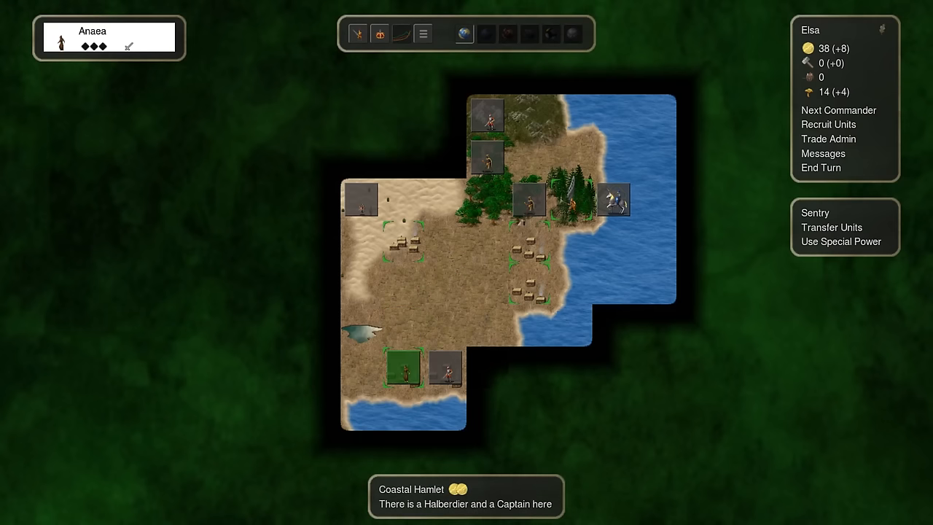
pyautogui.click(821, 168)
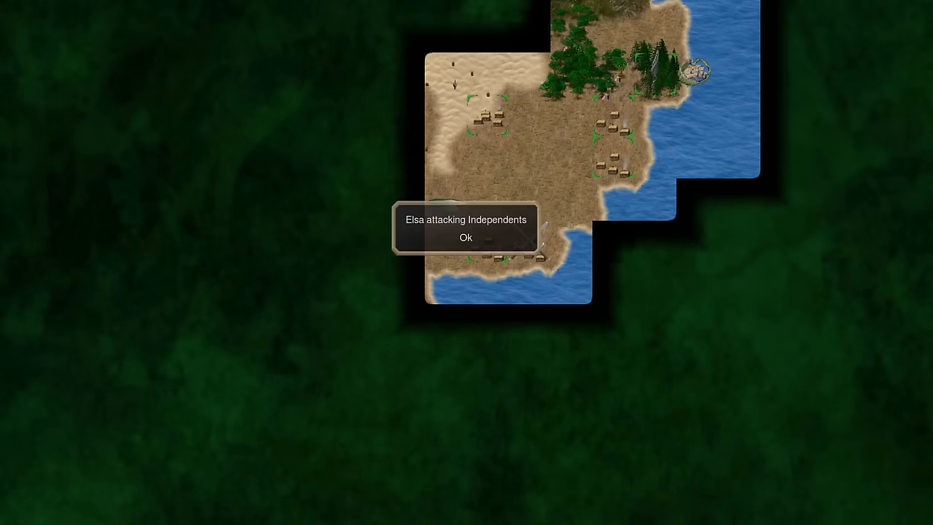
# Step: Acknowledge Elsa's attack on the independents and the 'The Winter is here' world news
pyautogui.click(466, 237)
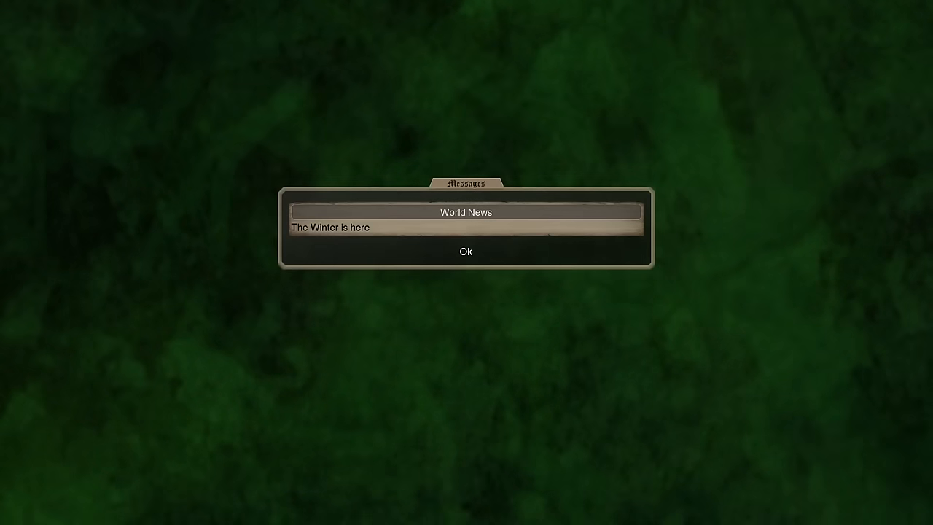
pyautogui.click(465, 251)
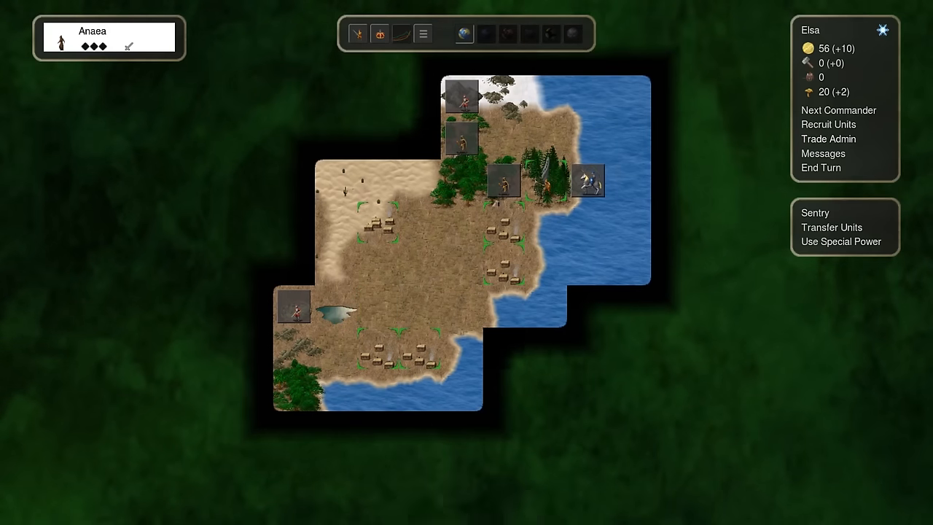
# Step: Check the Trade Admin resource overview, close it, and bring up the tower's recruit list
pyautogui.click(376, 308)
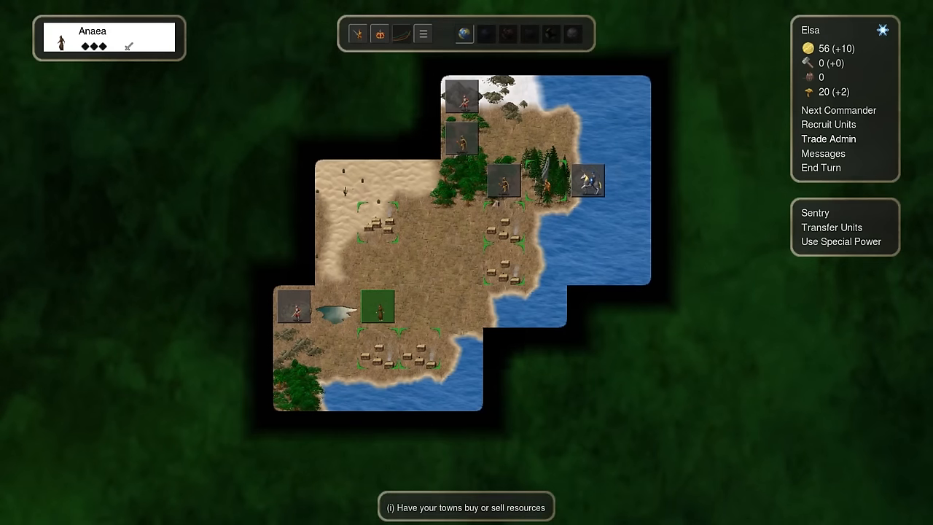
pyautogui.click(829, 124)
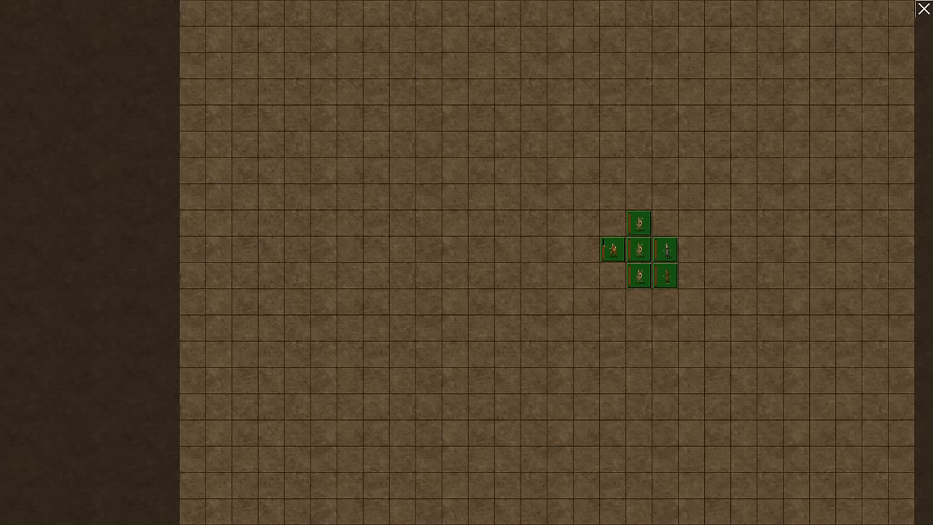
pyautogui.click(923, 9)
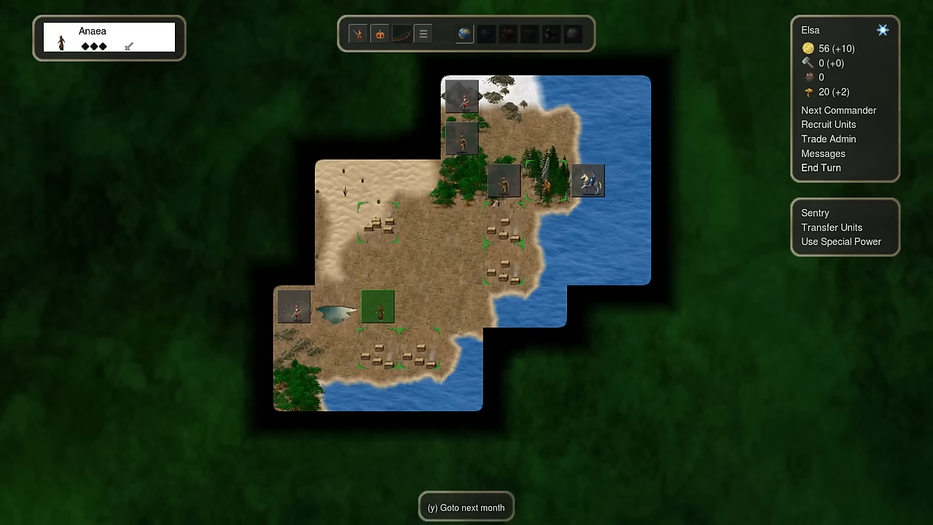
pyautogui.click(829, 124)
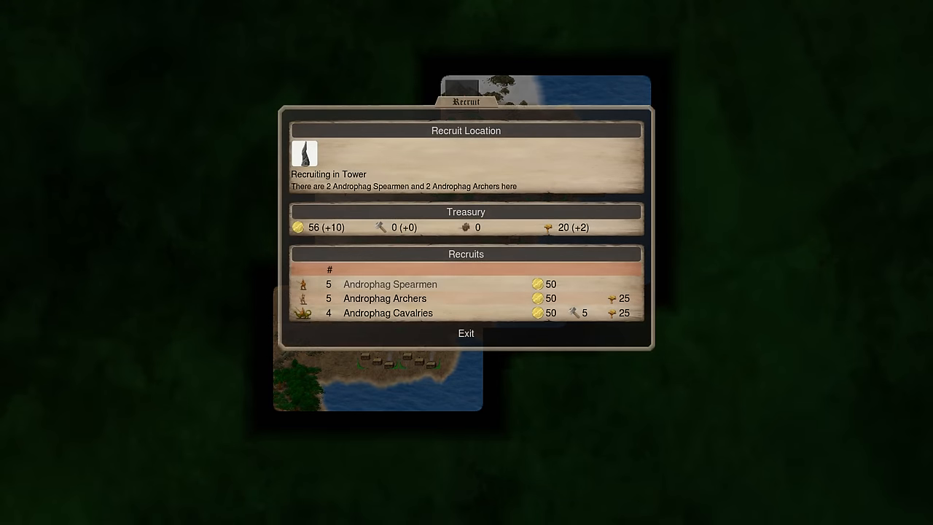
# Step: Hire a 50-gold Androphag unit at the tower, leaving 6 gold
pyautogui.click(466, 333)
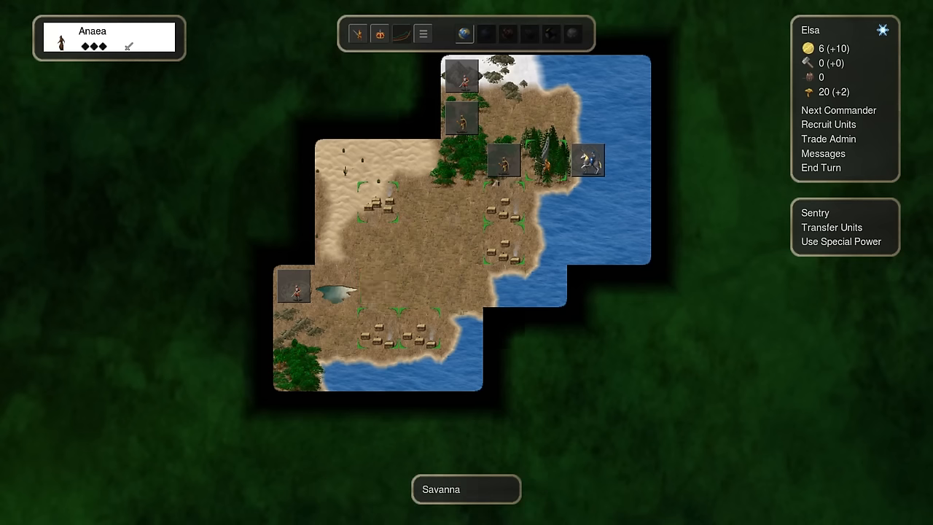
# Step: End two months, dismissing the Androphag Lord offer, then move the commander onto the hamlet and end the month
pyautogui.click(822, 153)
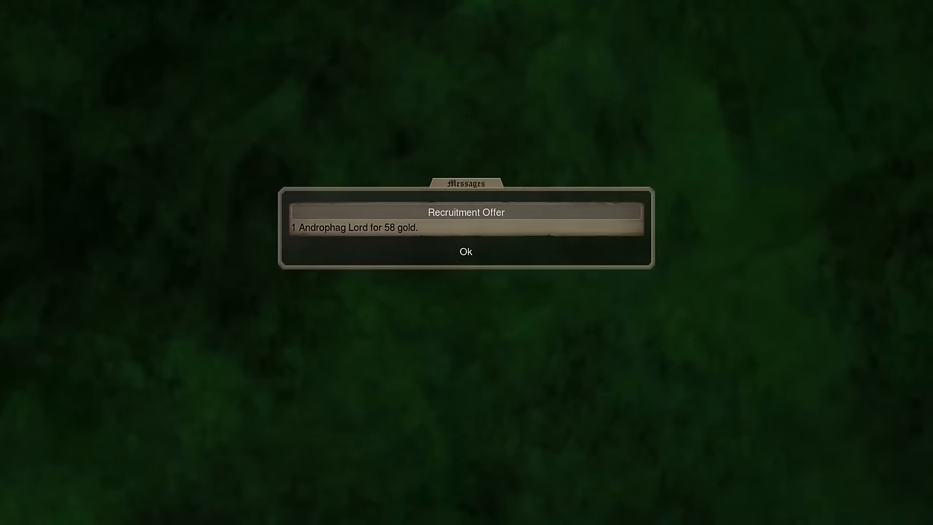
pyautogui.click(466, 251)
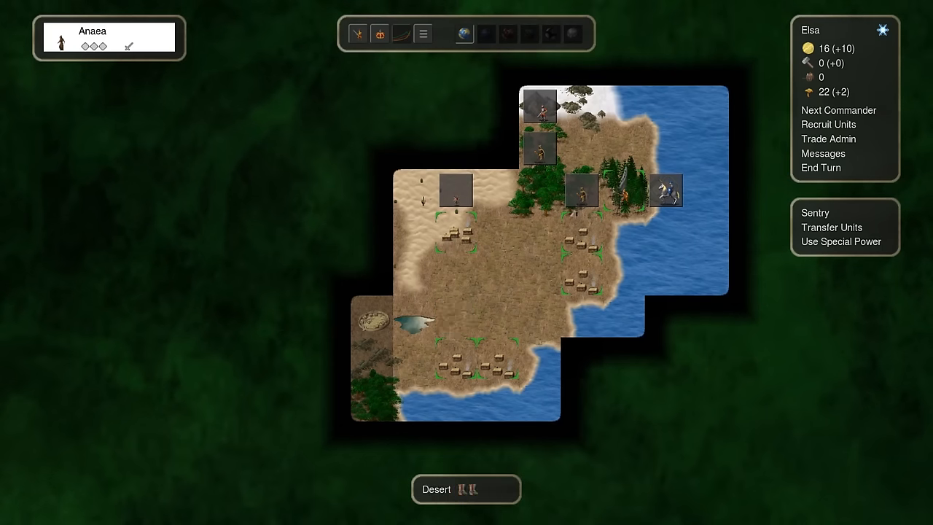
pyautogui.click(414, 231)
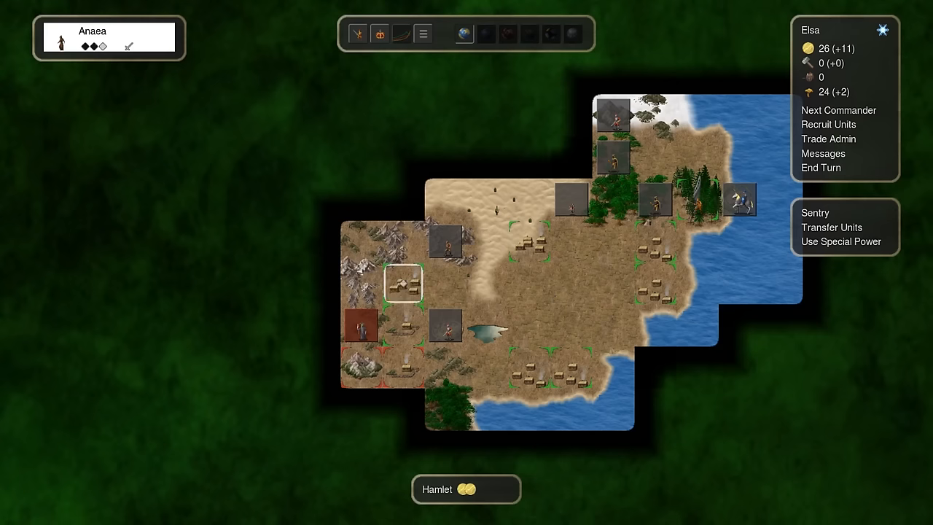
pyautogui.click(403, 289)
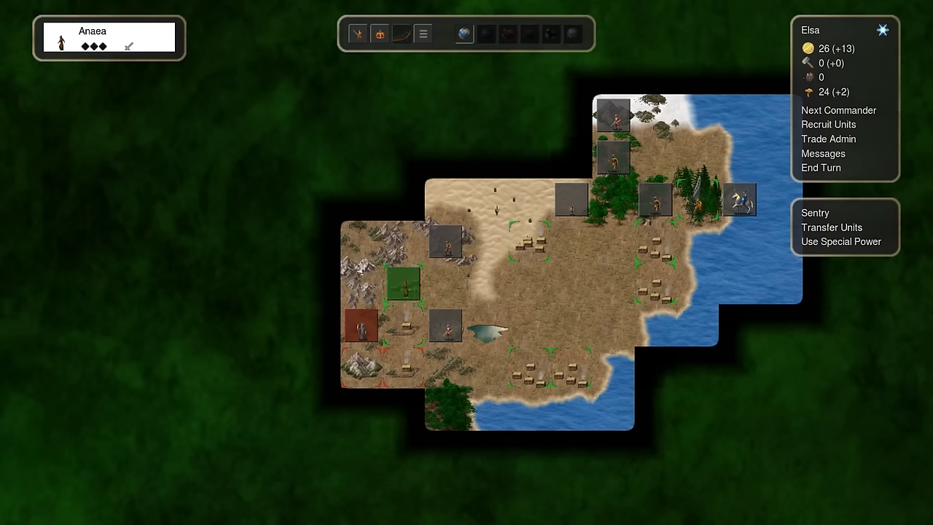
pyautogui.click(819, 168)
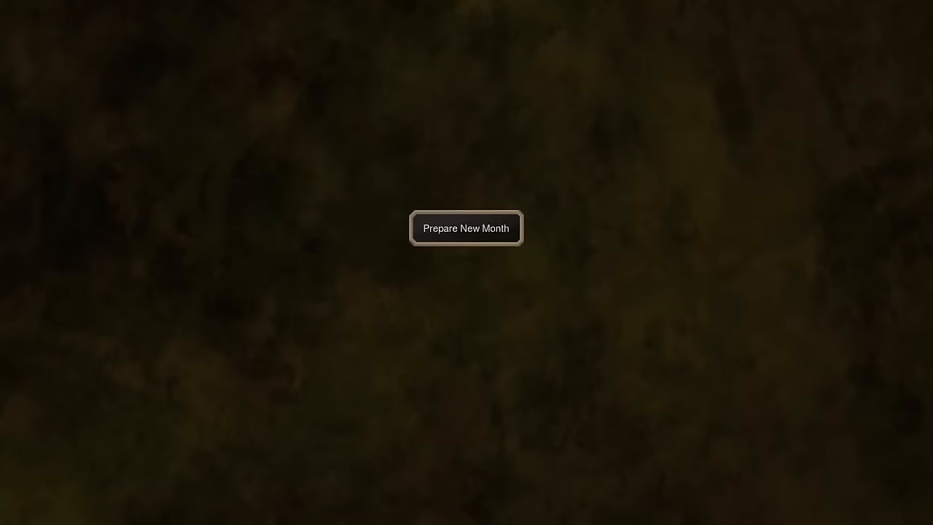
# Step: Start the new month, end it, dismiss the Lord offer, and bring up tower recruitment listing the 58-gold Androphag Lord
pyautogui.click(467, 227)
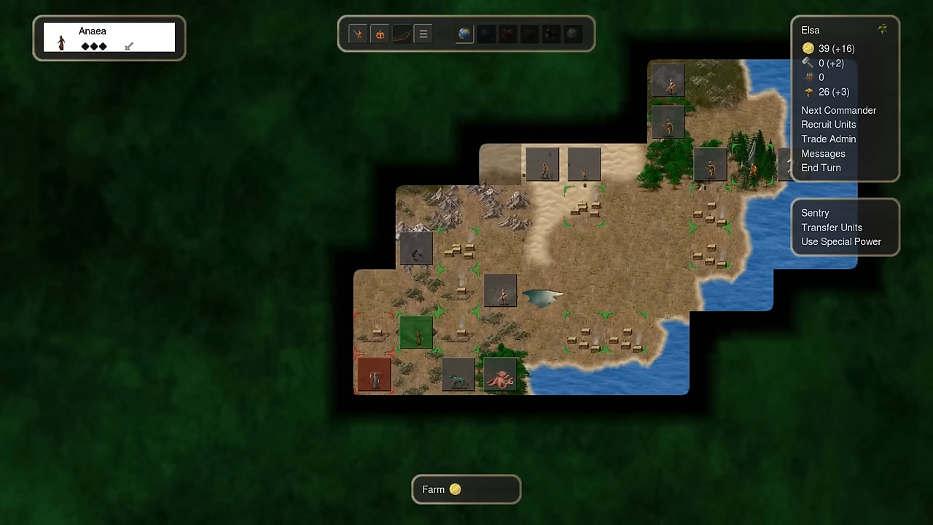
pyautogui.click(819, 167)
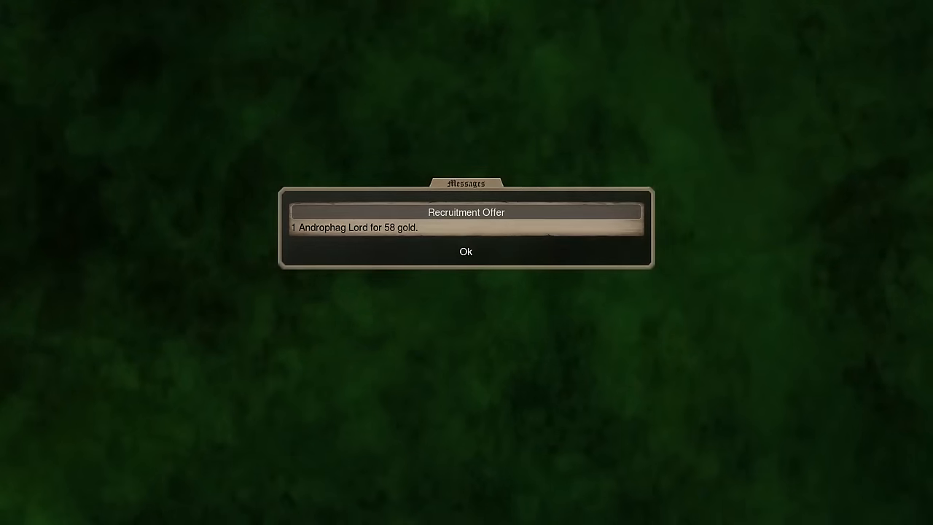
pyautogui.click(466, 251)
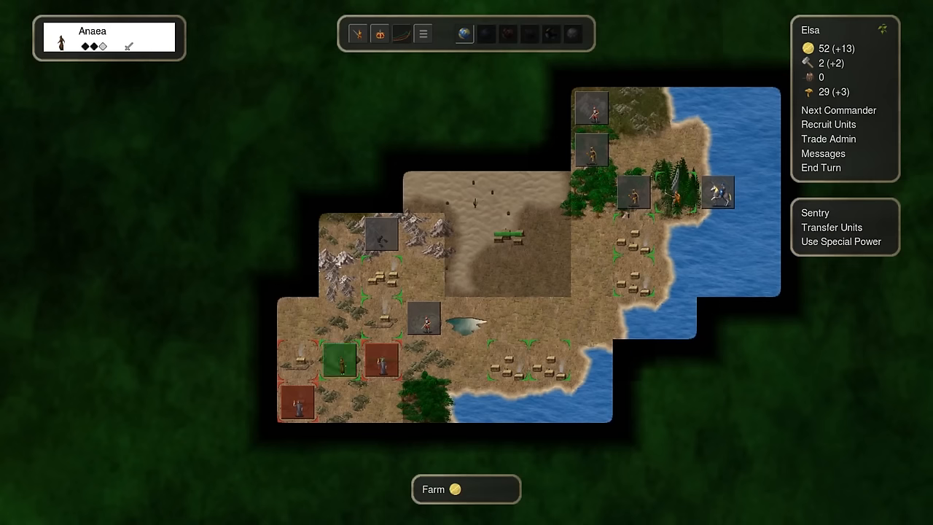
pyautogui.click(423, 275)
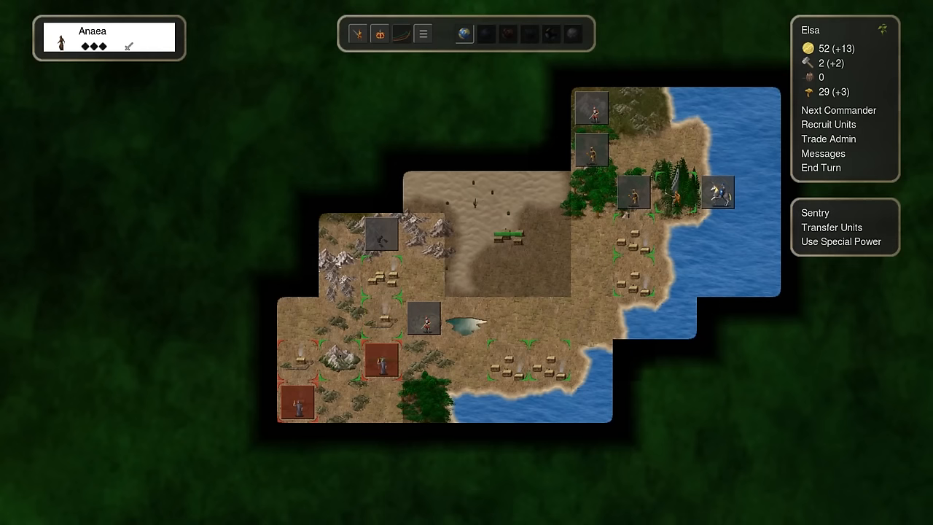
pyautogui.click(828, 124)
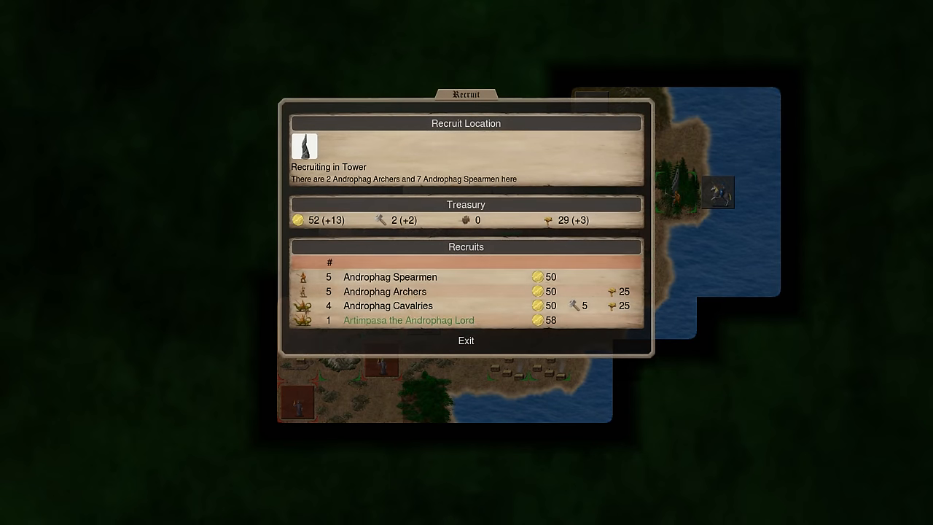
# Step: View the Androphag Lord's stat card and lore, then return to the map without hiring him
pyautogui.click(465, 341)
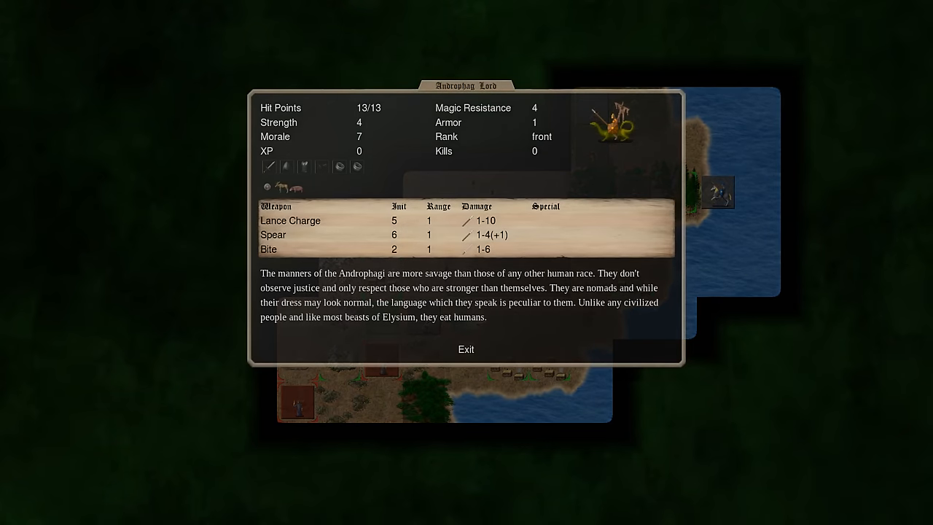
pyautogui.click(466, 350)
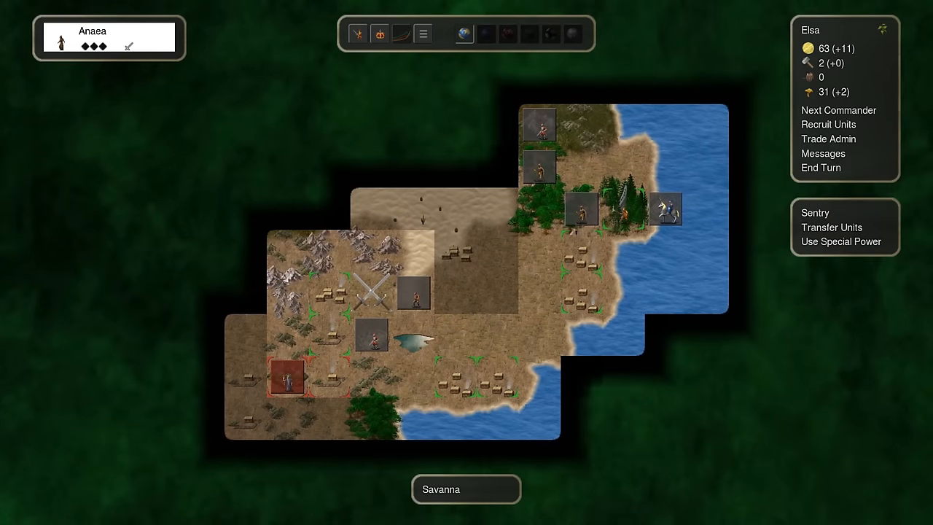
# Step: Buy troops at the tower, end the month, and acknowledge Kubrat attacking Elsa until the world map shows
pyautogui.click(829, 124)
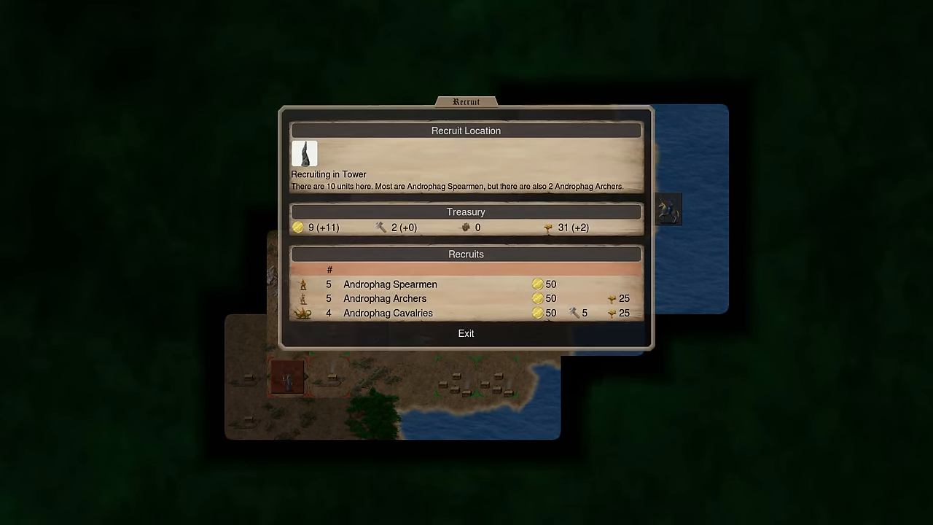
pyautogui.click(465, 333)
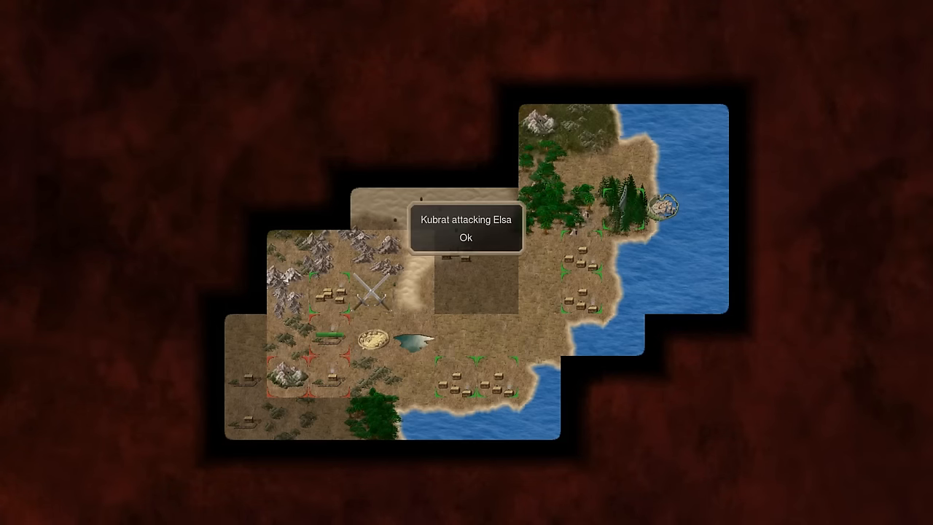
pyautogui.click(467, 238)
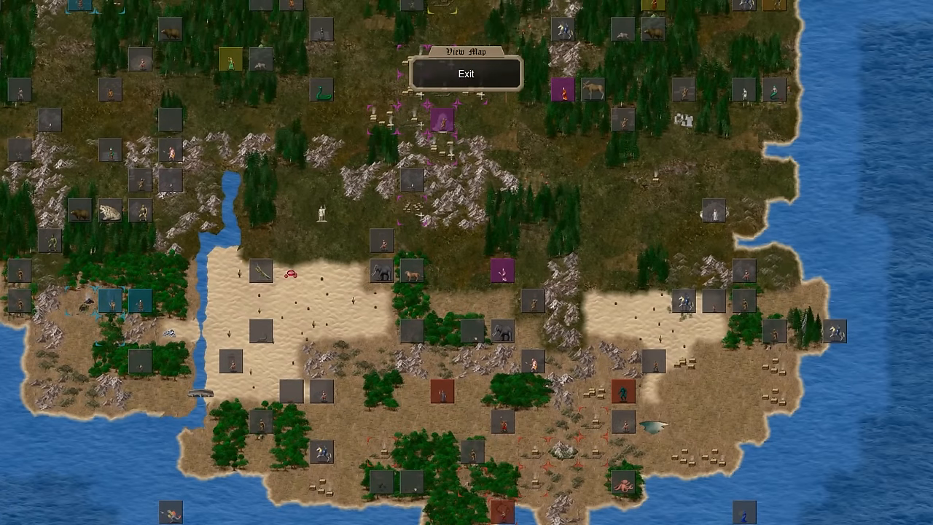
# Step: Leave the map view, start a new random-map game and add a sixth player in Setup Participants
pyautogui.click(466, 73)
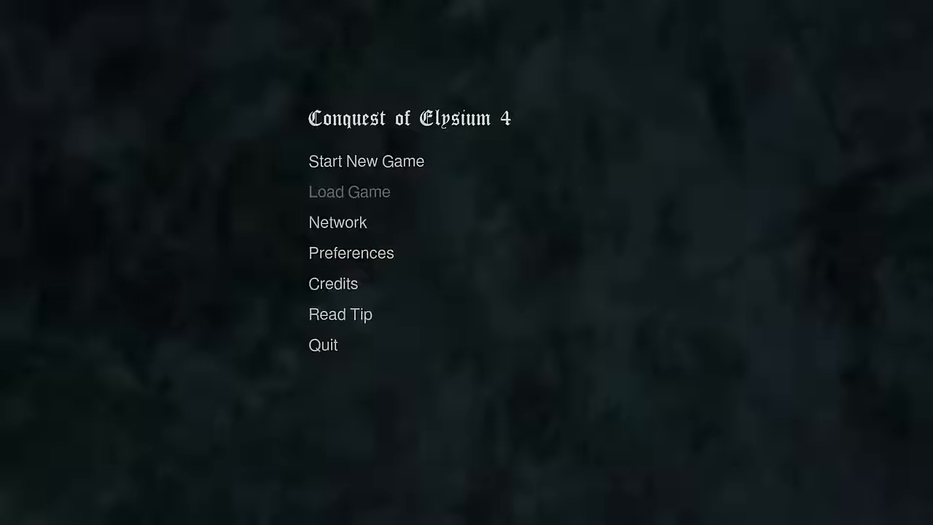
pyautogui.click(366, 161)
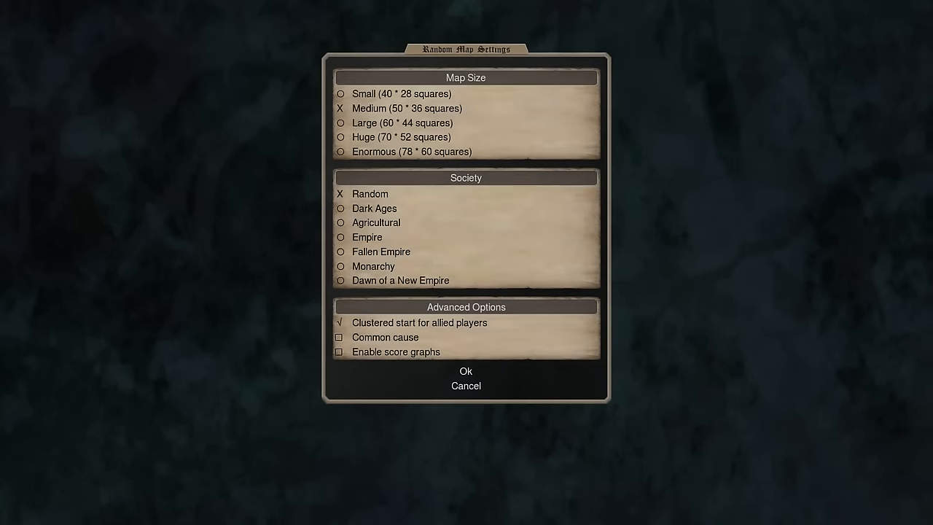
pyautogui.click(466, 370)
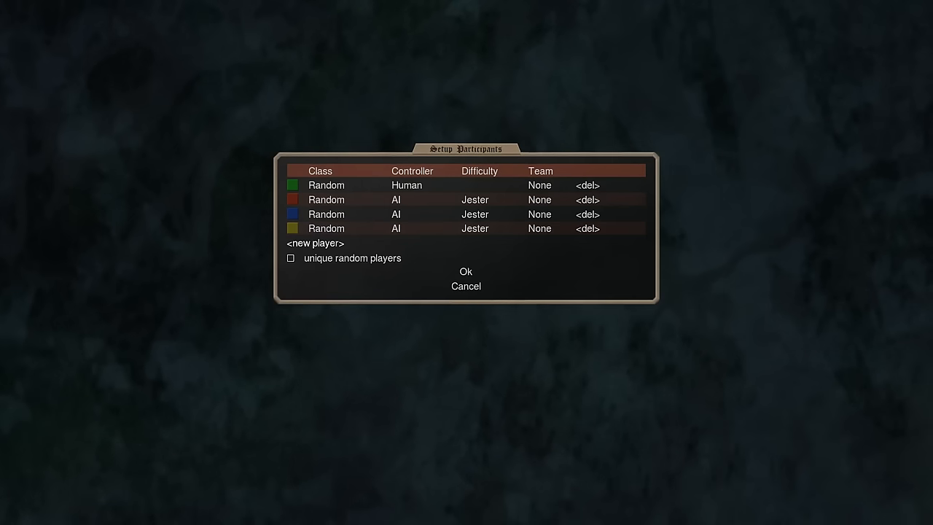
pyautogui.click(466, 286)
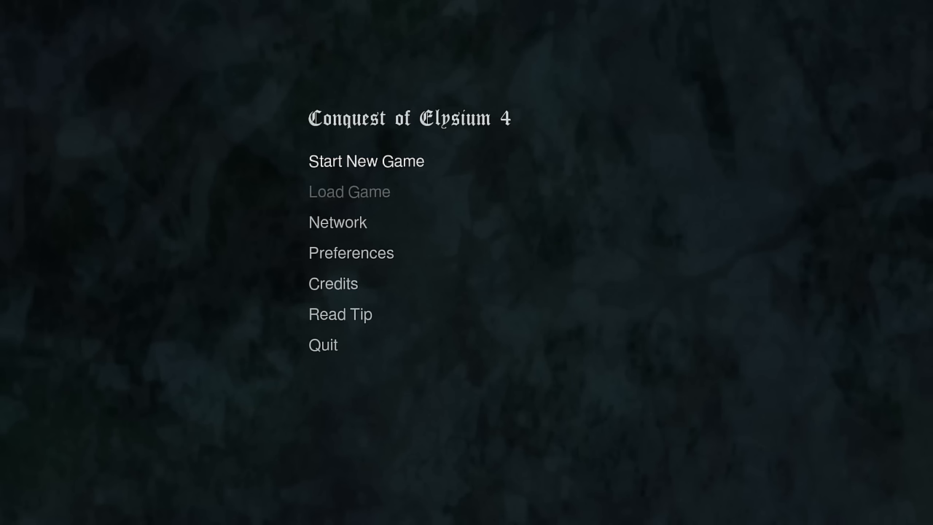
pyautogui.click(366, 160)
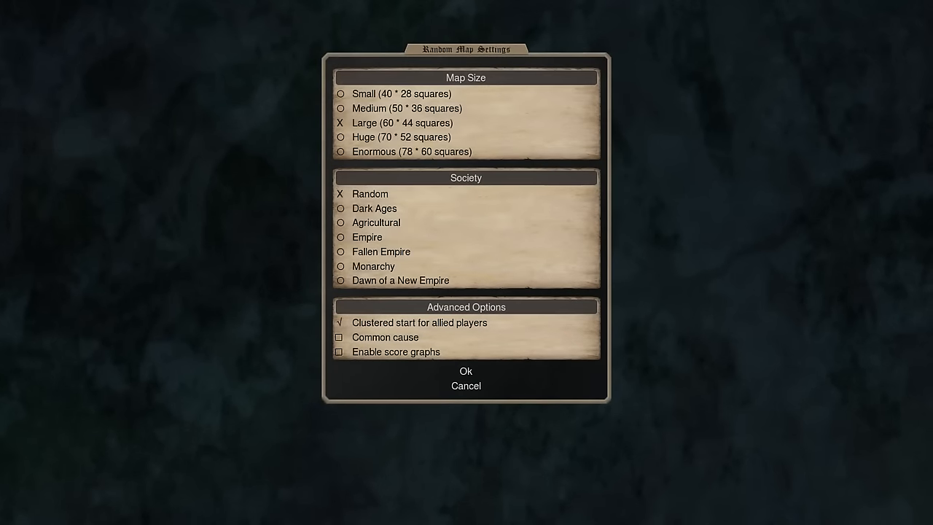
pyautogui.click(467, 372)
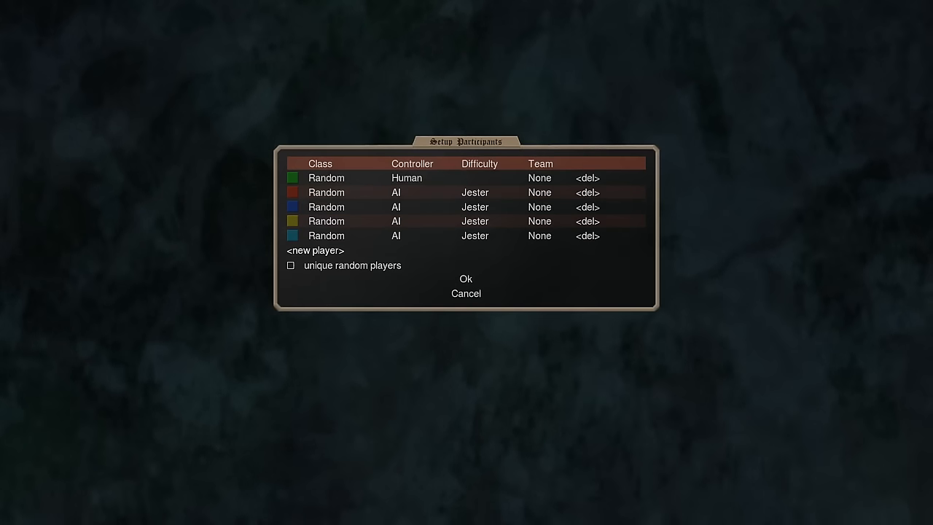
pyautogui.click(315, 251)
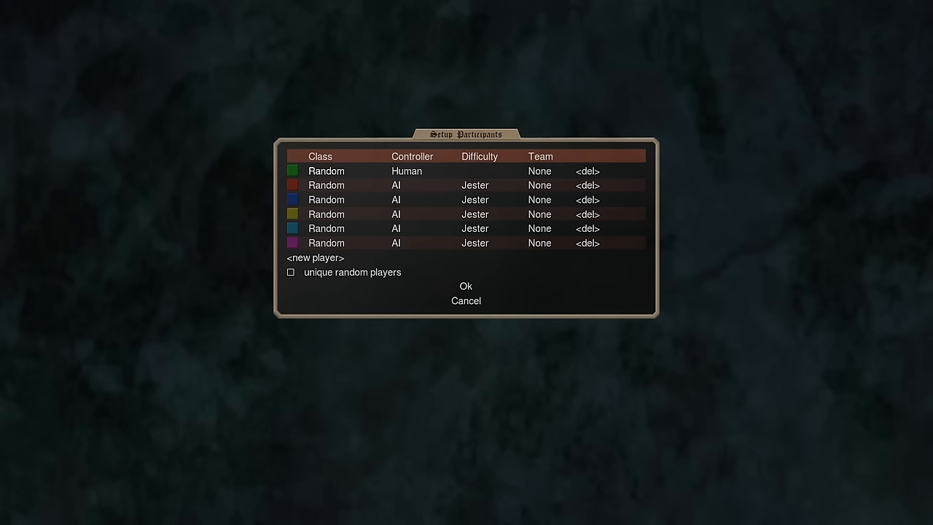
# Step: Set AI difficulties to Butler, Knight, Baron and Piss Boy and confirm, reaching the Burgmeister naming prompt
pyautogui.click(475, 184)
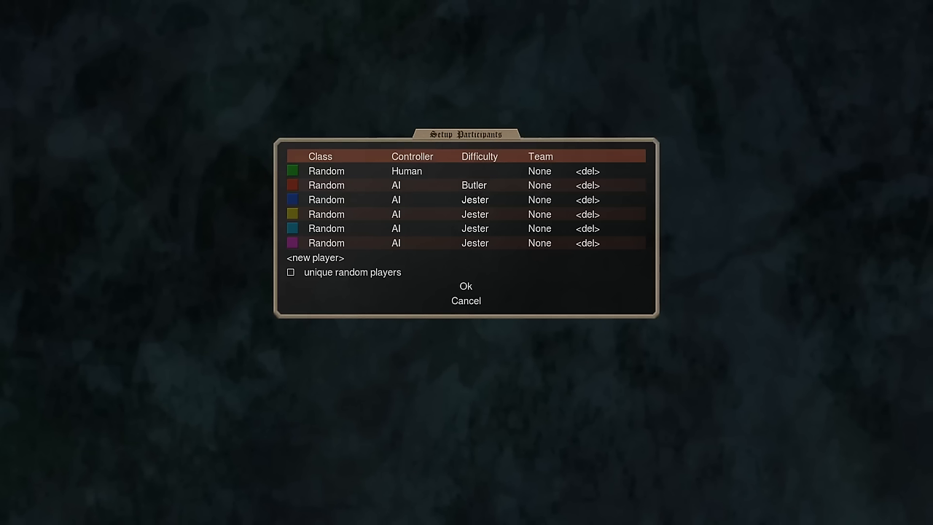
pyautogui.click(475, 199)
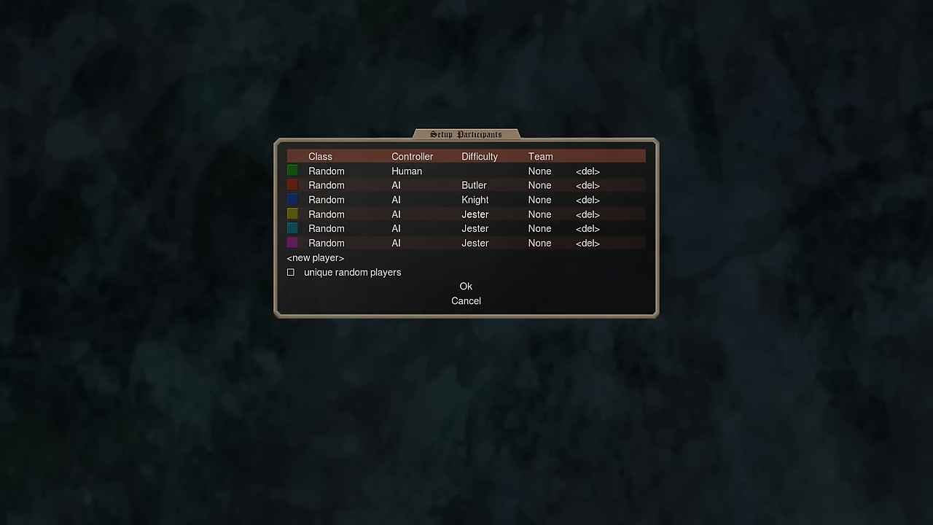
pyautogui.click(475, 213)
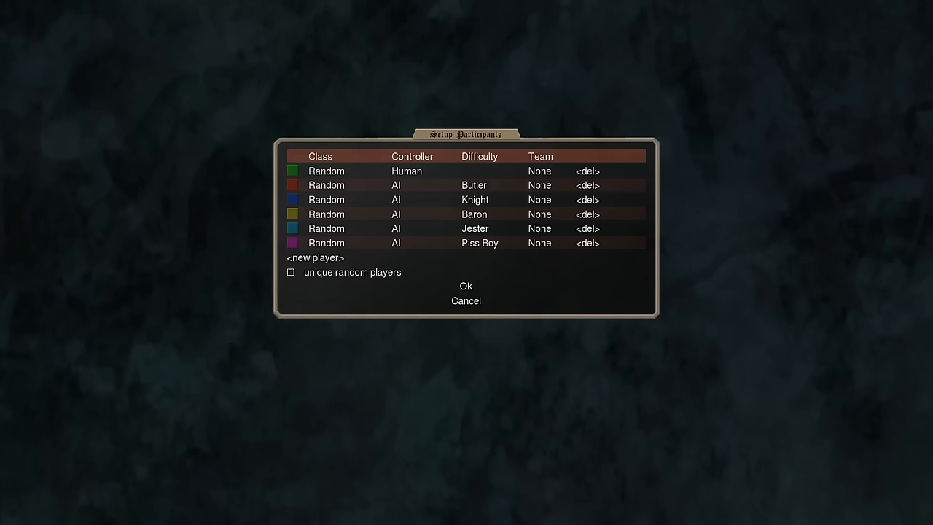
pyautogui.click(467, 286)
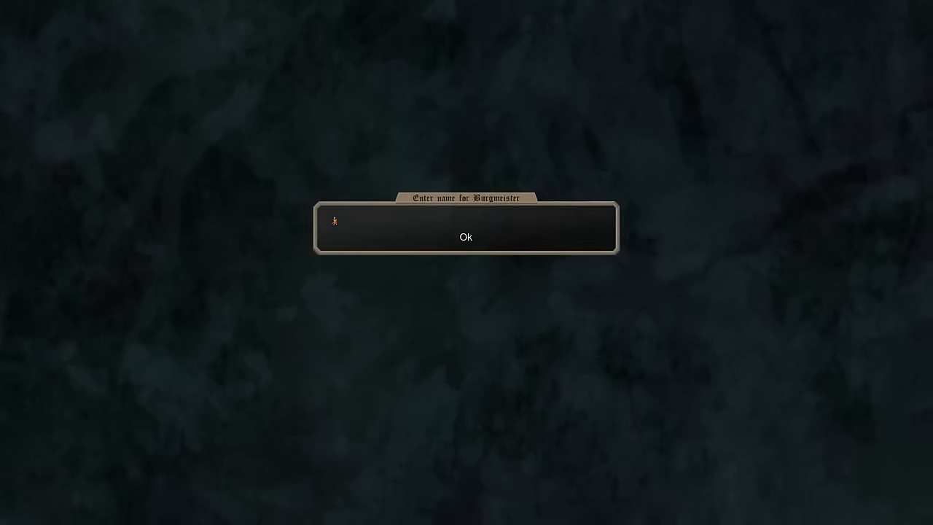
# Step: Accept Harold the Burgmeister's name, check his treasury and ritual list, and return to the map
pyautogui.click(465, 236)
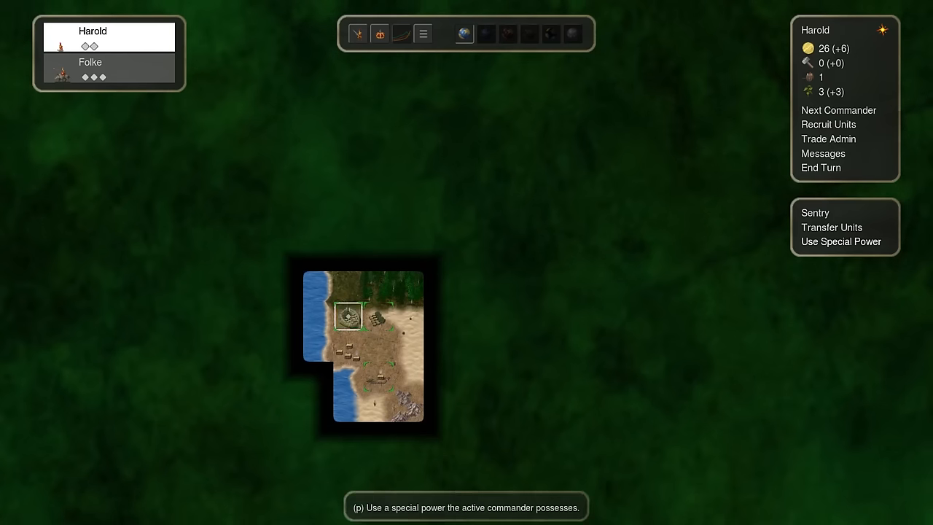
pyautogui.click(840, 242)
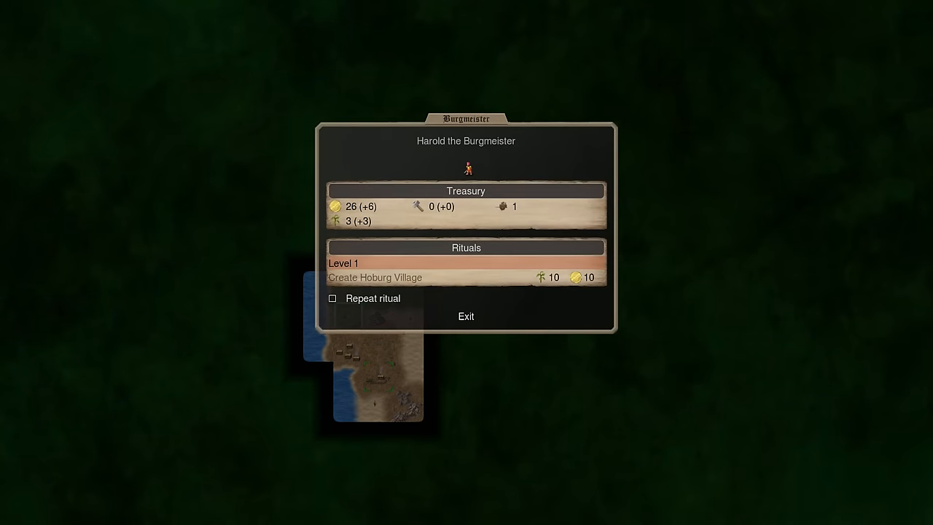
pyautogui.click(465, 317)
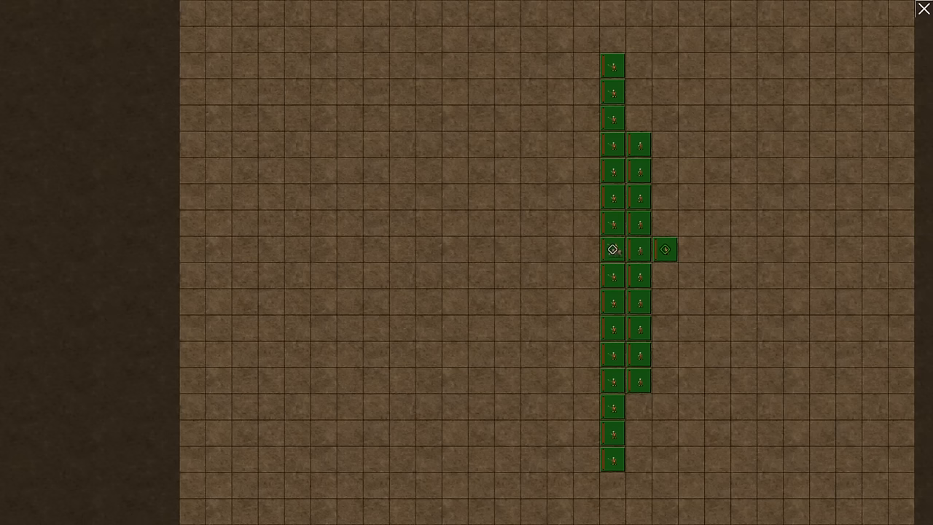
# Step: View the Hoburg Crossbow's stats on the battle grid and return to the fight
pyautogui.click(612, 248)
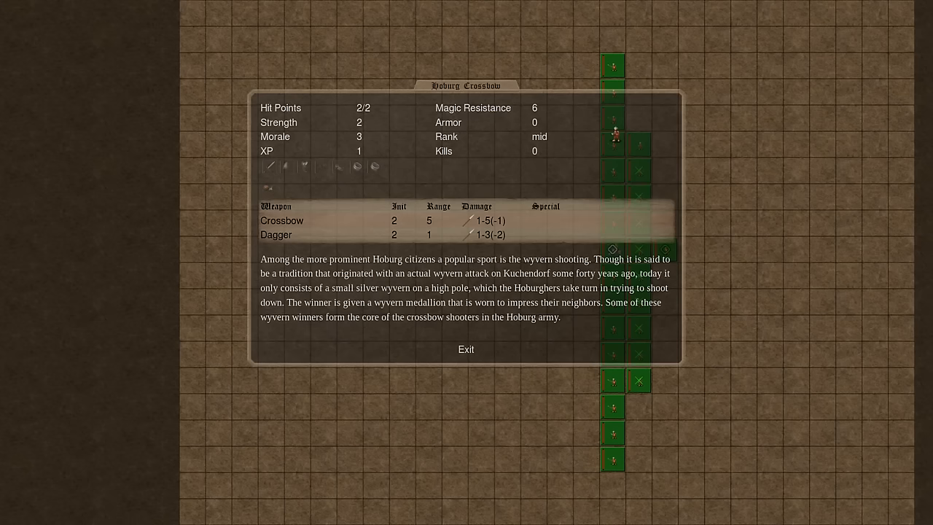
pyautogui.click(467, 350)
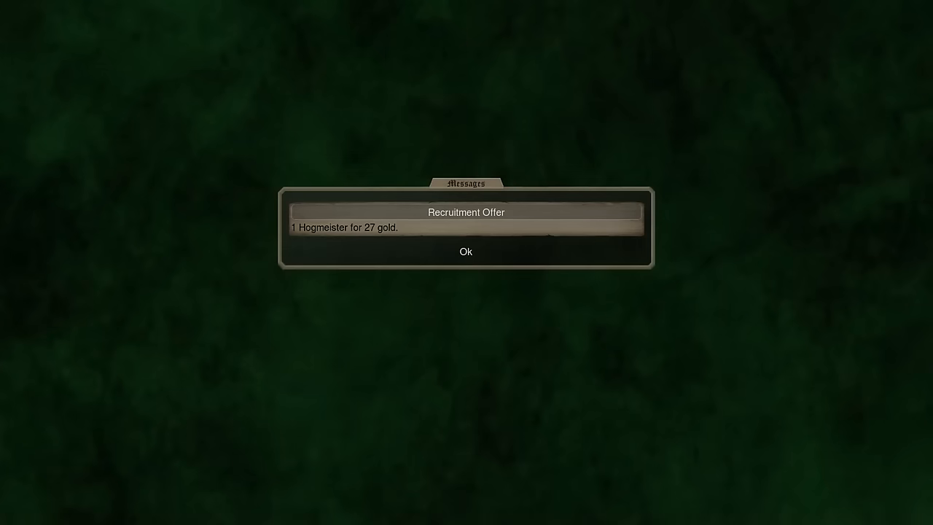
# Step: Hire Alarik the Hogmeister for 27 gold at Fortified Hoburg
pyautogui.click(467, 251)
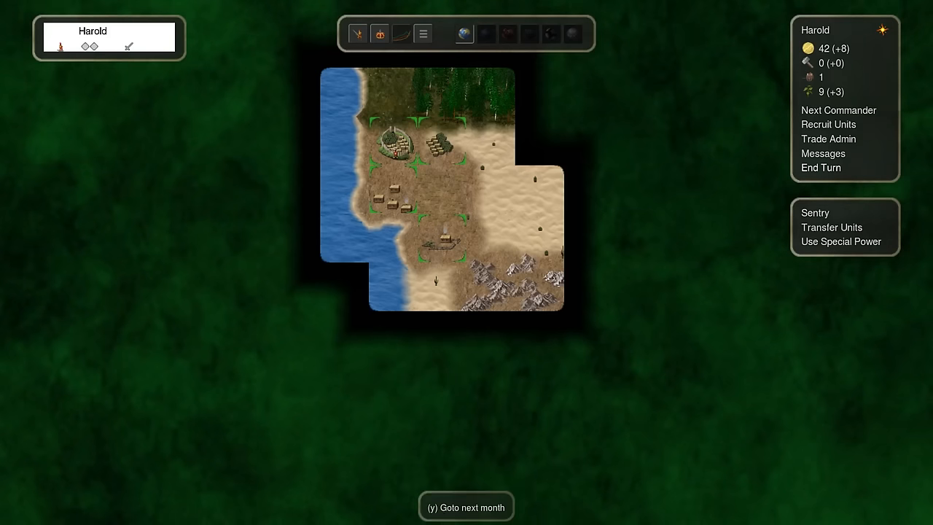
pyautogui.click(828, 124)
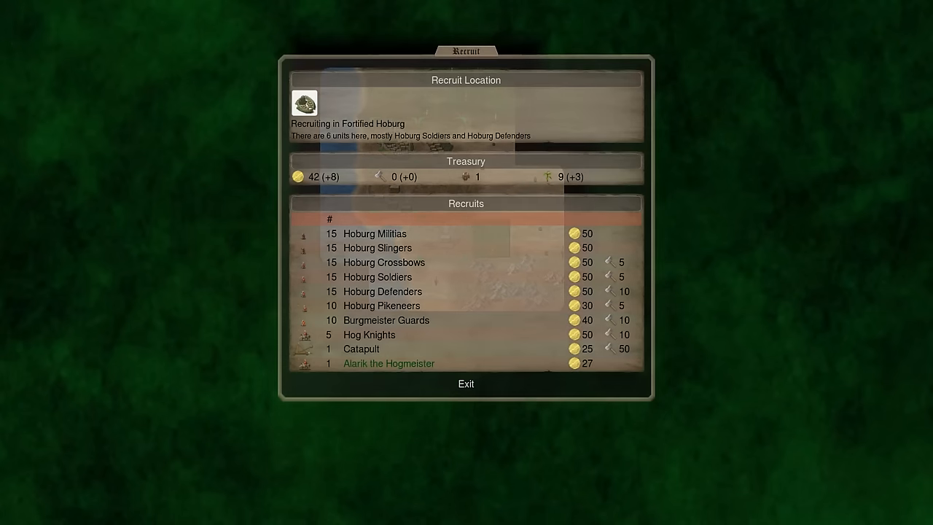
pyautogui.click(388, 363)
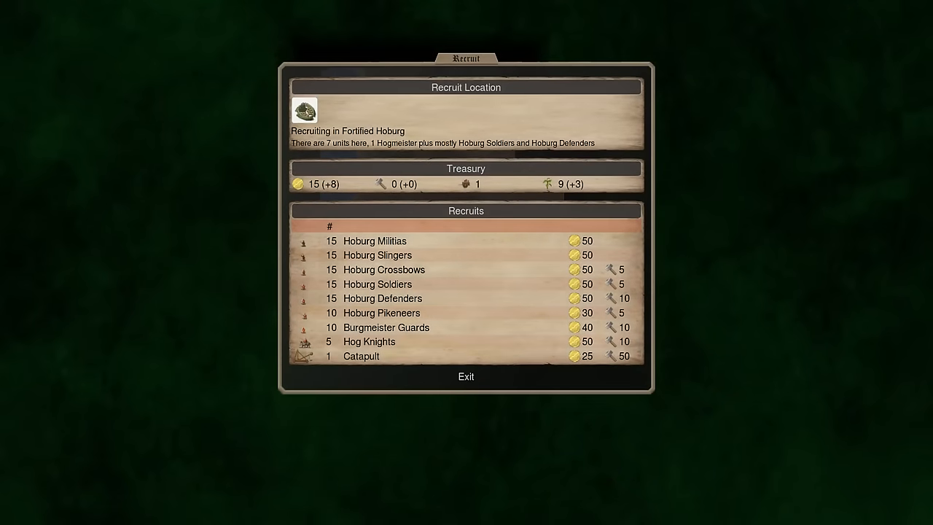
pyautogui.click(466, 376)
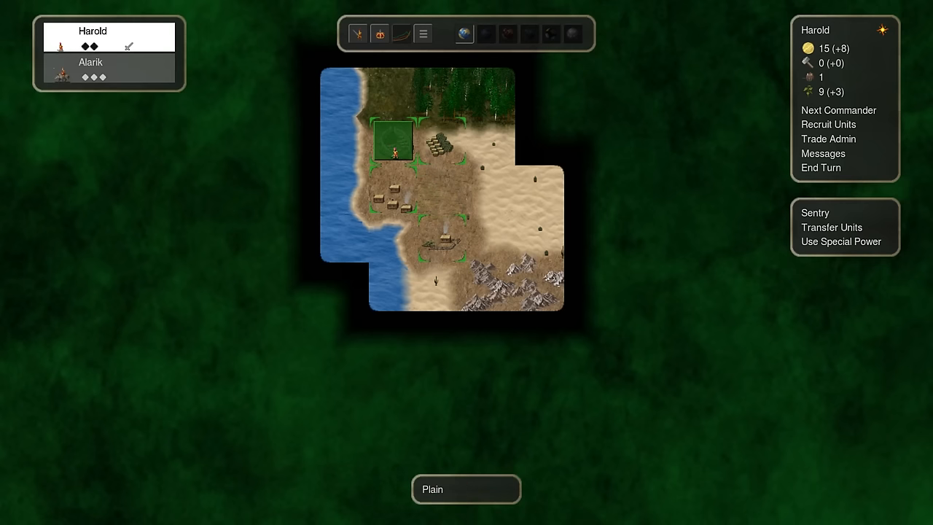
# Step: End the turns into autumn, dismissing the seasonal news along the way
pyautogui.click(821, 168)
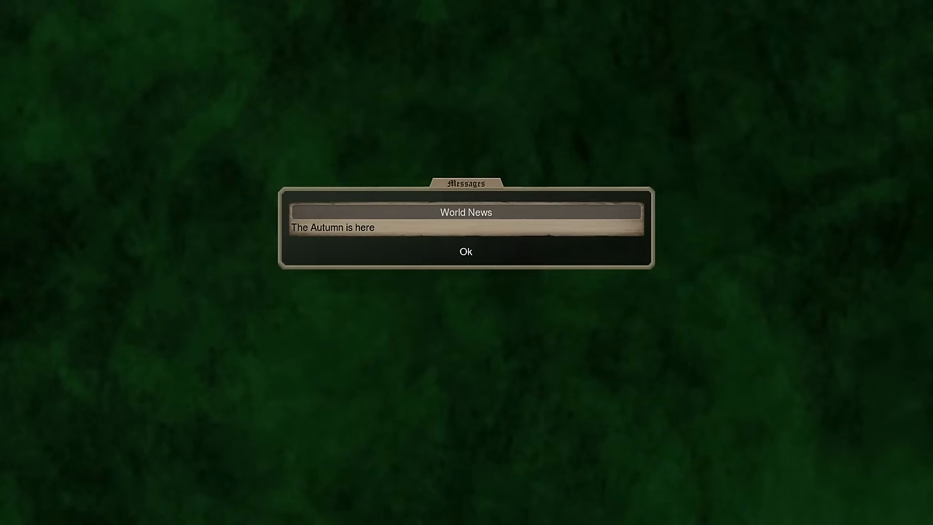
pyautogui.click(465, 251)
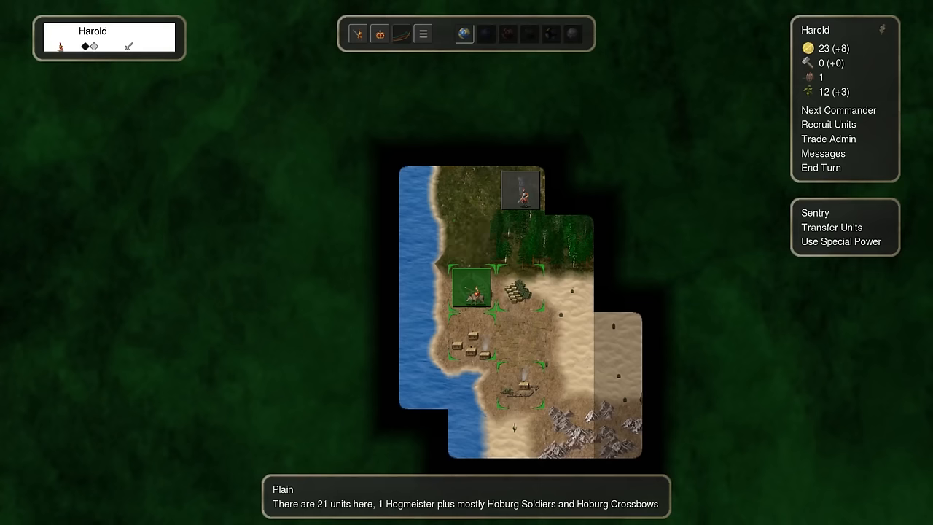
pyautogui.click(471, 240)
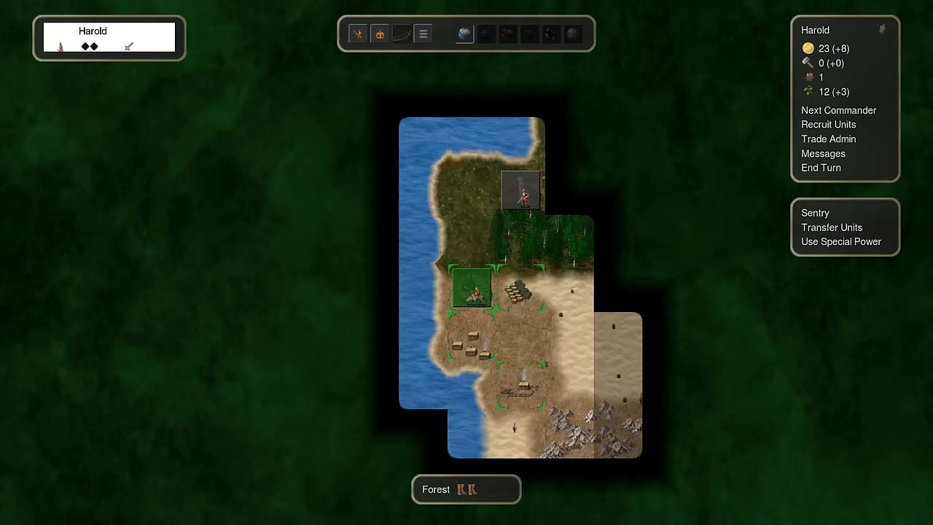
pyautogui.click(821, 168)
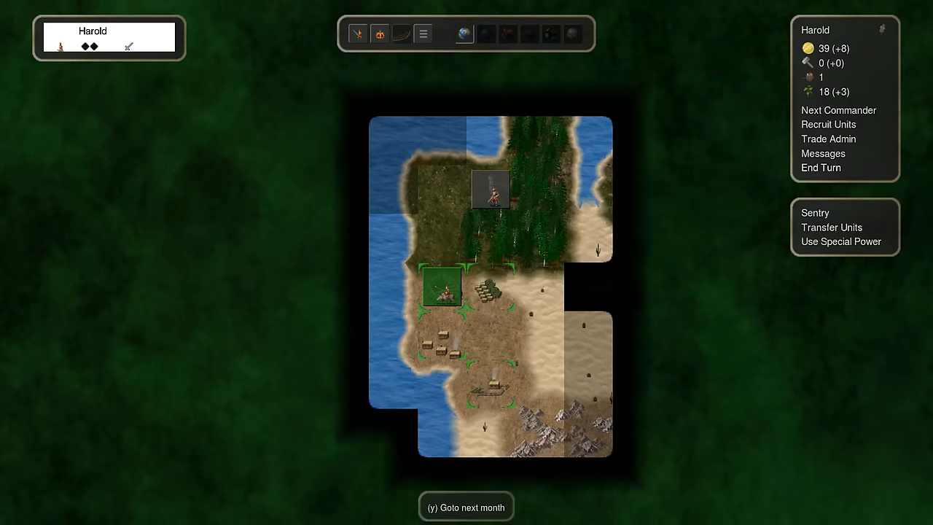
# Step: Play into winter as a Horticulturist joins, then recruit fifteen Hoburg Militias at Fortified Hoburg
pyautogui.click(821, 168)
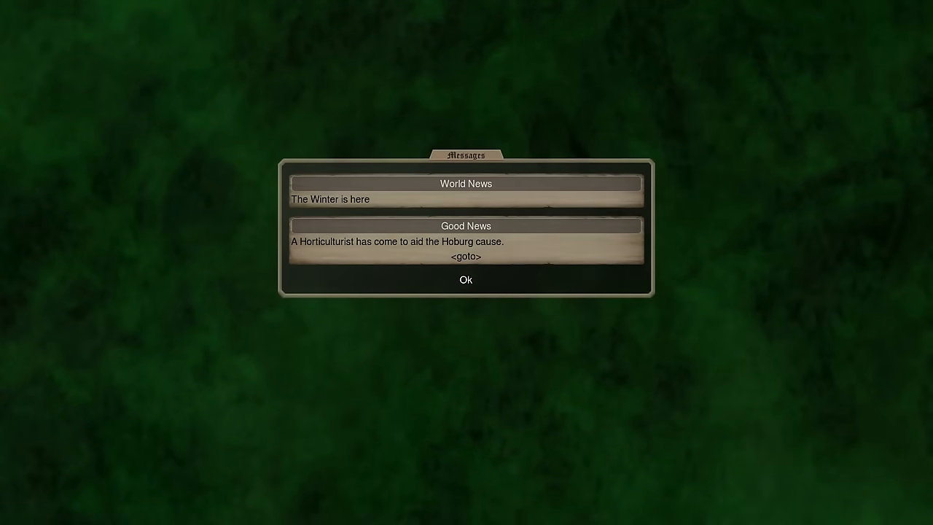
pyautogui.click(466, 280)
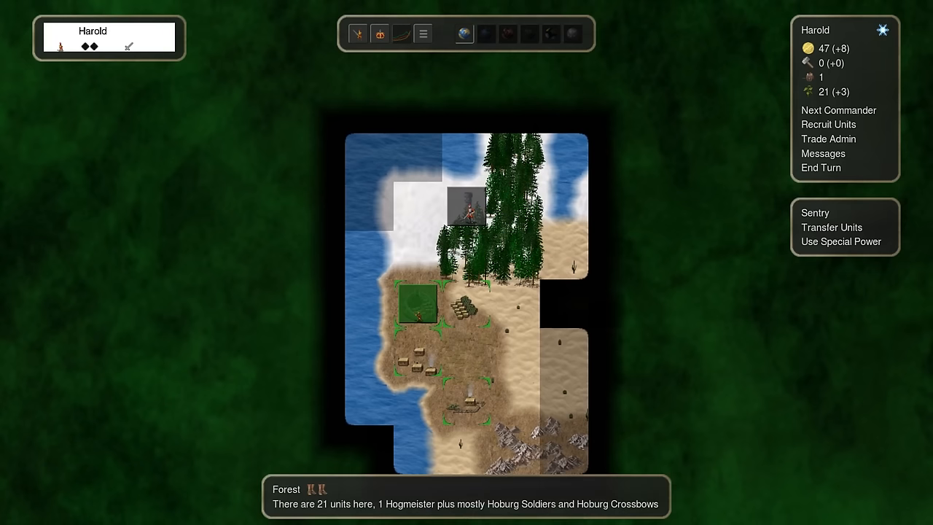
pyautogui.click(821, 168)
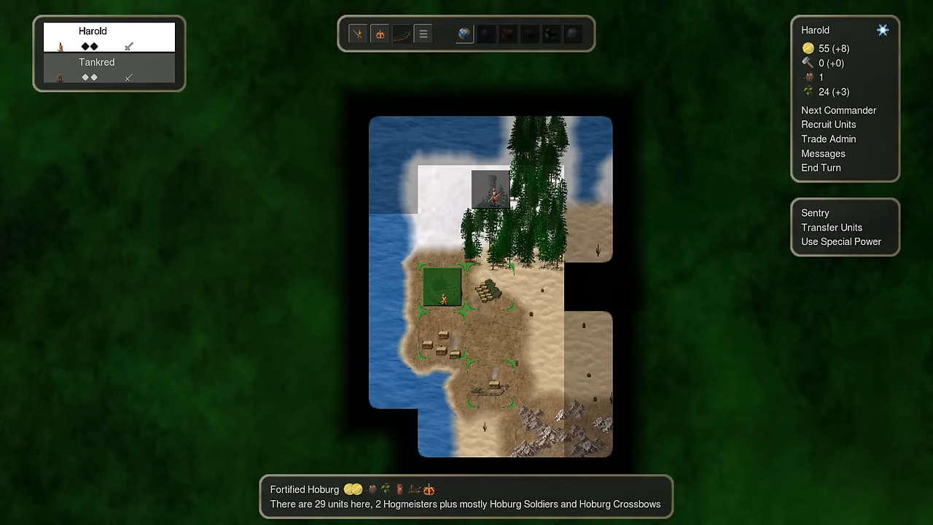
pyautogui.click(828, 124)
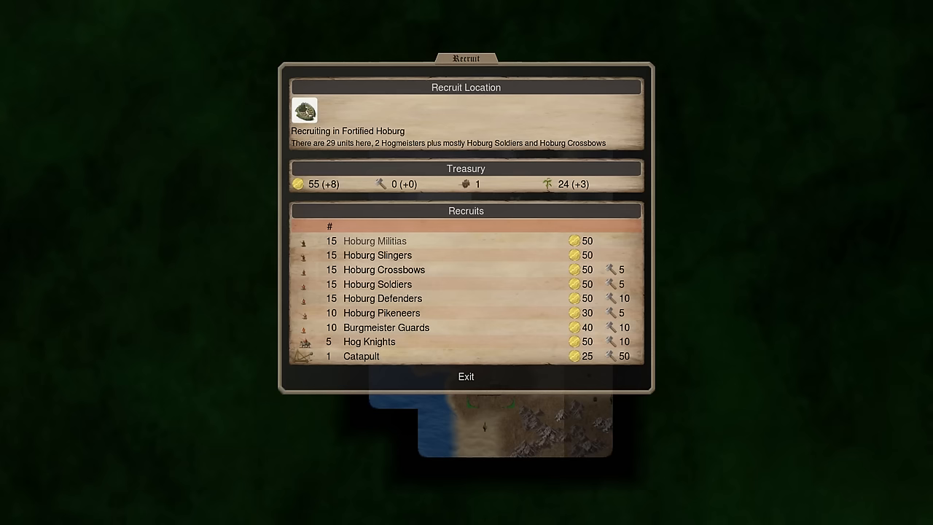
pyautogui.click(465, 376)
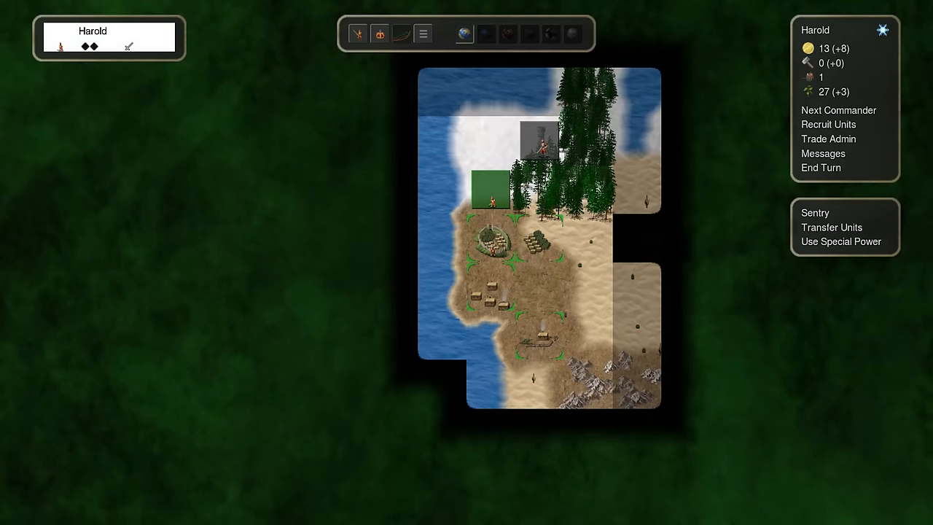
# Step: Advance into spring, declining the Horologist offer, until Harold is eliminated by Independents
pyautogui.click(822, 153)
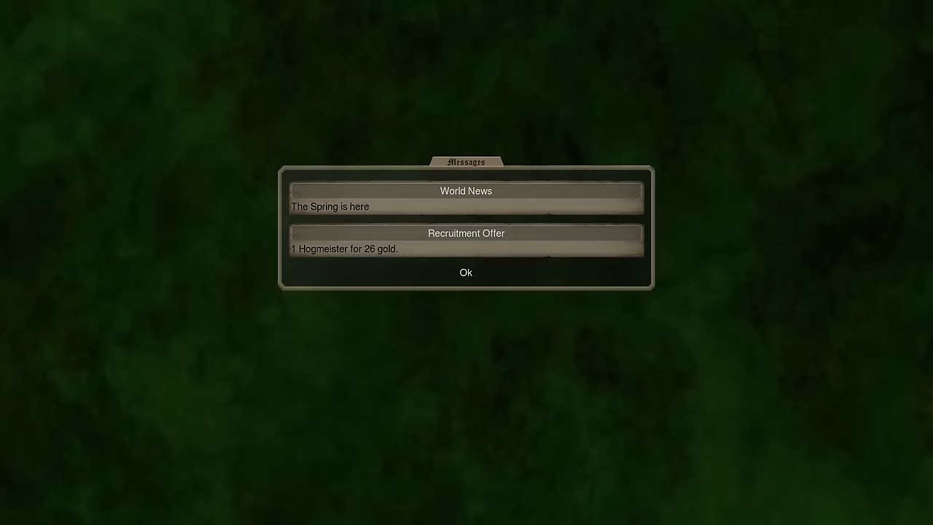
pyautogui.click(465, 272)
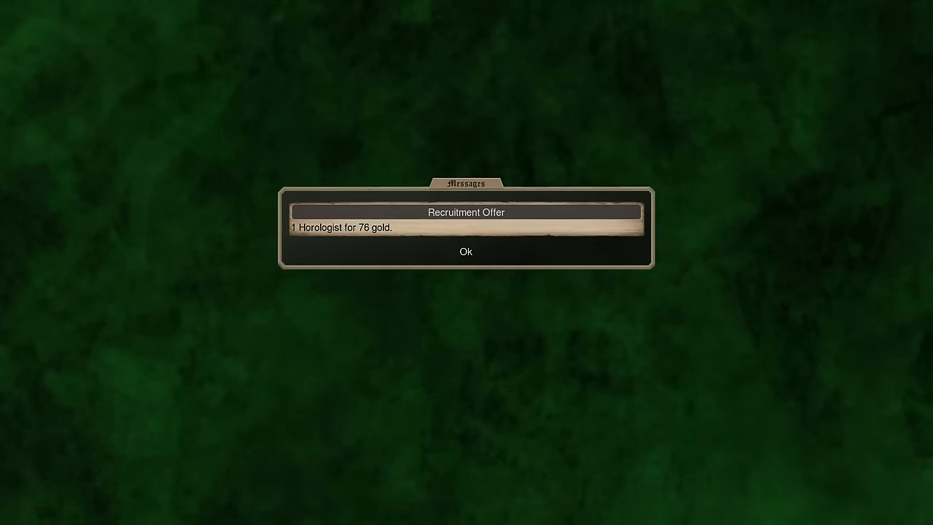
pyautogui.click(467, 251)
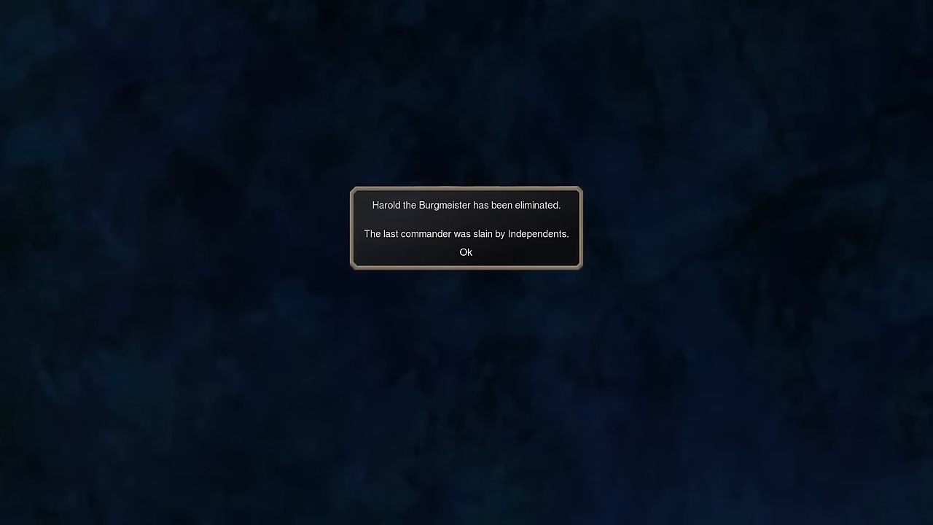
# Step: Acknowledge Harold's elimination and leave the revealed world map for the main menu
pyautogui.click(465, 250)
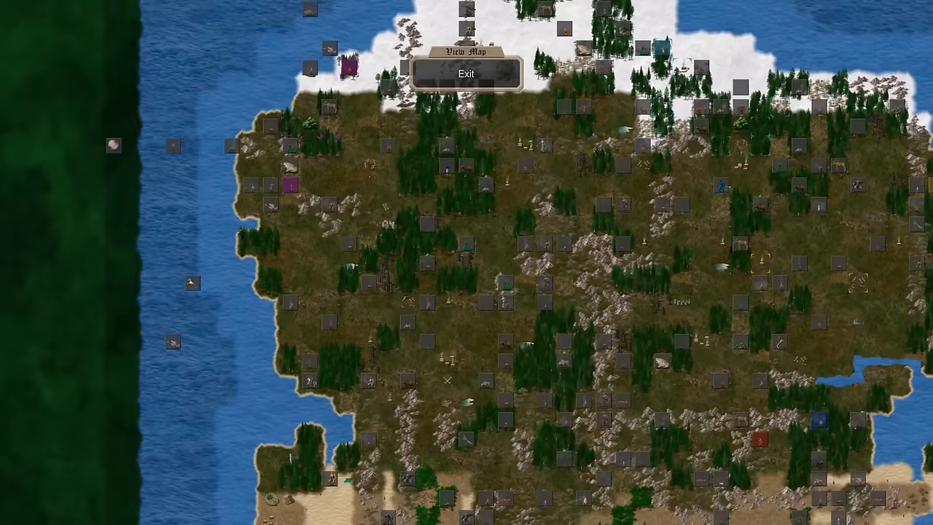
pyautogui.click(466, 73)
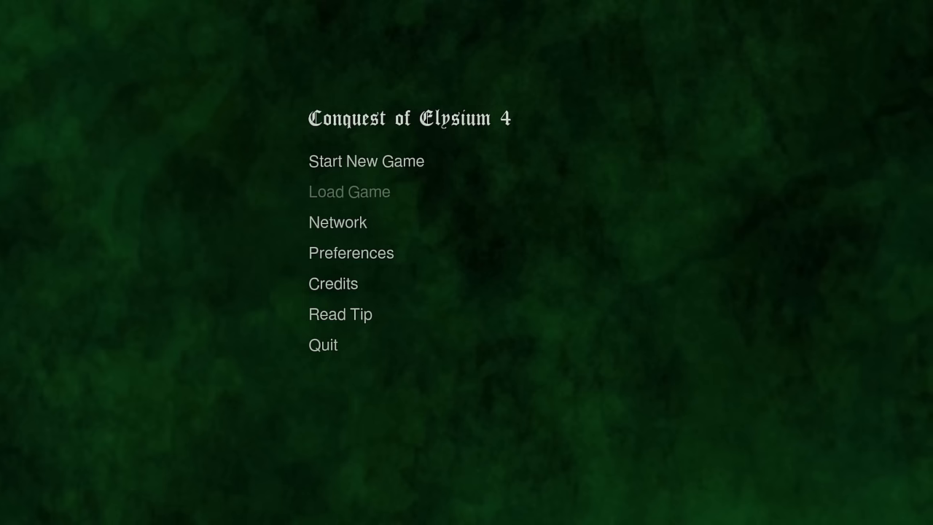
# Step: Begin a new random-map game and accept the Large map settings
pyautogui.click(366, 161)
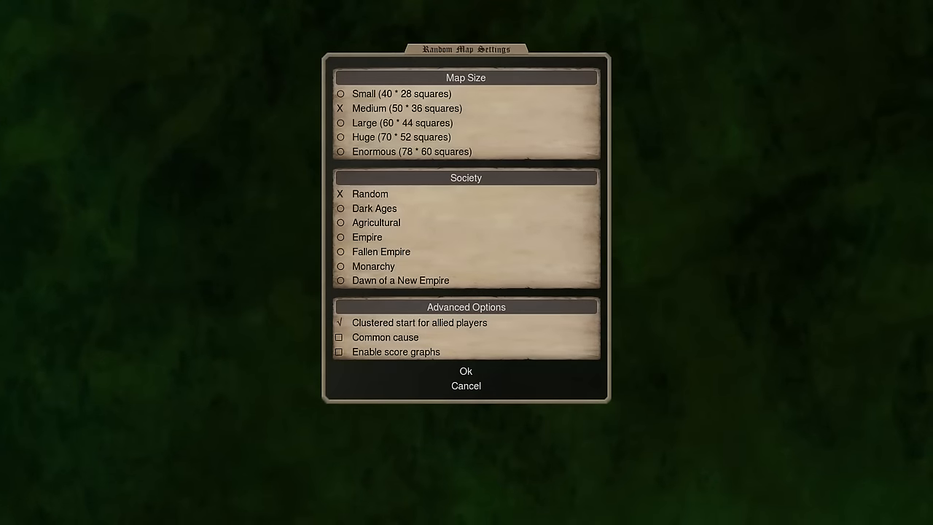
pyautogui.click(340, 123)
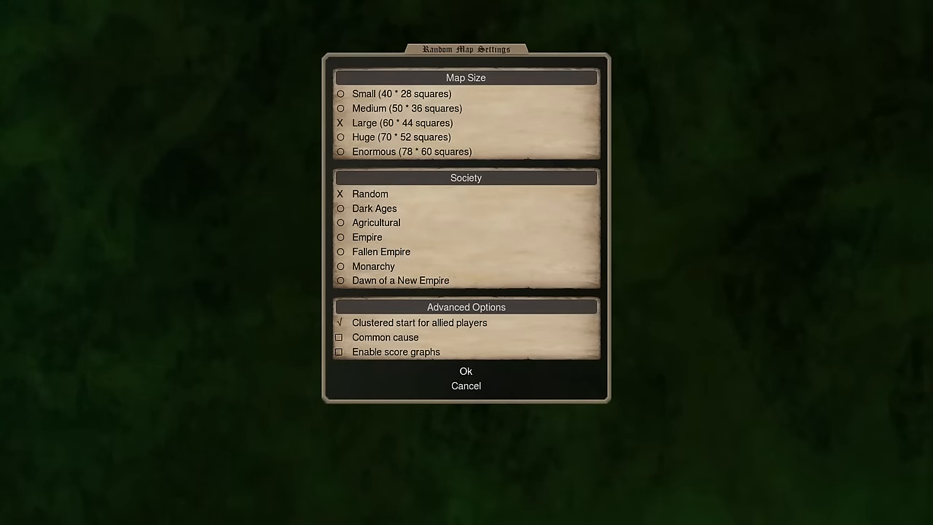
pyautogui.click(467, 372)
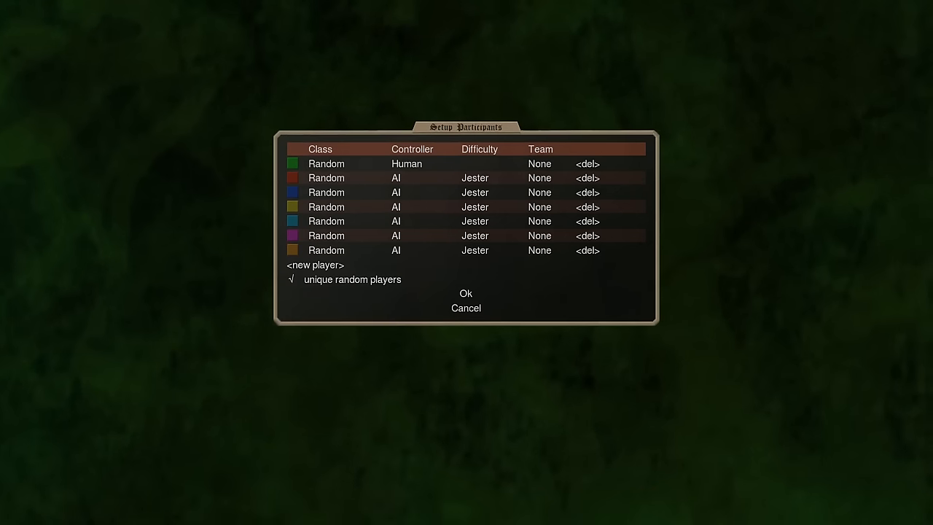
# Step: Raise AI rivals to Butler, Baron and Marquis difficulty and begin as Steve the Enchanter
pyautogui.click(475, 178)
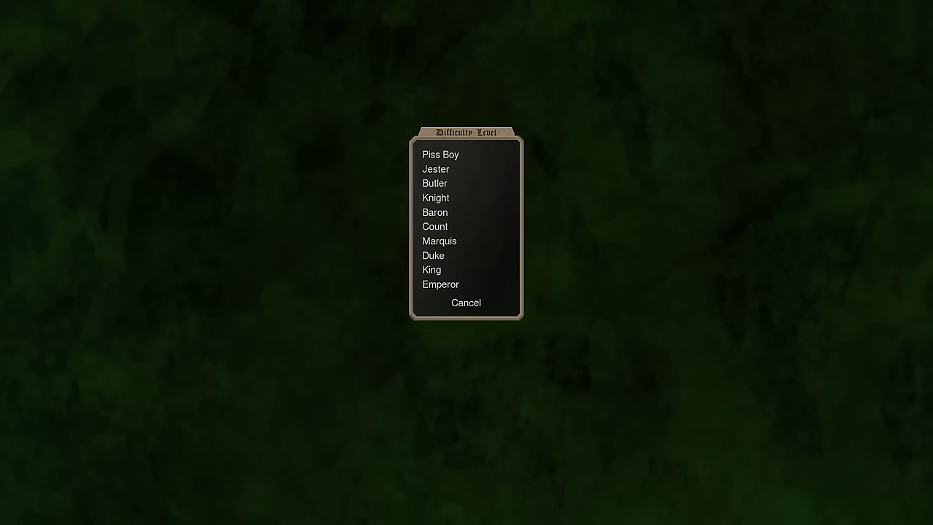
pyautogui.click(435, 169)
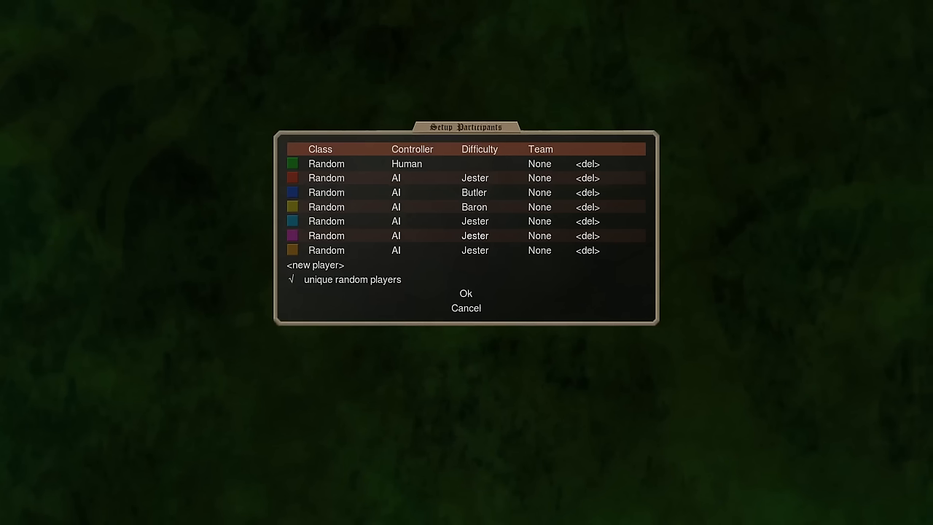
pyautogui.click(476, 237)
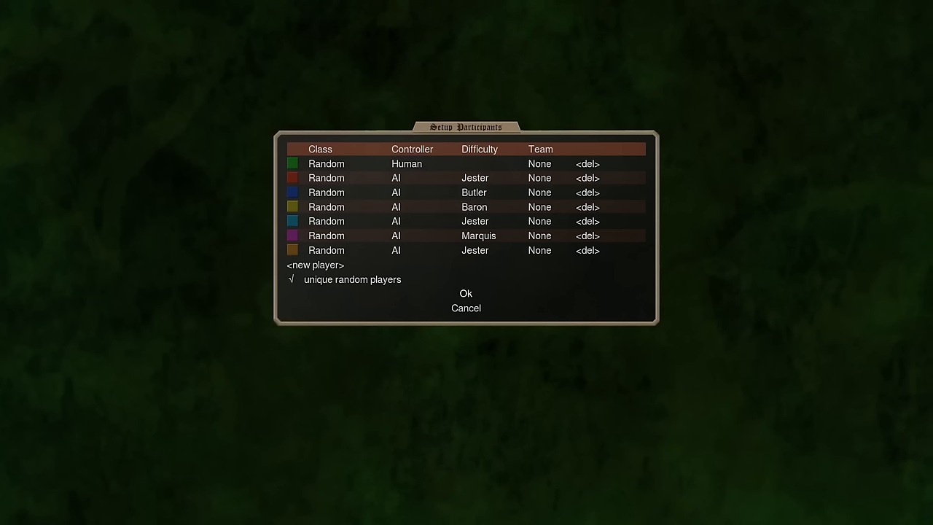
pyautogui.click(465, 293)
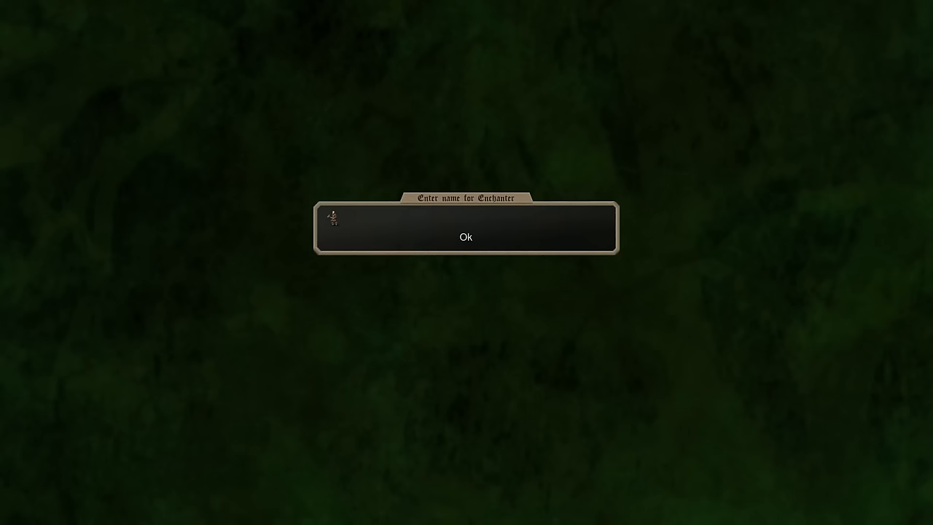
pyautogui.click(465, 236)
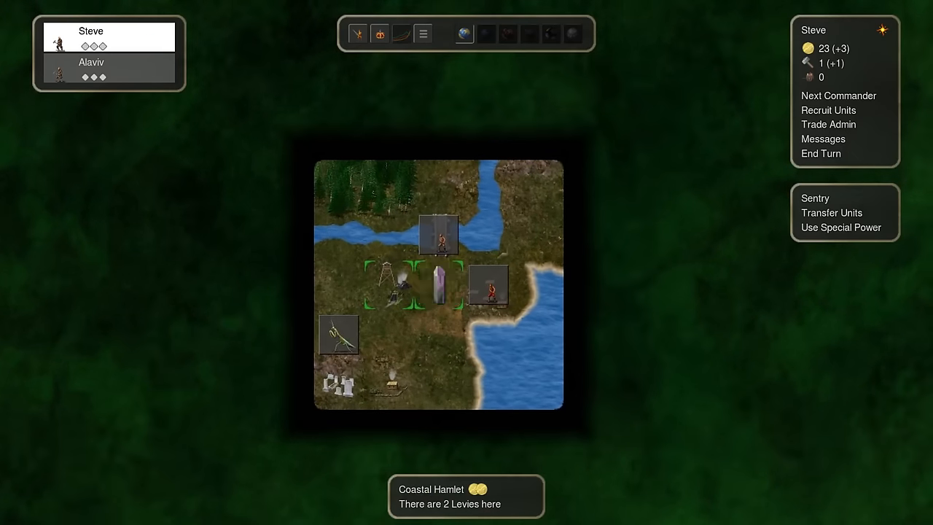
# Step: Send Steve's commander to attack the 15-unit independent garrison at the Crystal Tower
pyautogui.click(438, 286)
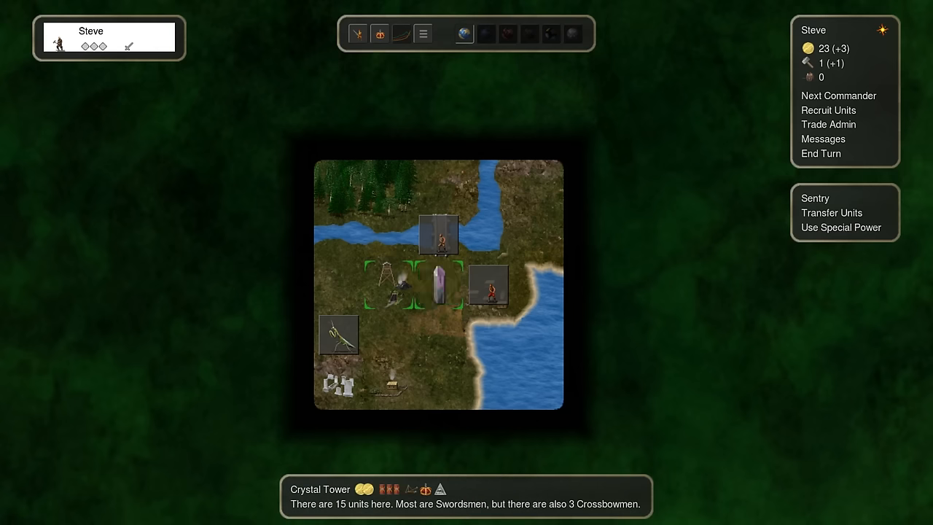
pyautogui.click(439, 285)
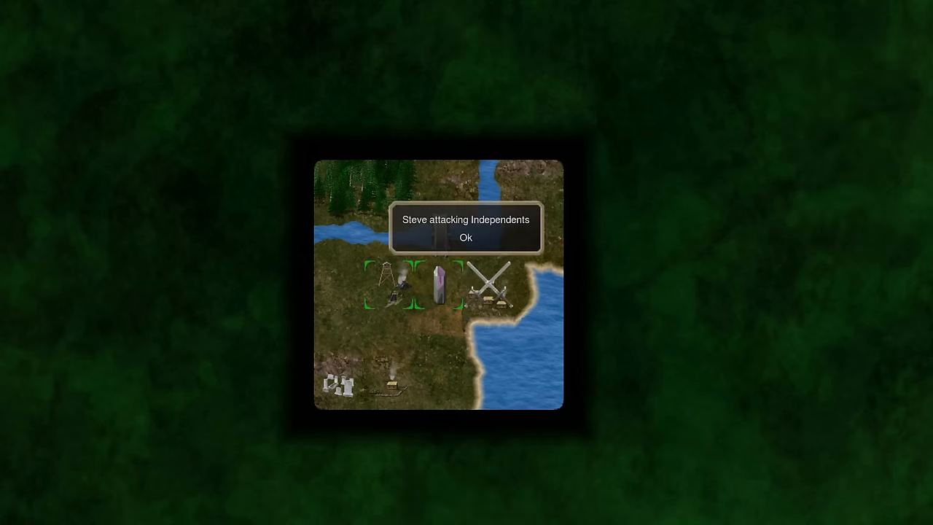
# Step: Move the army south from the Crystal Tower and attack the 11-unit independent force on the plain
pyautogui.click(467, 237)
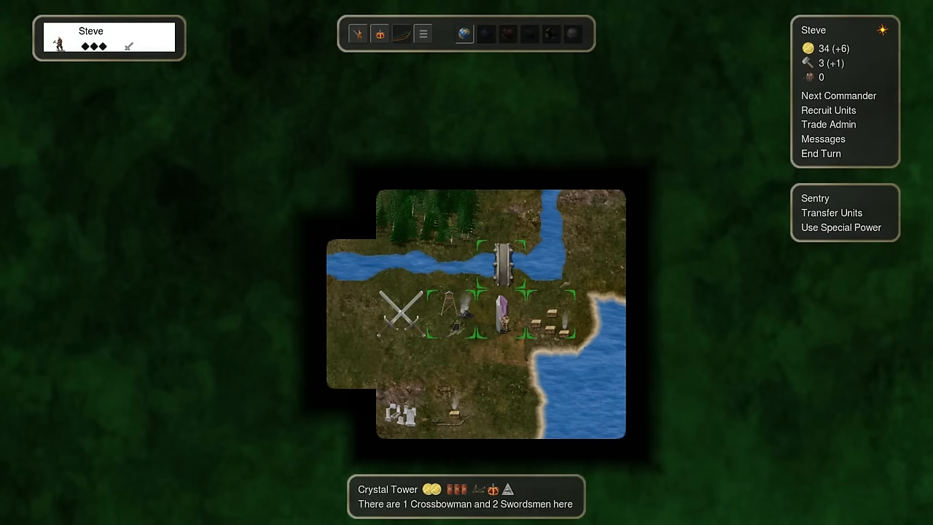
pyautogui.moveTo(505, 265)
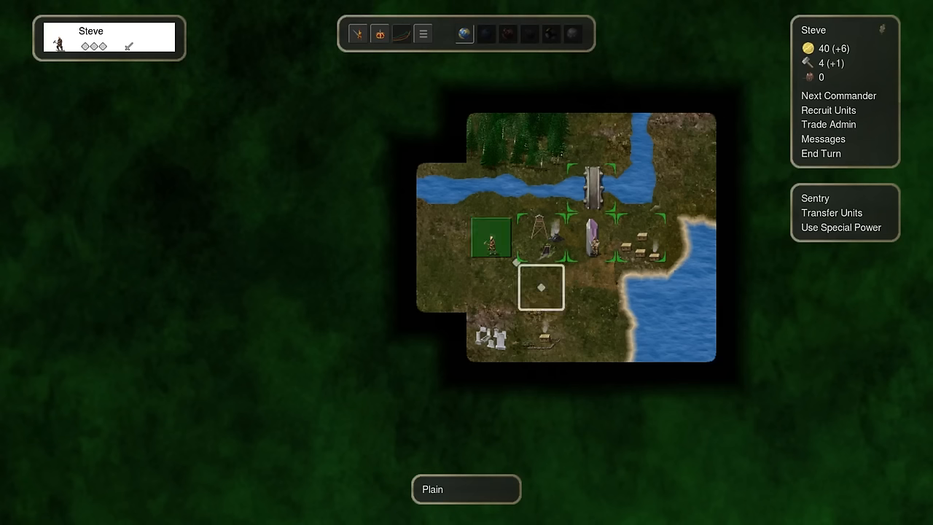
pyautogui.click(539, 286)
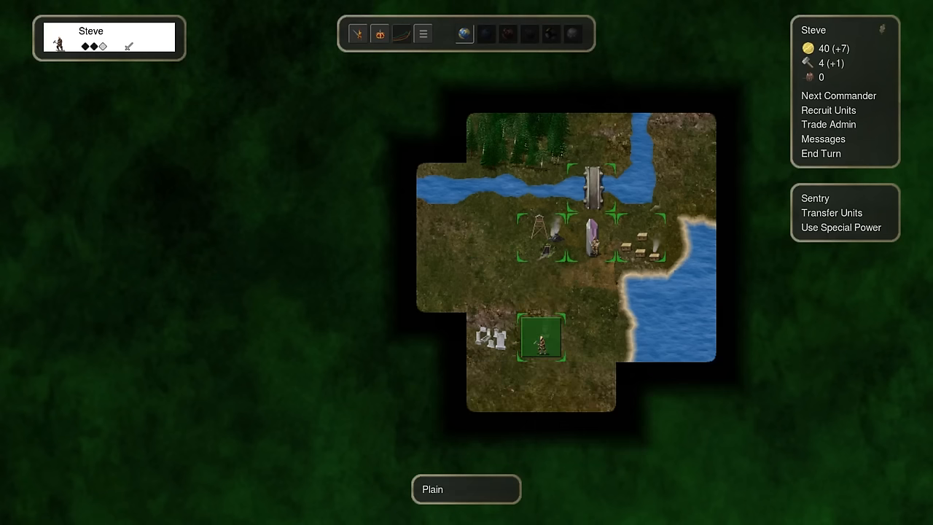
pyautogui.click(539, 338)
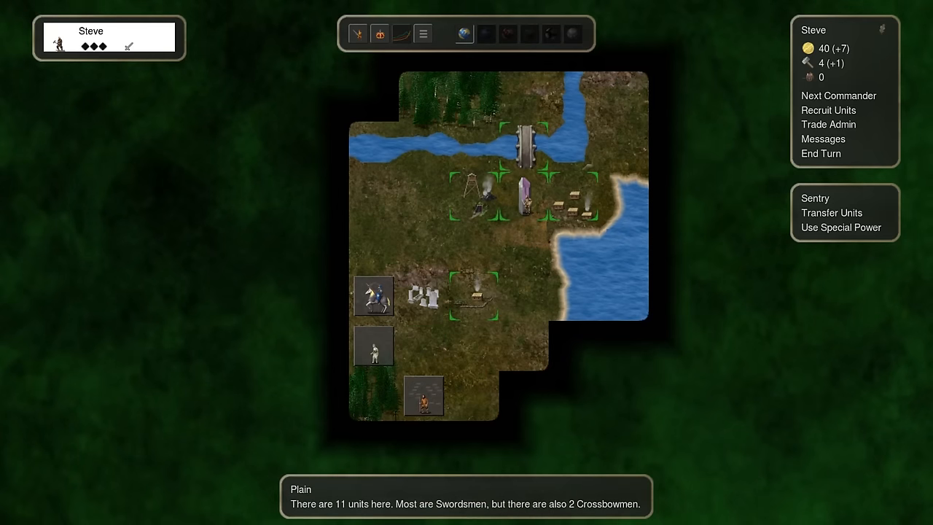
pyautogui.click(821, 153)
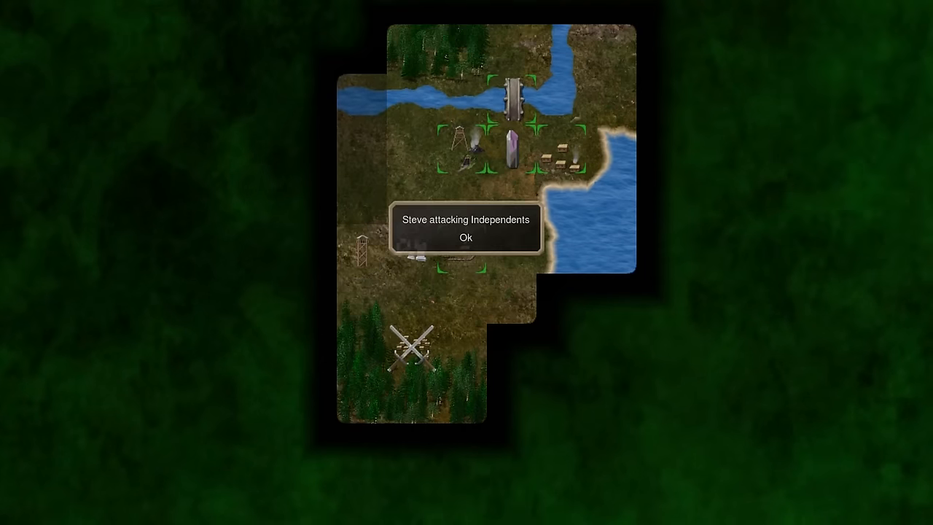
pyautogui.click(467, 238)
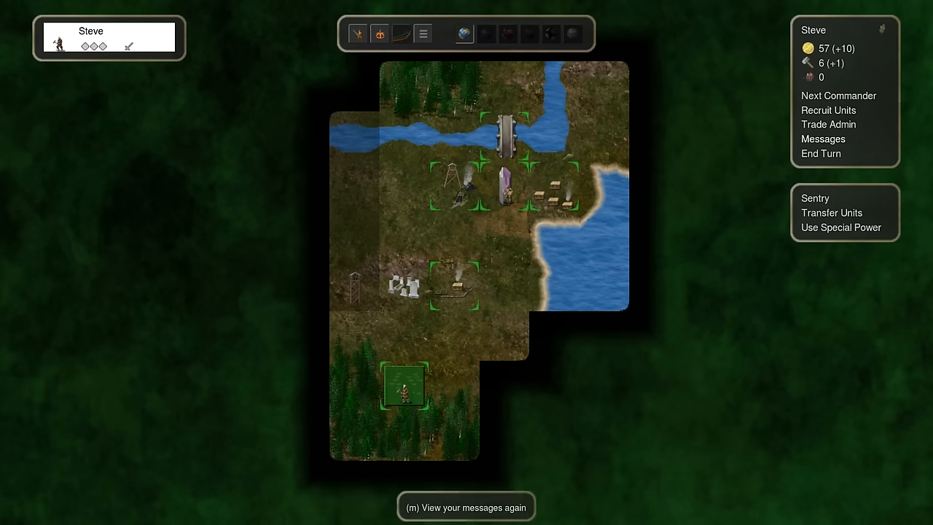
# Step: Hire five Crossbowmen at the Crystal Tower, leaving 7 gold
pyautogui.click(828, 111)
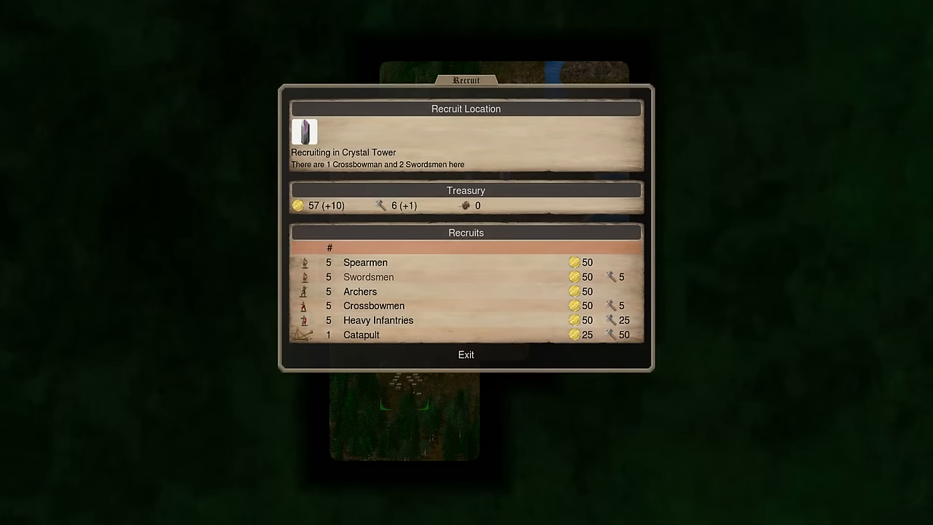
pyautogui.click(466, 354)
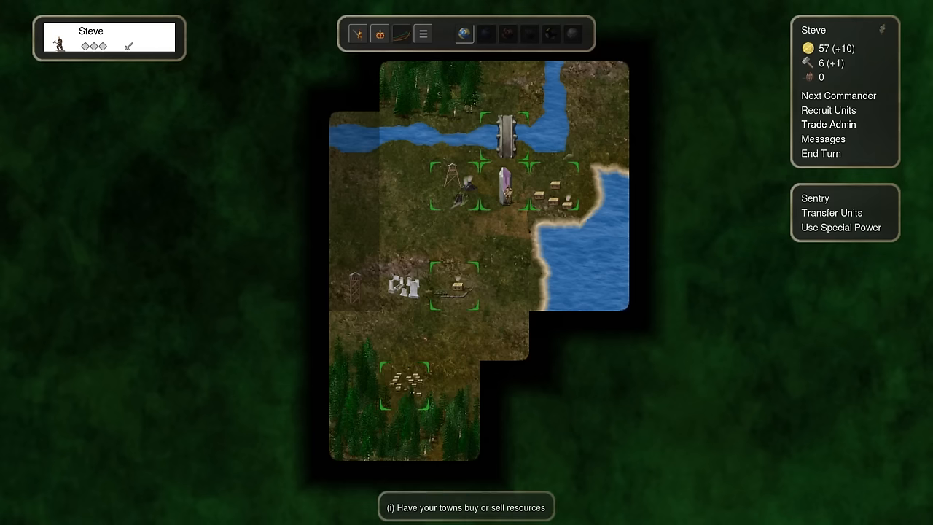
pyautogui.click(828, 111)
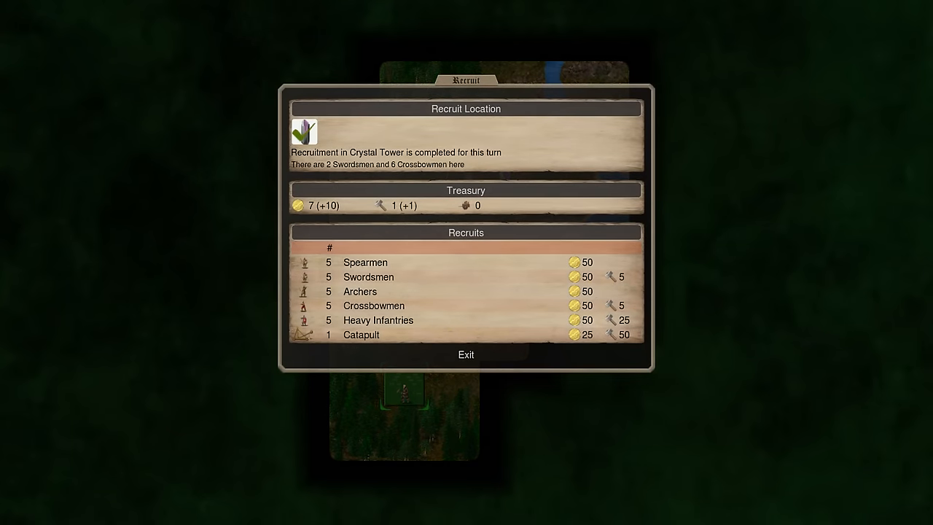
pyautogui.click(465, 355)
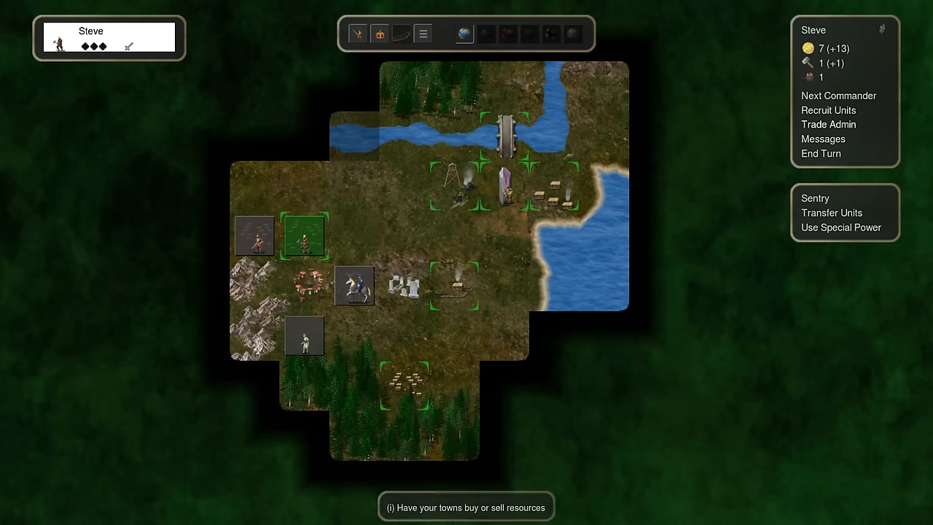
# Step: Leave Trade Admin on 'Don't trade anything', end the turn and acknowledge the winter news
pyautogui.click(829, 124)
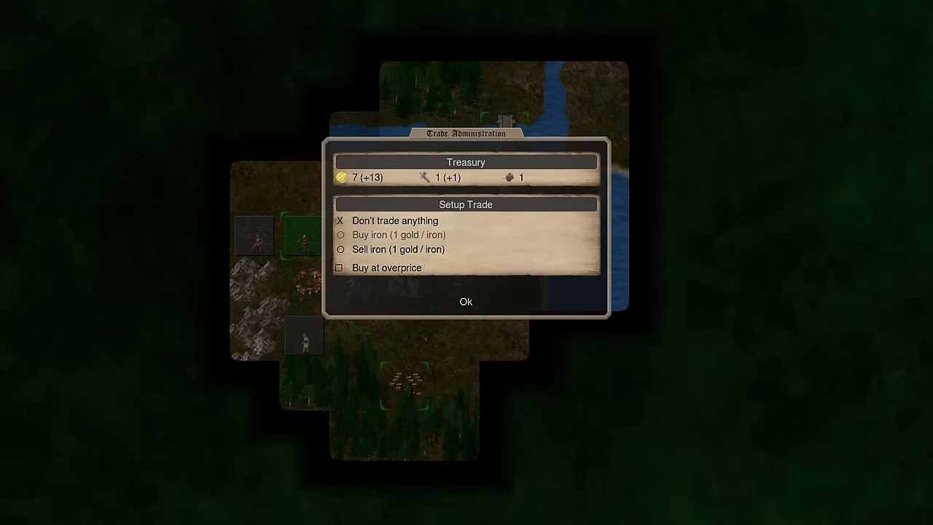
pyautogui.click(467, 302)
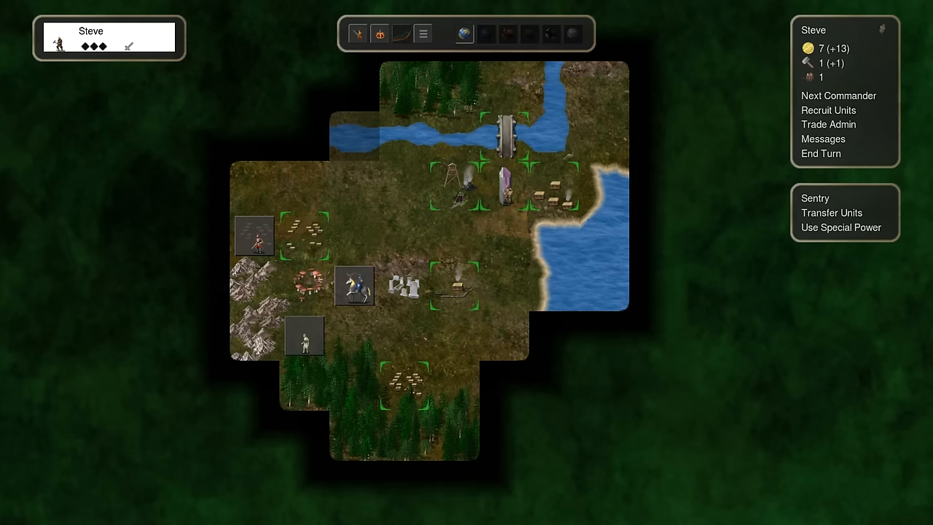
pyautogui.click(823, 139)
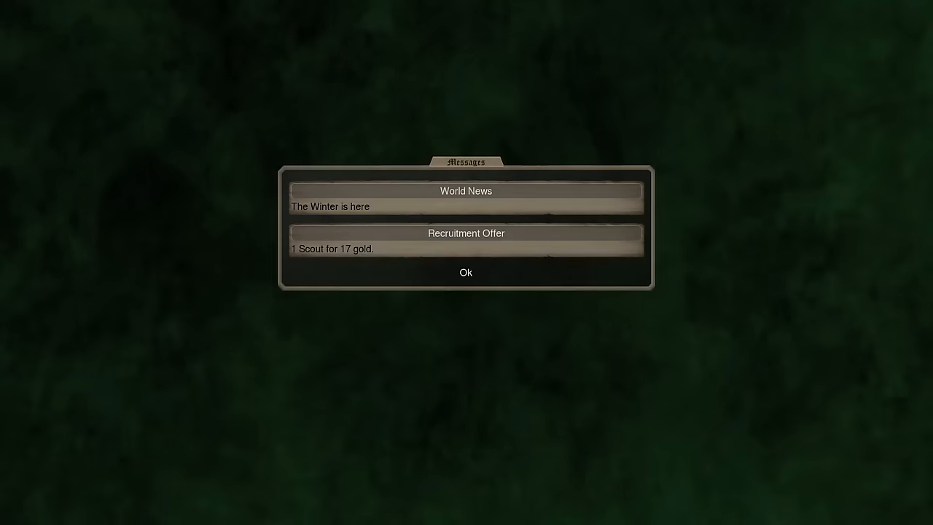
pyautogui.click(465, 273)
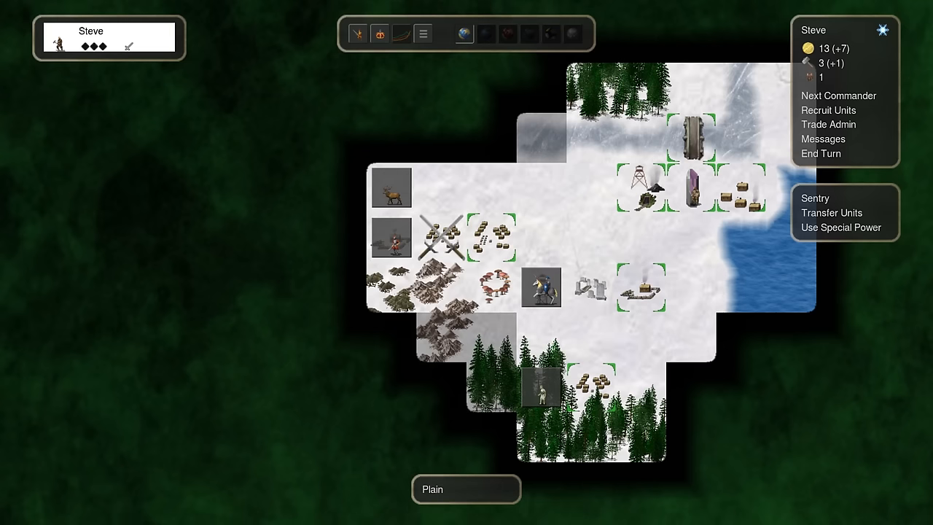
pyautogui.moveTo(543, 391)
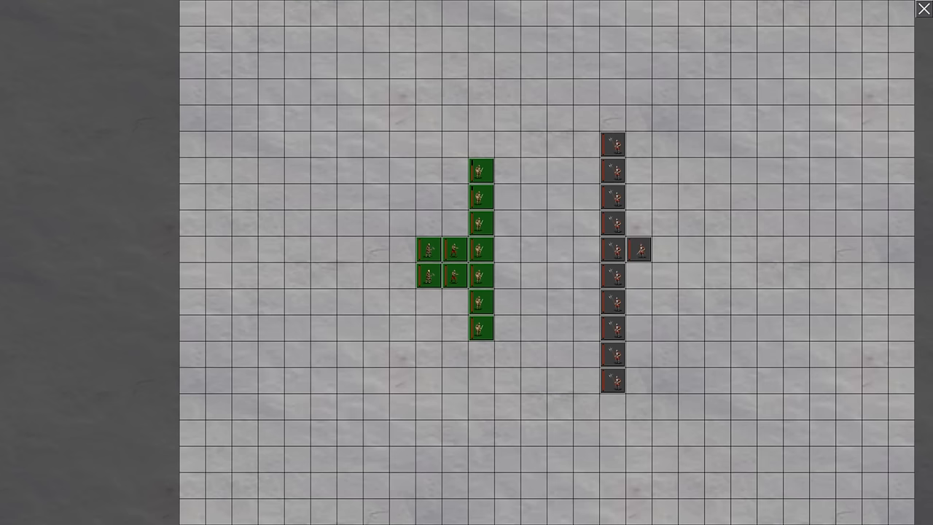
# Step: Close the battle replay and dismiss the attack notice, leaving the Enchanter eliminated
pyautogui.click(925, 8)
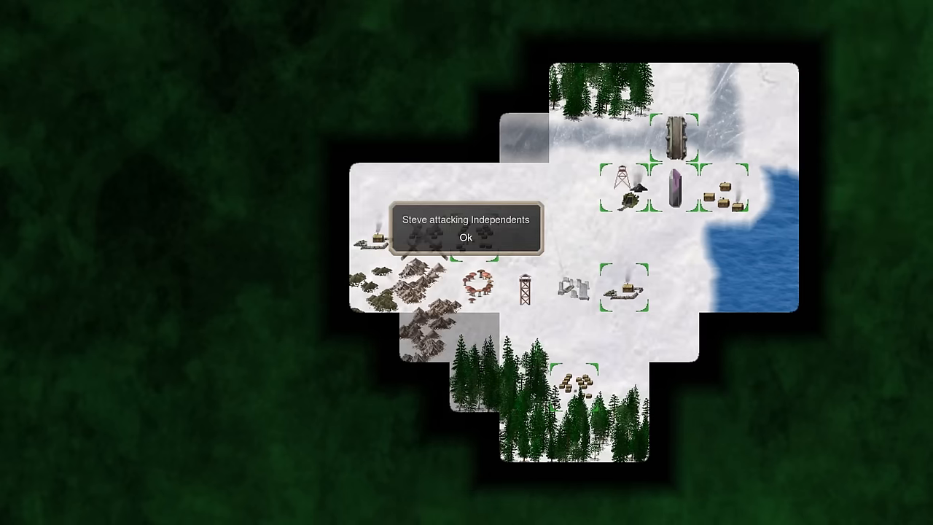
pyautogui.click(465, 237)
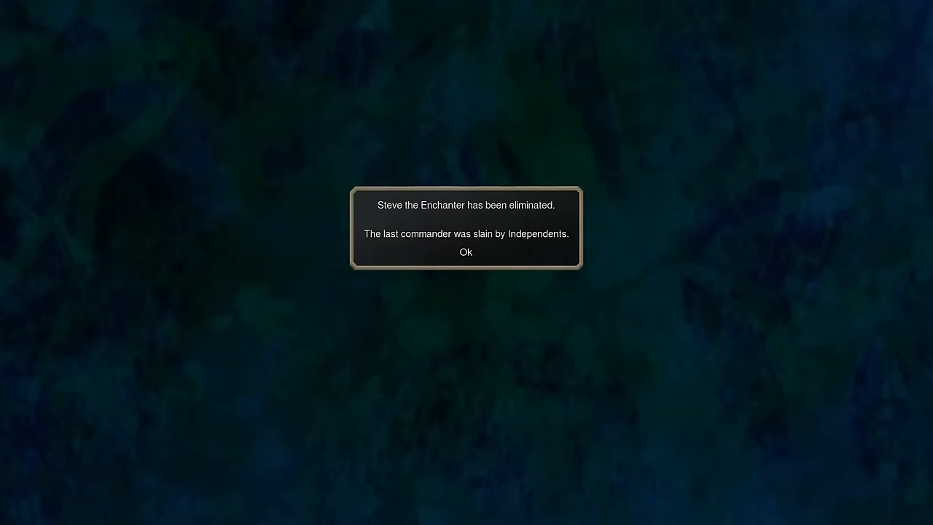
# Step: Acknowledge the elimination and exit the Game Over dialog to the main menu
pyautogui.click(466, 250)
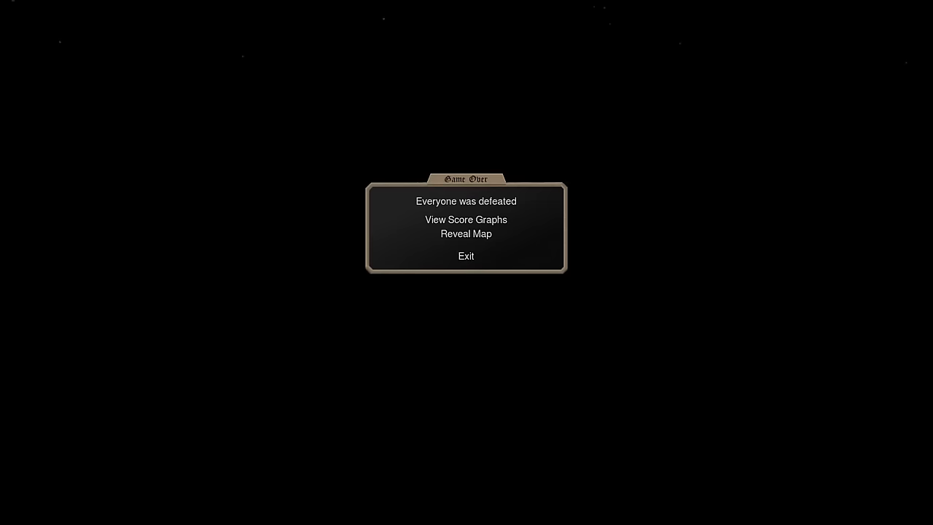
pyautogui.click(466, 233)
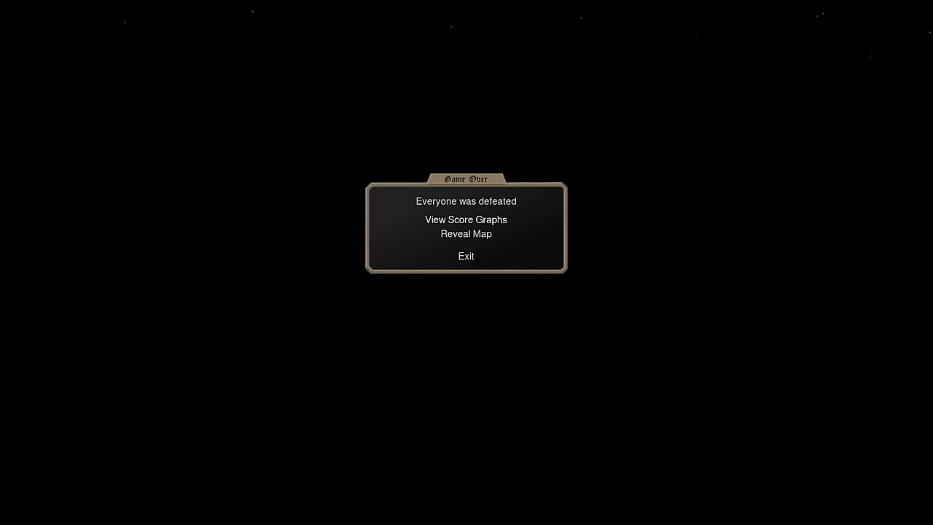
pyautogui.click(467, 257)
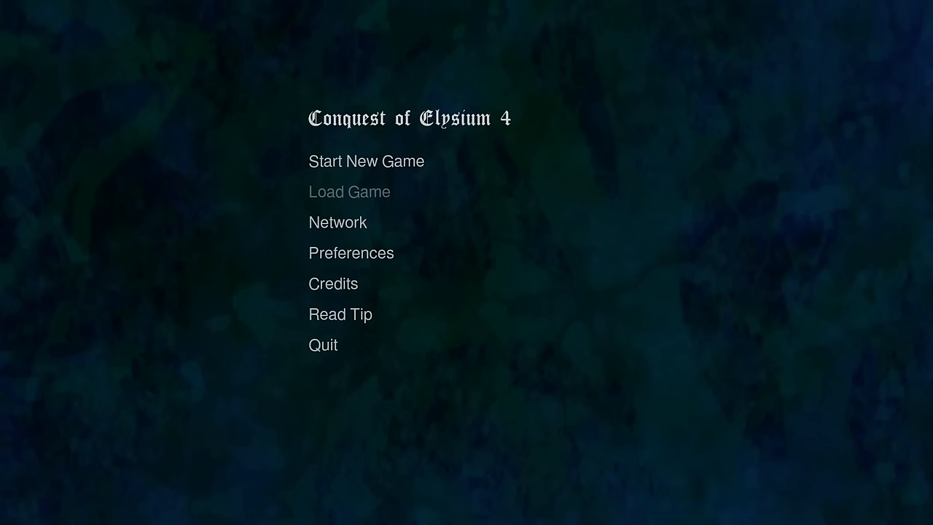
# Step: Start a new game, add AI participants and tick 'unique random players'
pyautogui.click(366, 160)
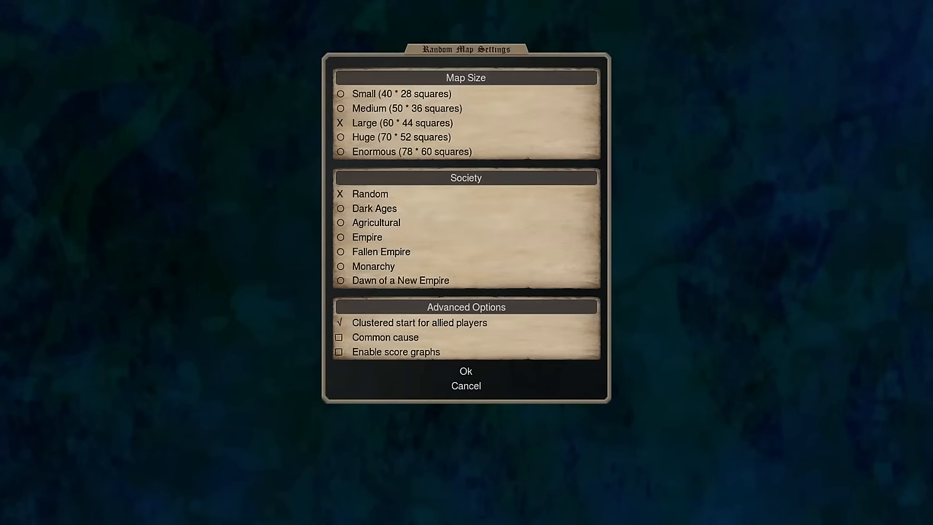
pyautogui.click(467, 370)
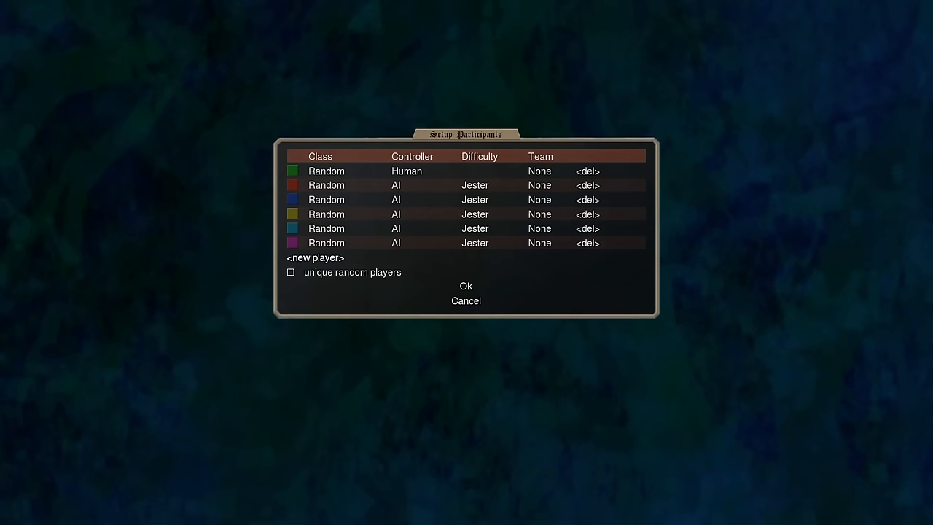
pyautogui.click(315, 256)
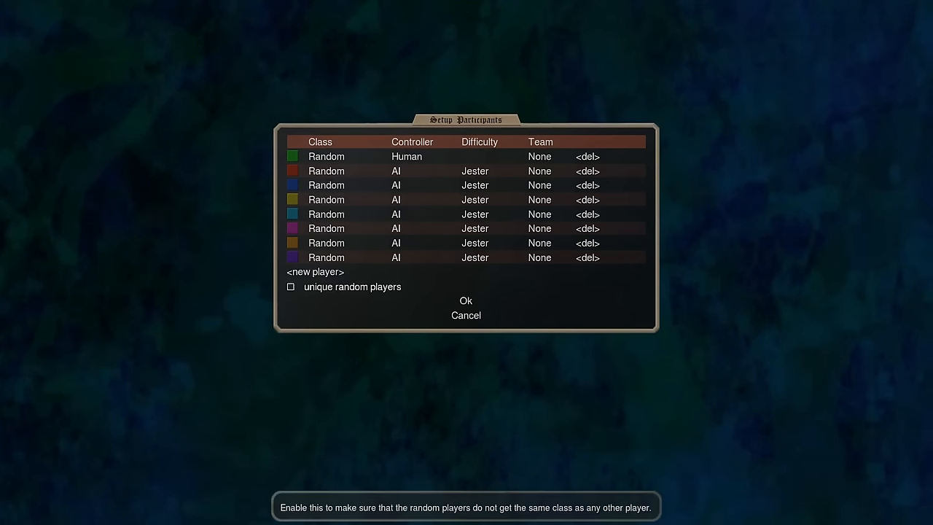
pyautogui.click(290, 286)
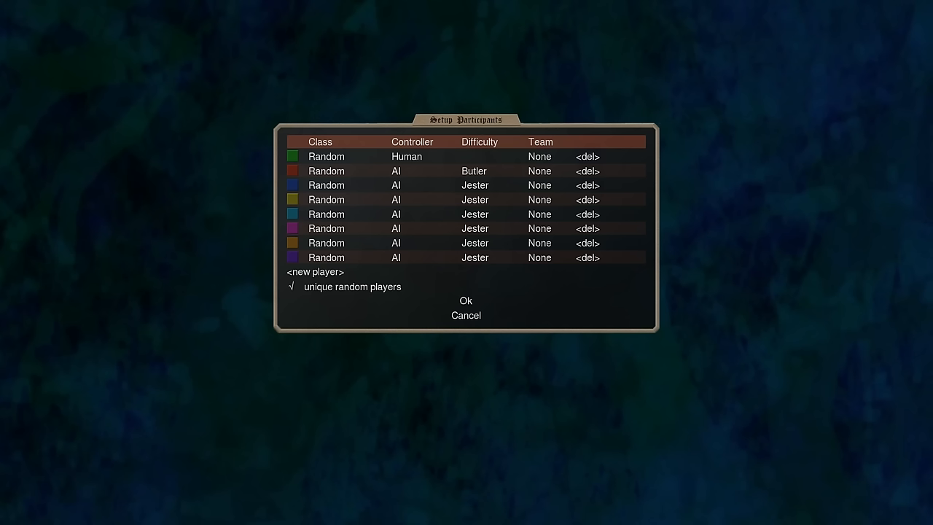
# Step: Change an AI's difficulty and confirm the Priest King's name starting with 'R'
pyautogui.click(474, 171)
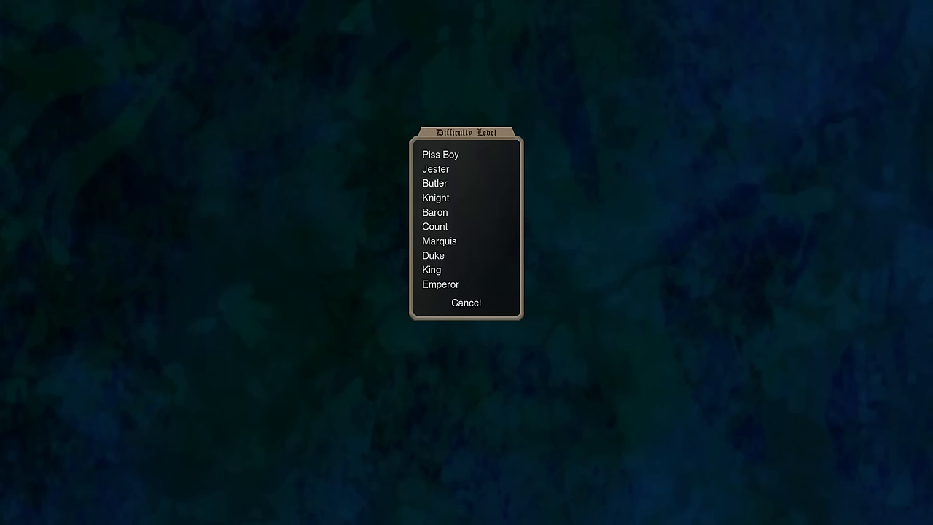
pyautogui.click(432, 269)
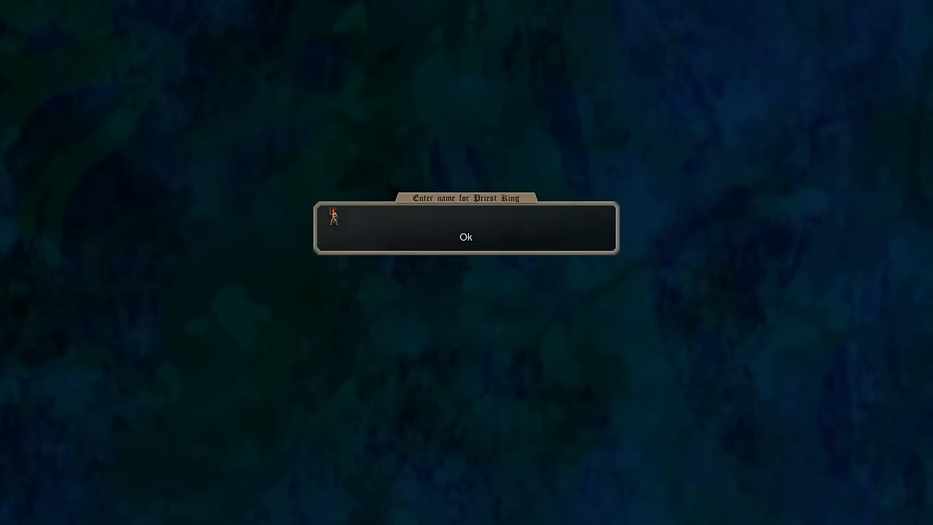
pyautogui.write('R')
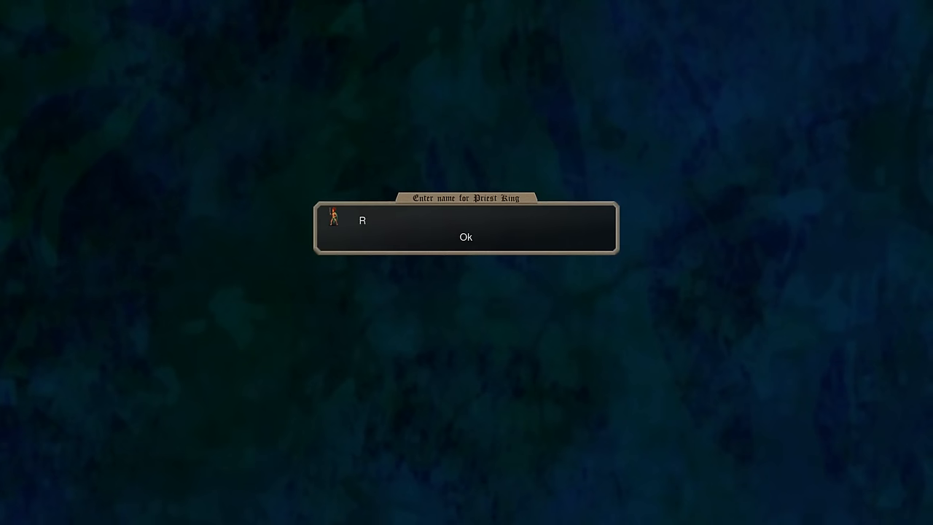
pyautogui.click(465, 236)
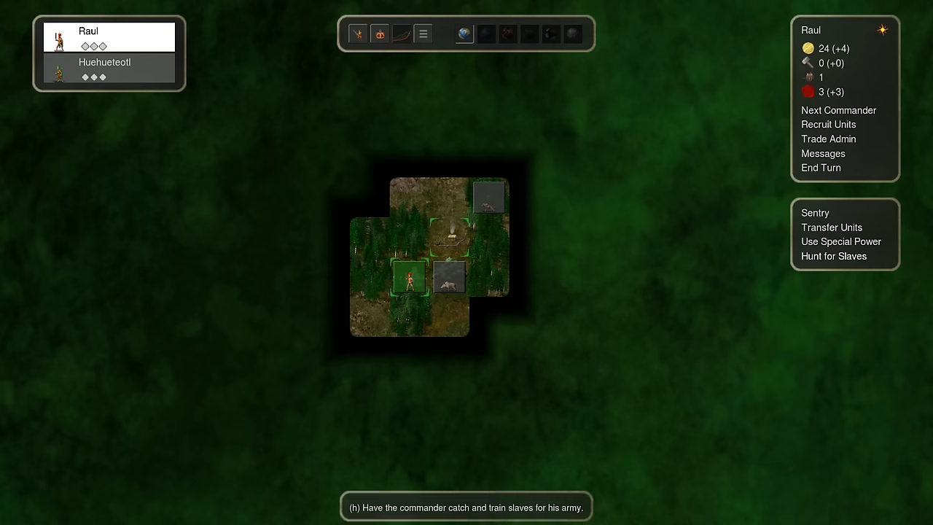
pyautogui.moveTo(840, 242)
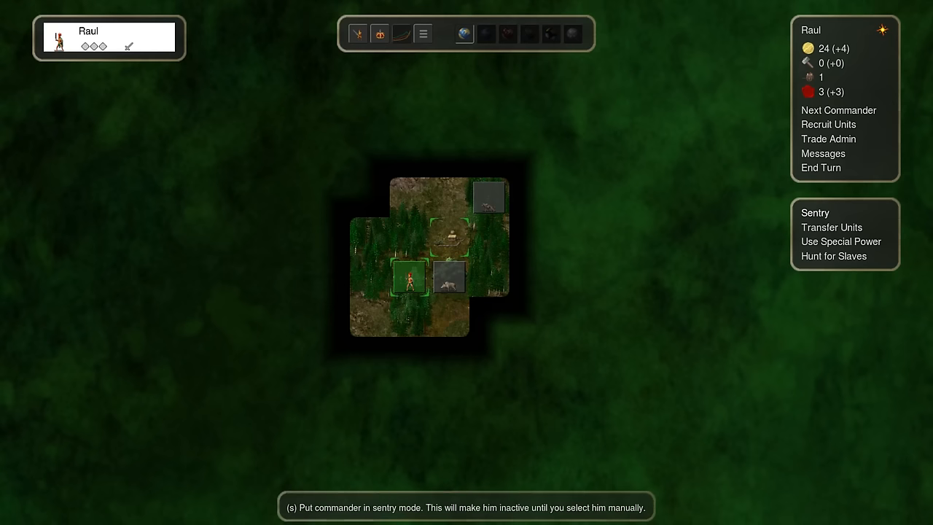
# Step: Select Raul and move him onto the neighbouring Independents' square to attack
pyautogui.click(834, 257)
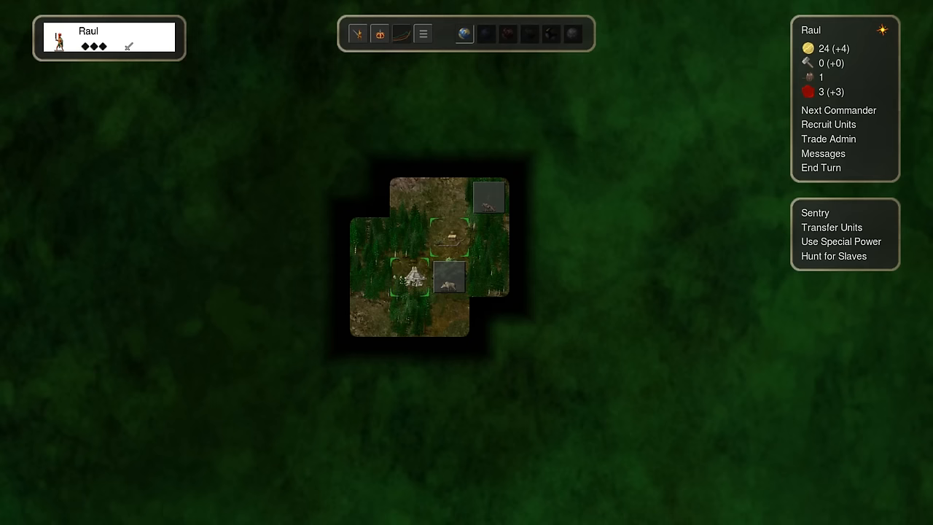
pyautogui.click(821, 168)
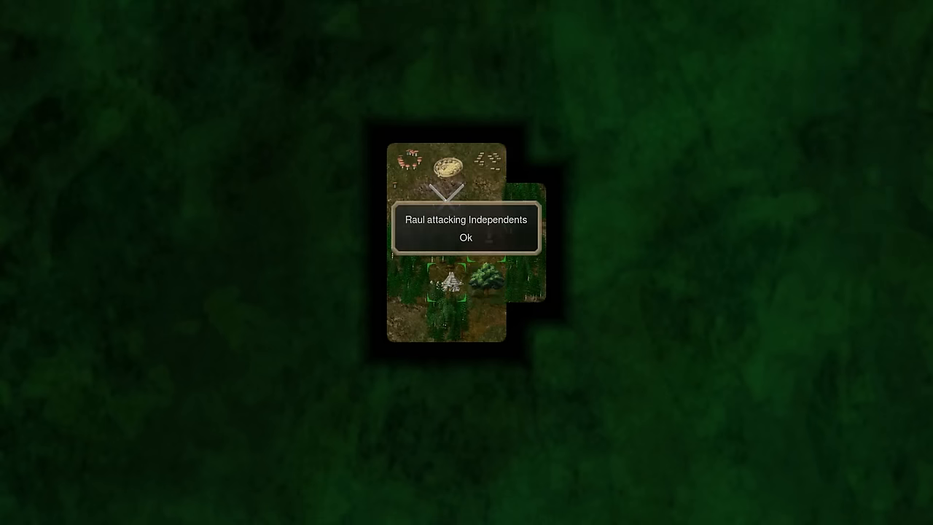
# Step: Acknowledge 'Raul attacking Independents' so the battle resolves
pyautogui.click(465, 238)
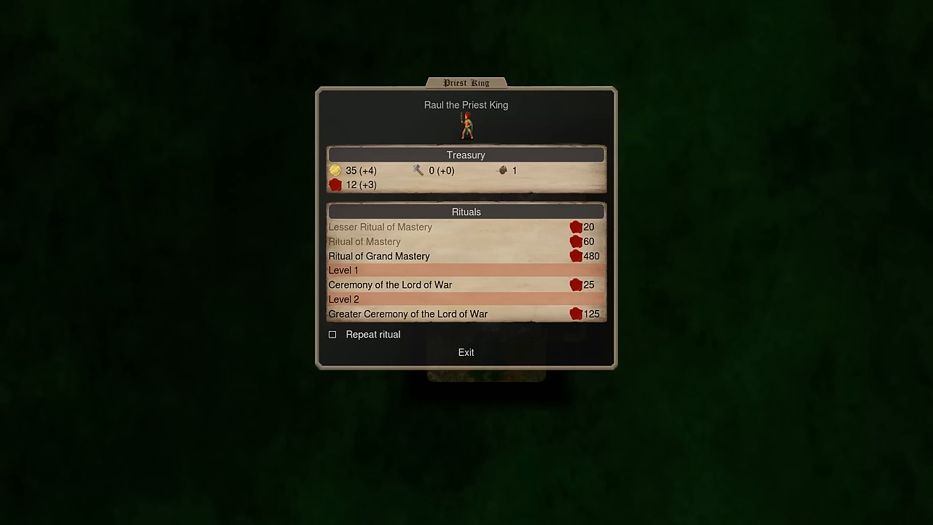
# Step: Close the rituals window so the turn can end and winter news appear
pyautogui.click(467, 352)
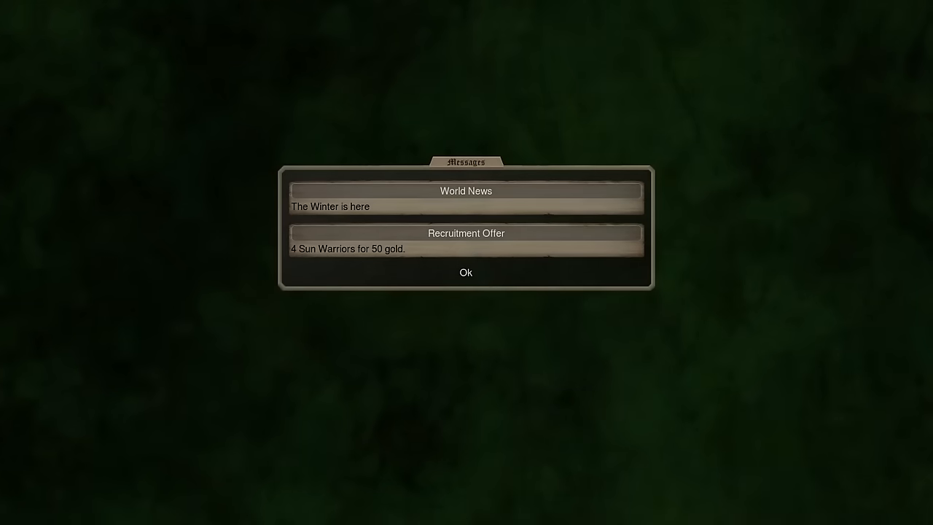
# Step: Dismiss the winter news and Sun Warriors offer, returning to the snowy map
pyautogui.click(464, 273)
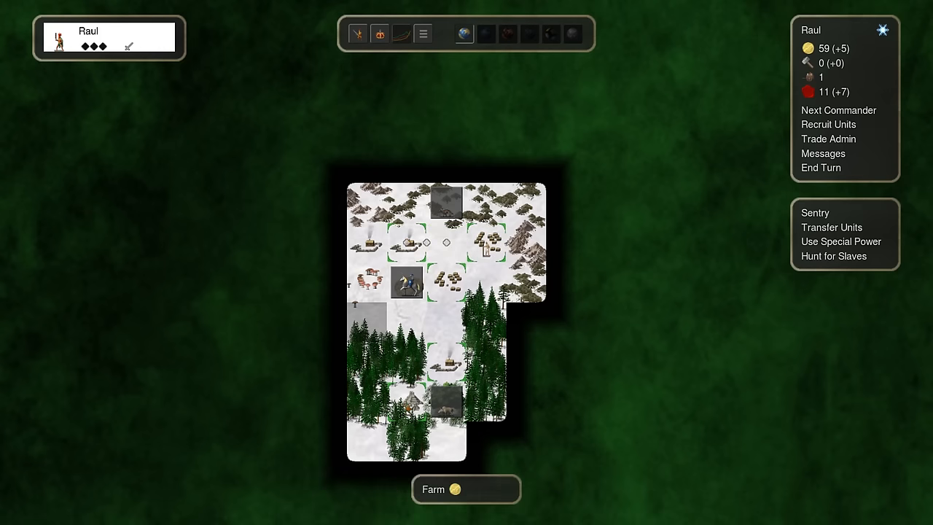
# Step: Move the commander onto the Plain tile, end the turn and open Temple City recruitment
pyautogui.click(821, 168)
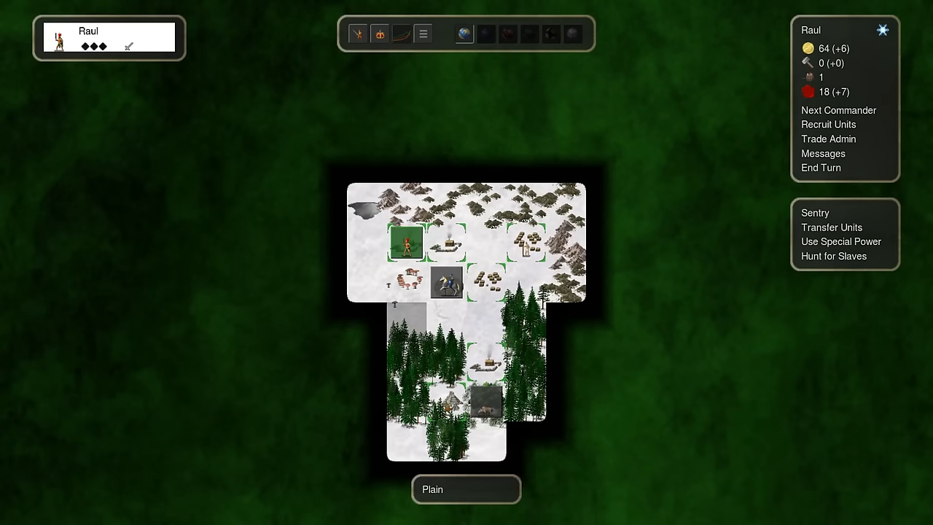
pyautogui.click(821, 168)
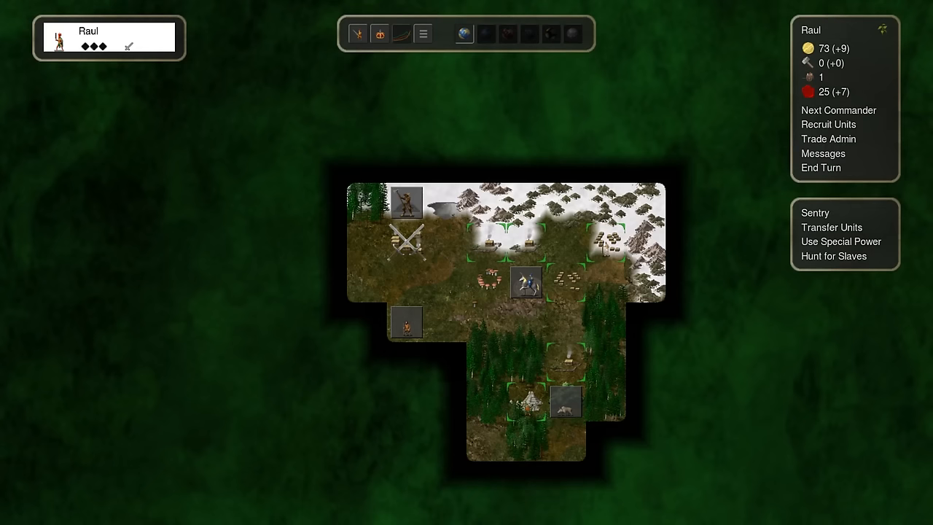
pyautogui.click(829, 124)
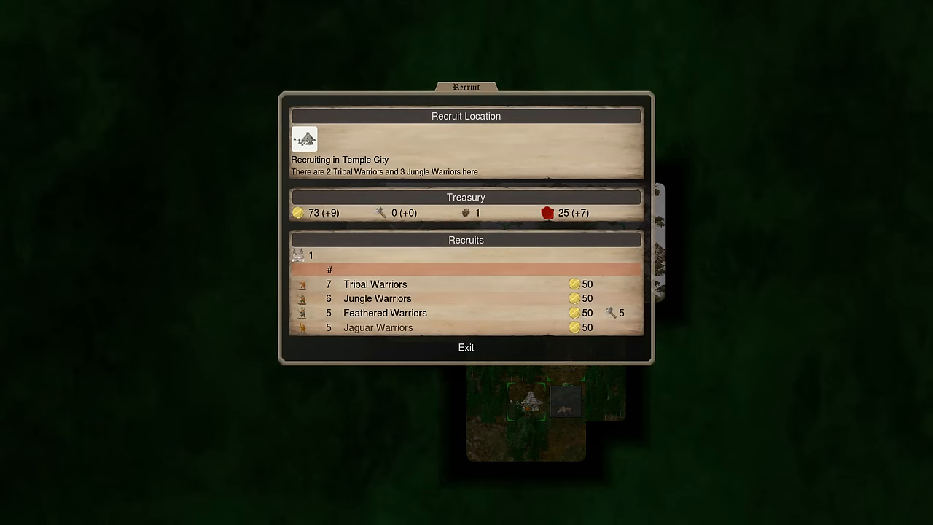
# Step: Exit the Temple City Recruit window without hiring any units
pyautogui.click(376, 297)
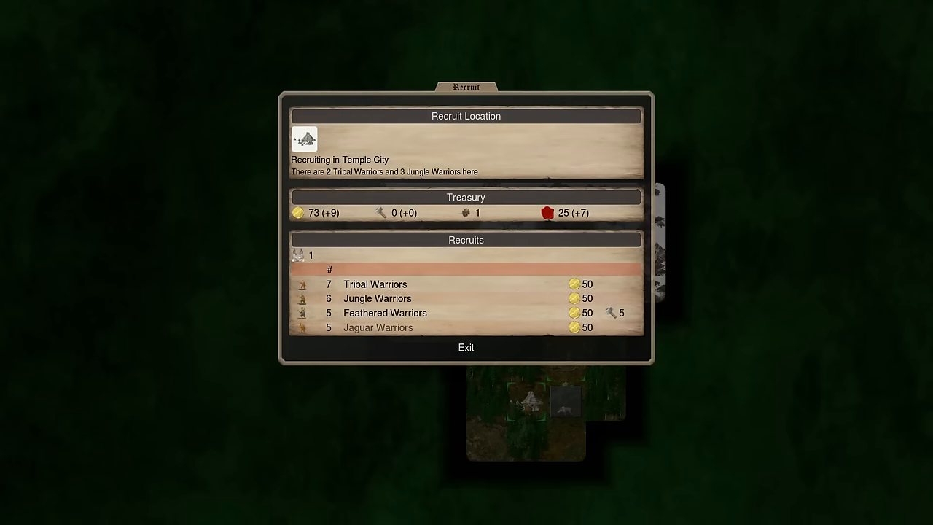
pyautogui.click(375, 283)
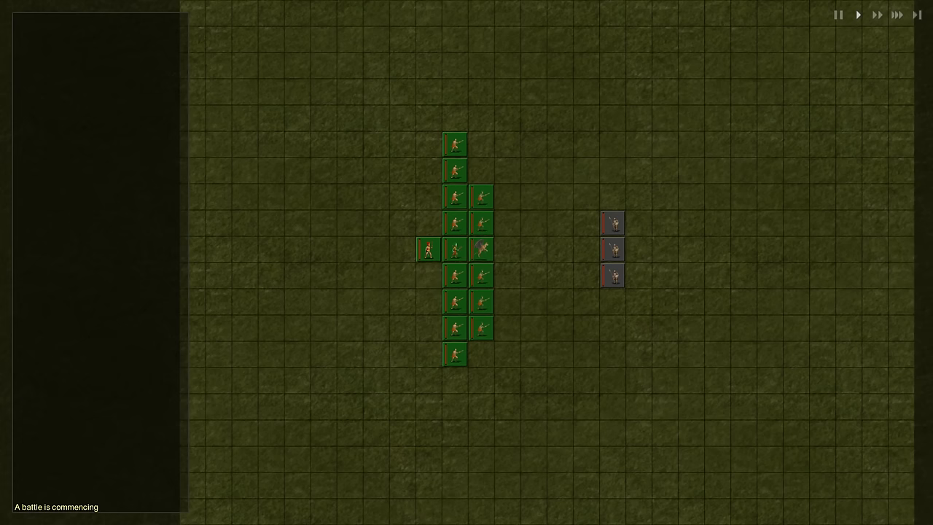
# Step: Review the Ozelotl's stats during the battle and return to the map
pyautogui.click(898, 14)
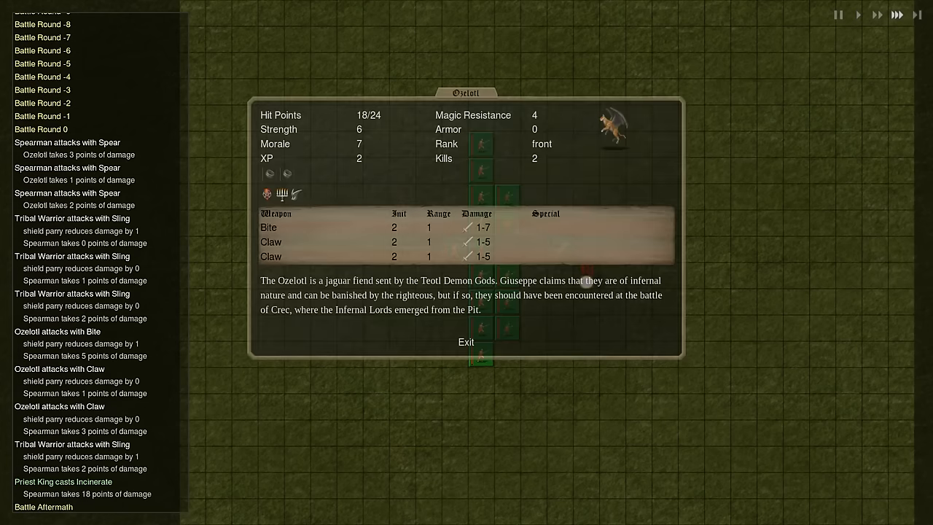
pyautogui.click(467, 341)
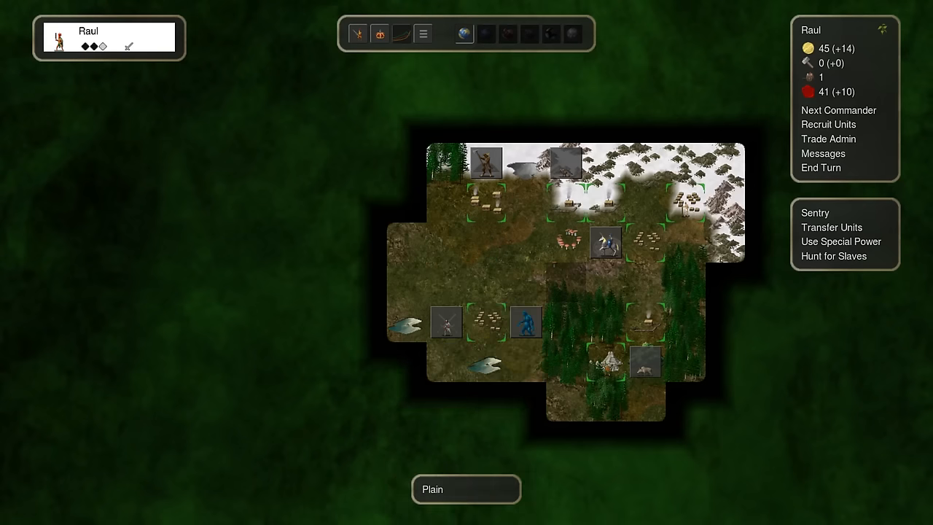
# Step: Move a unit one square south and end two turns, dismissing the Sun Warriors offer
pyautogui.click(485, 323)
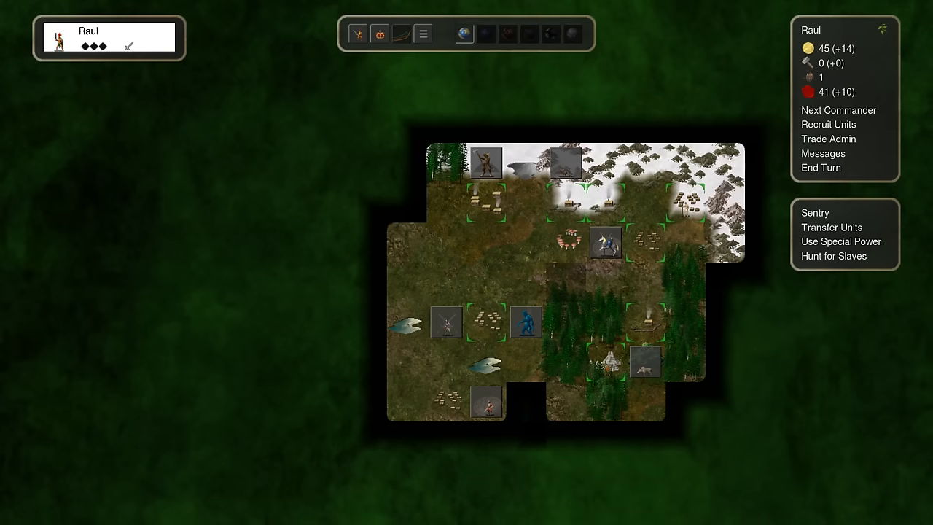
pyautogui.click(821, 168)
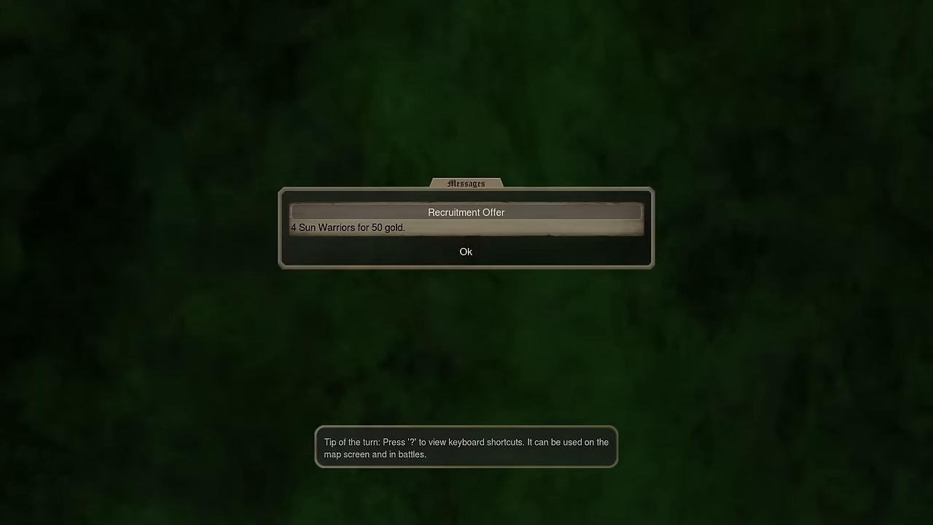
pyautogui.click(465, 250)
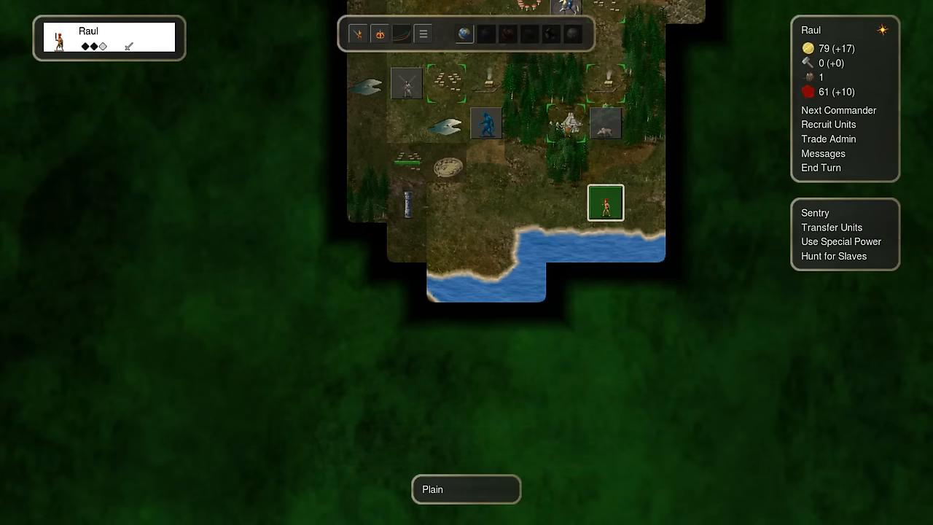
pyautogui.click(821, 168)
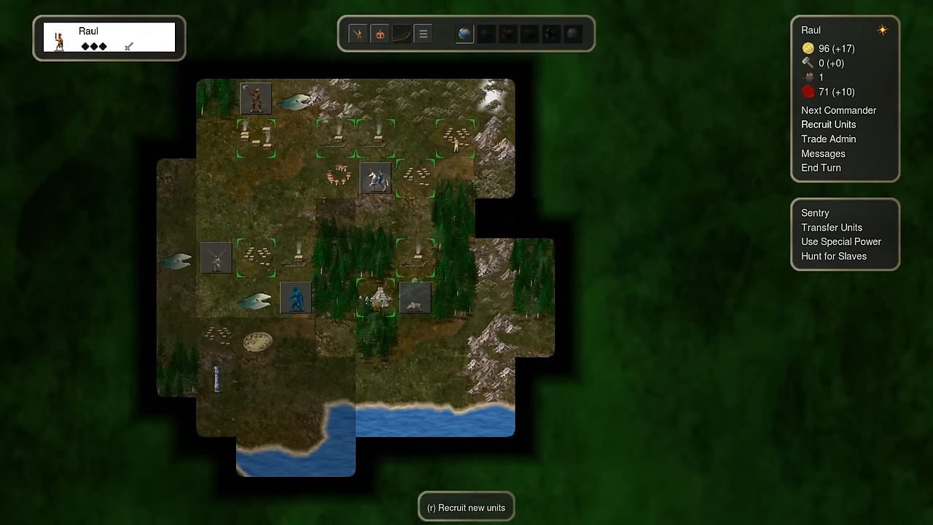
# Step: Hire Jungle Warriors for 50 gold in Temple City, end the turn, and dismiss Lothar's elimination and autumn notices
pyautogui.click(828, 124)
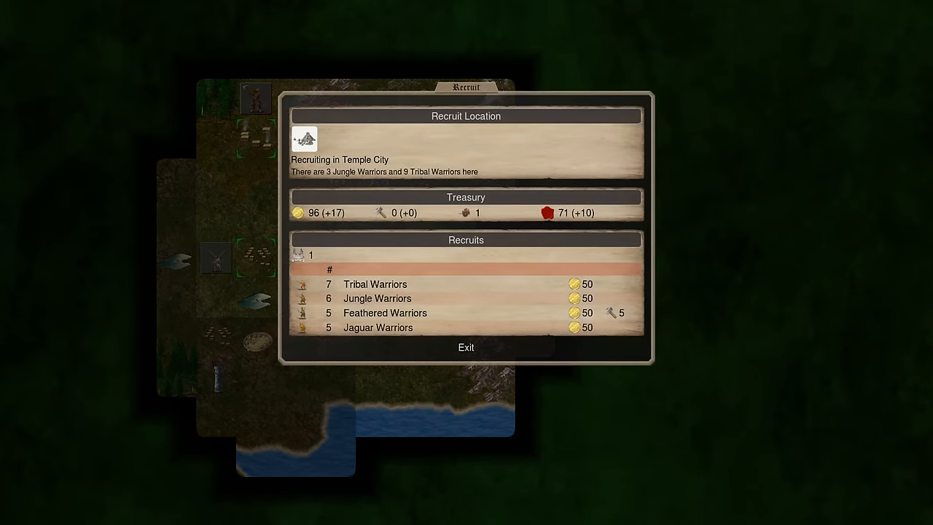
pyautogui.click(376, 298)
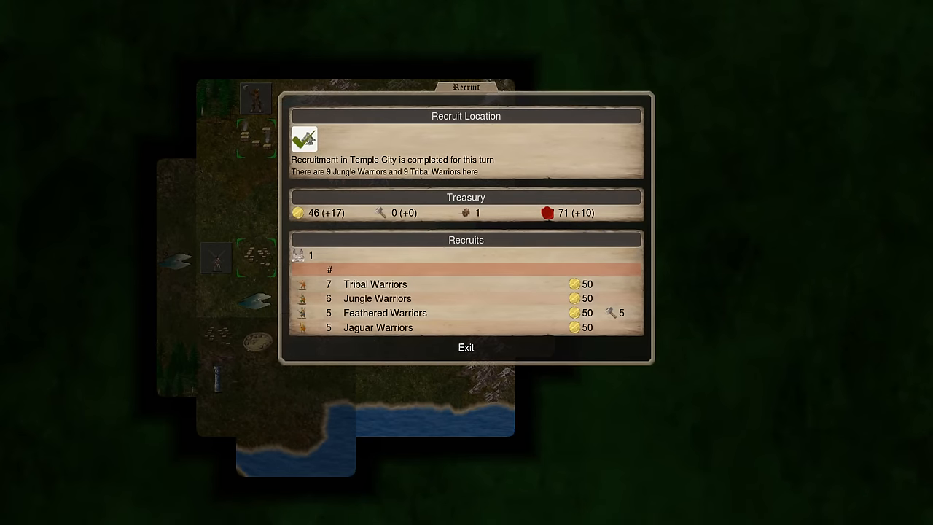
pyautogui.click(465, 347)
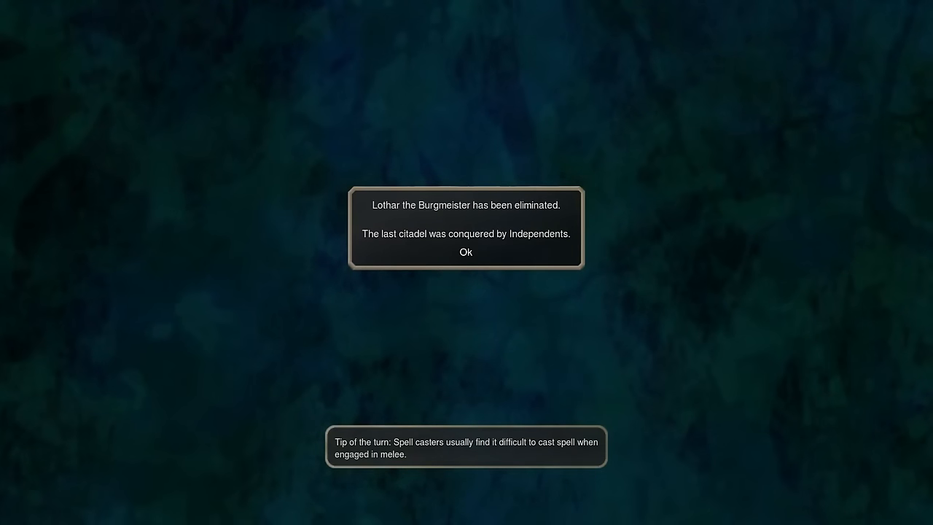
pyautogui.click(465, 250)
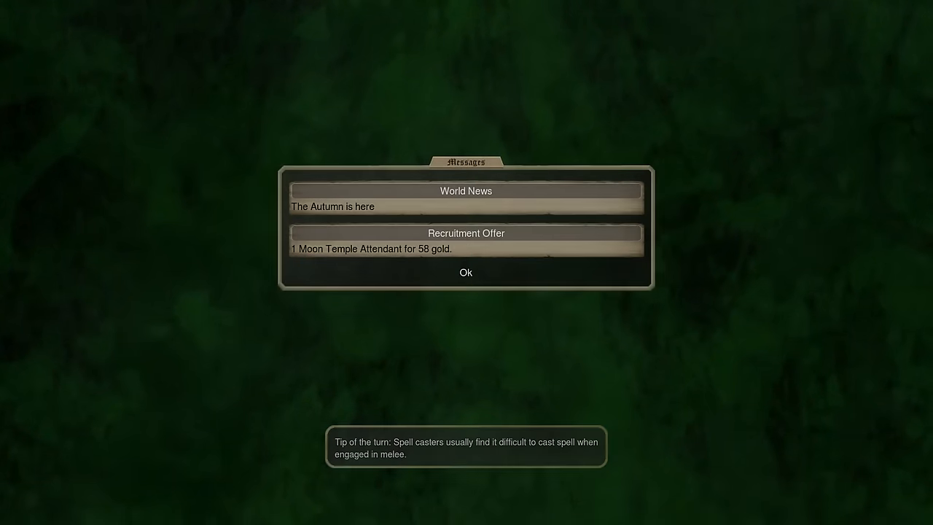
pyautogui.click(466, 272)
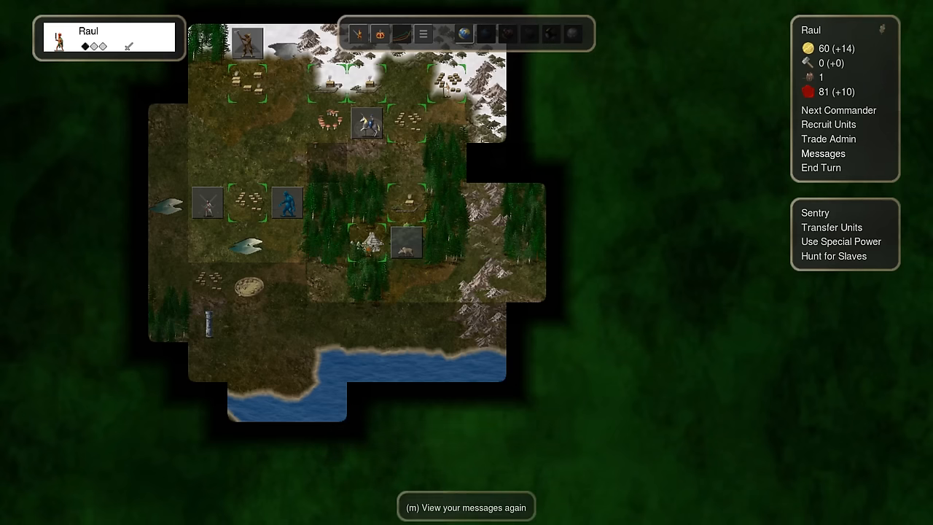
# Step: Set Trade Admin to buy iron at 1 gold per iron, about 12 per year
pyautogui.click(828, 139)
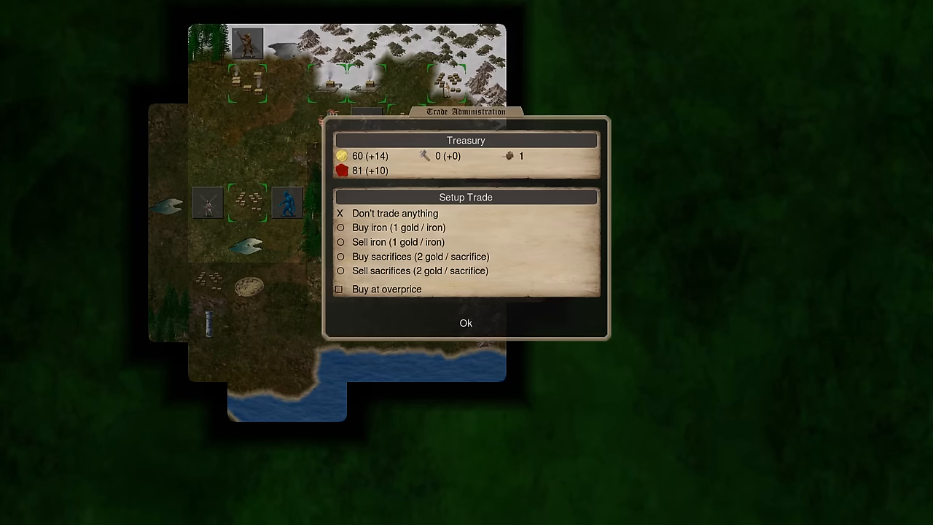
pyautogui.click(465, 324)
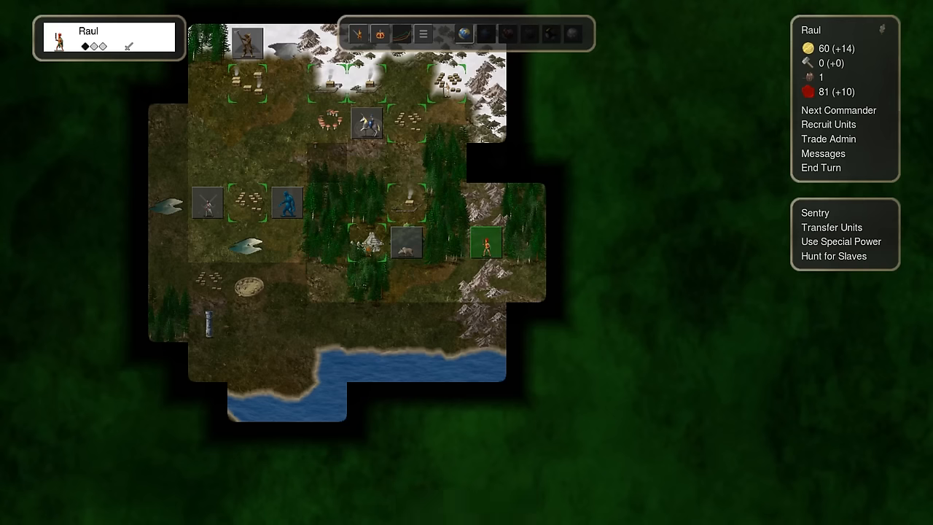
pyautogui.click(828, 139)
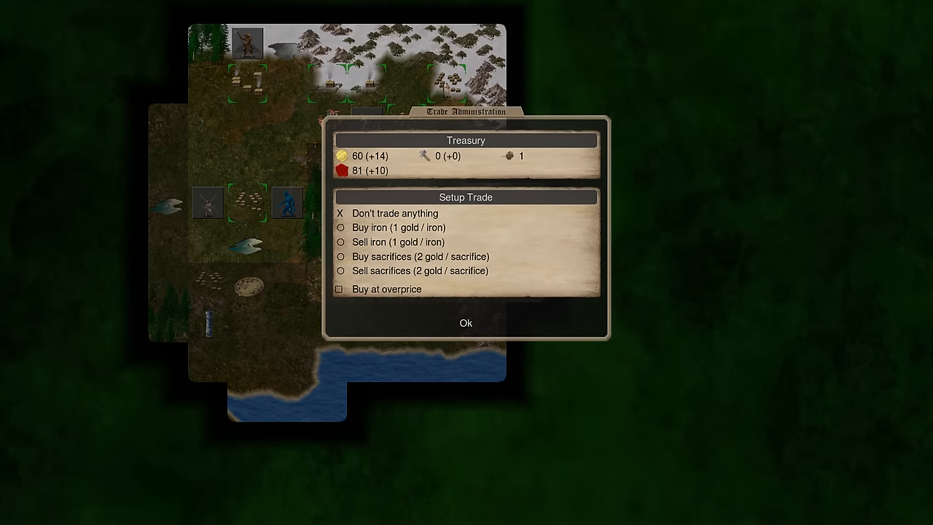
pyautogui.click(347, 228)
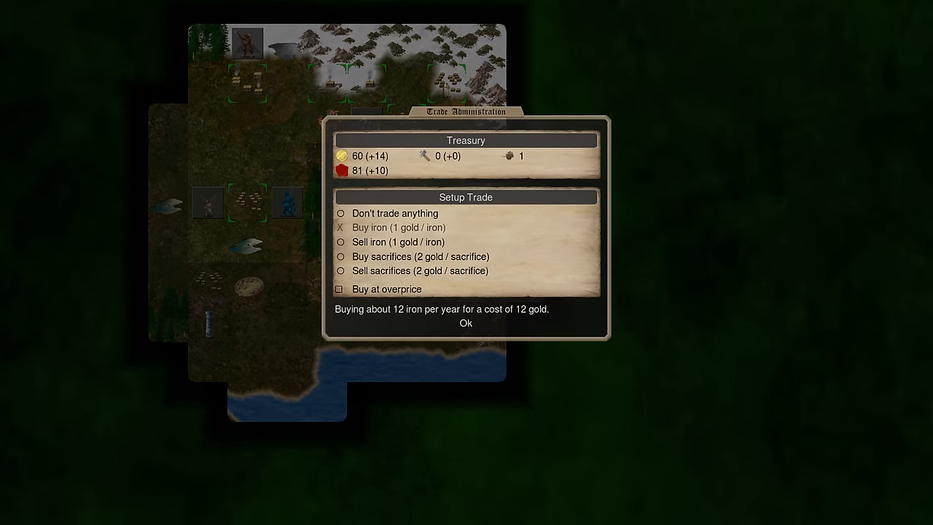
pyautogui.click(467, 324)
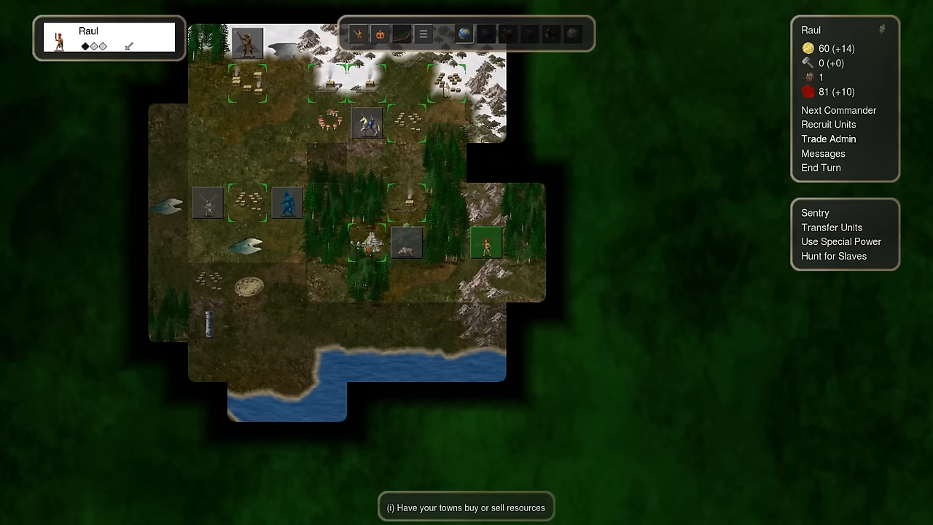
pyautogui.click(829, 124)
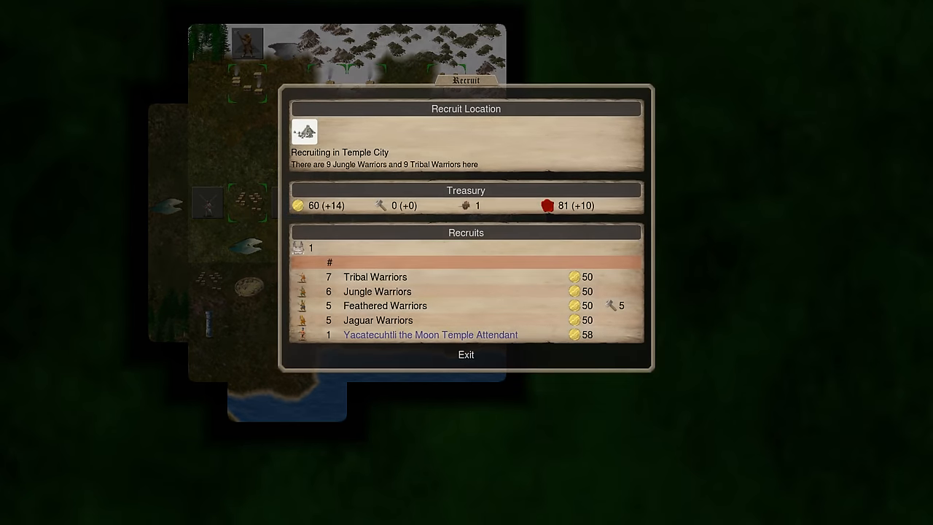
# Step: Recruit a unit in Temple City, acknowledge the Tribal King offer, and end the turn
pyautogui.click(430, 334)
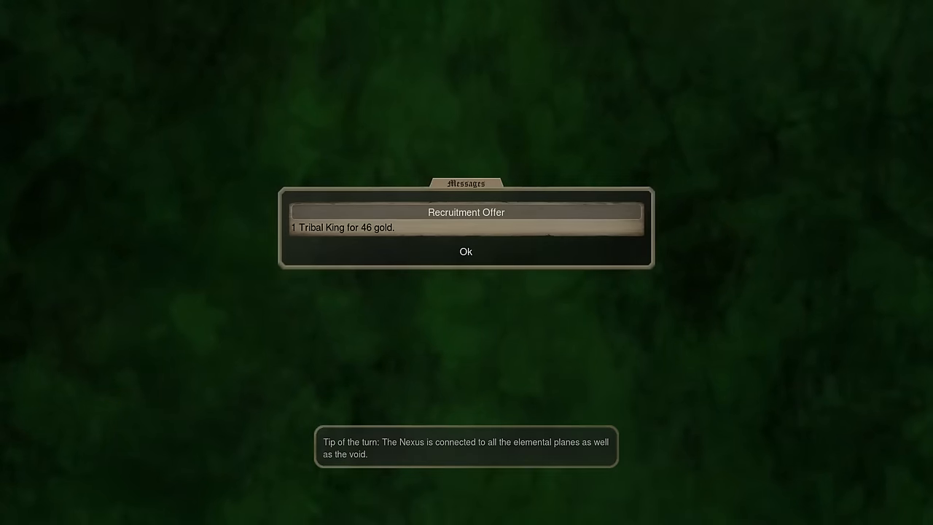
pyautogui.click(465, 251)
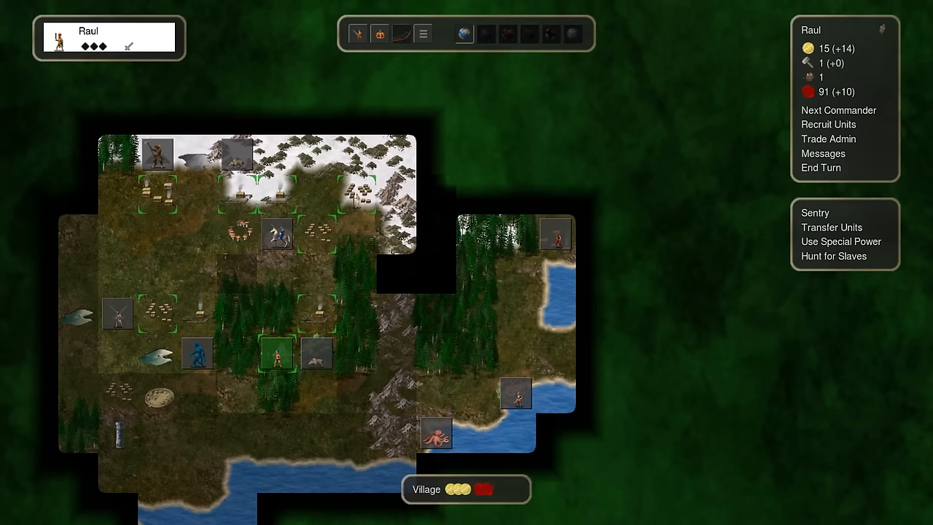
pyautogui.click(821, 167)
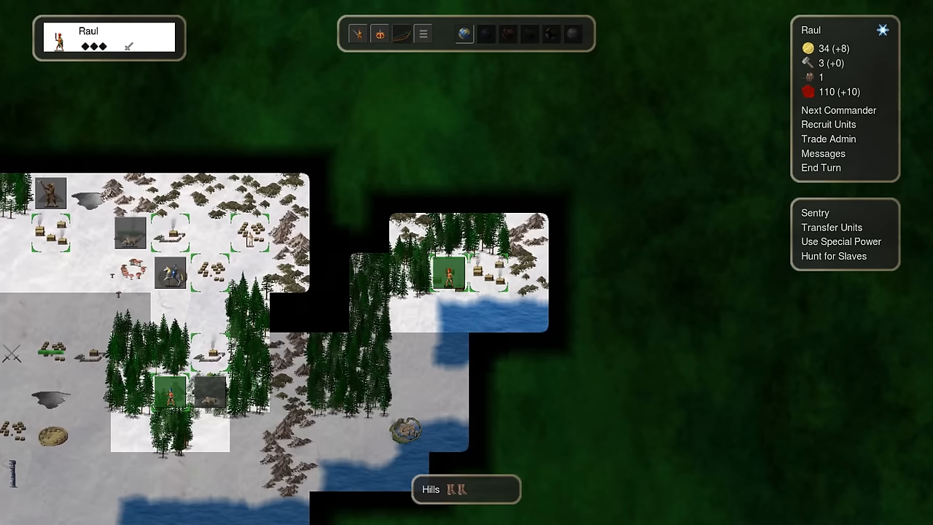
# Step: End the turn, dismiss the Moon Warriors and Rain Temple Attendant offers, confirm the attack on Independents and the spring news
pyautogui.click(821, 168)
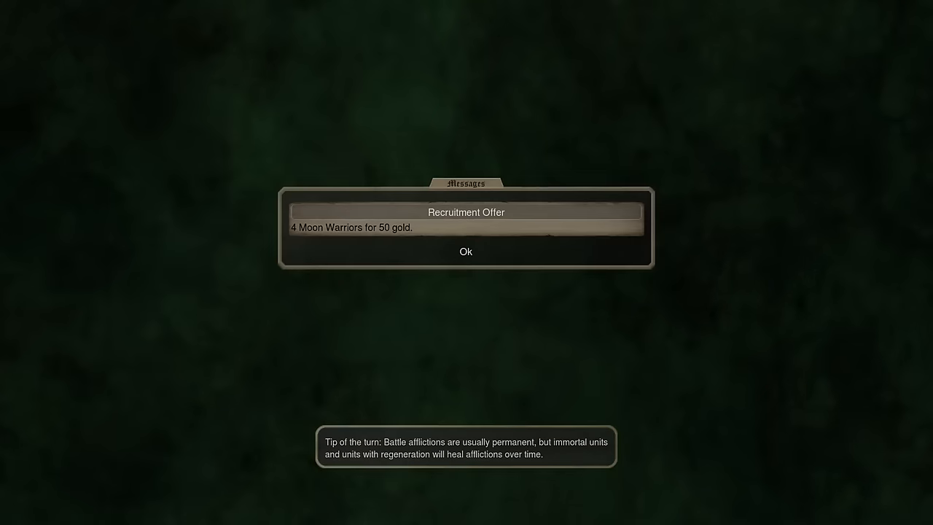
pyautogui.click(465, 251)
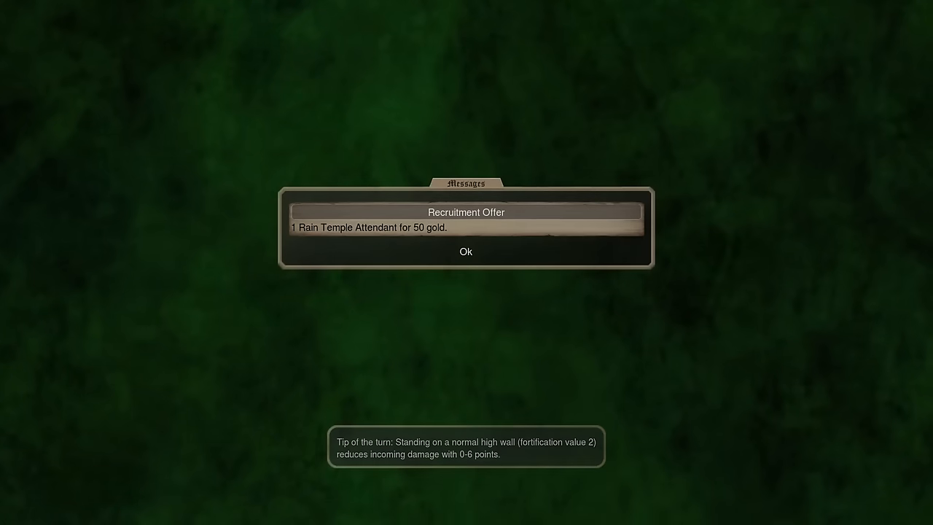
pyautogui.click(465, 251)
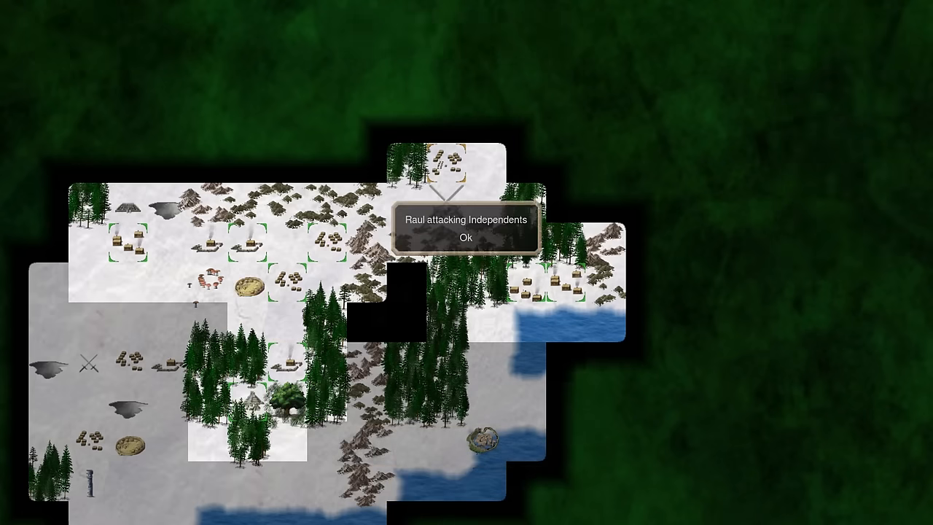
pyautogui.click(465, 237)
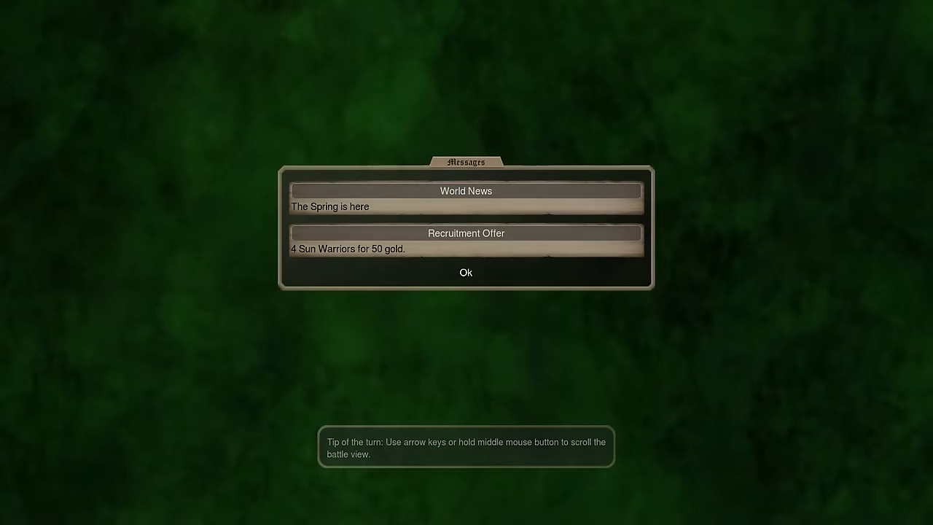
pyautogui.click(465, 273)
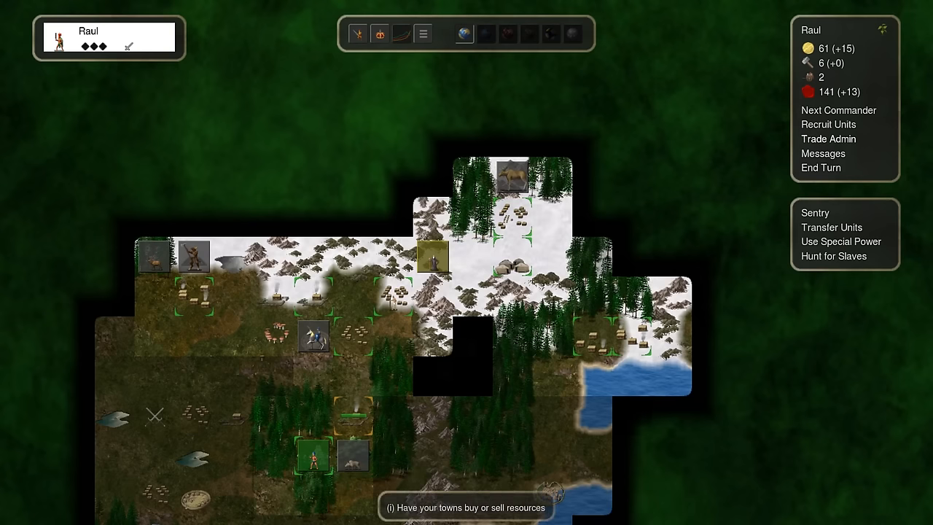
# Step: Recruit a unit in Temple City, dismiss the Moon Warriors offer, and end two turns
pyautogui.click(828, 124)
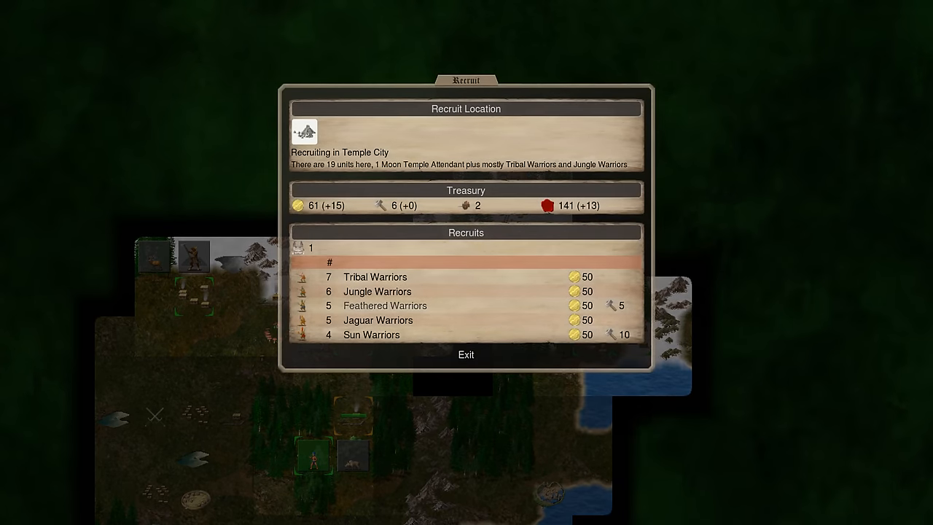
pyautogui.click(467, 355)
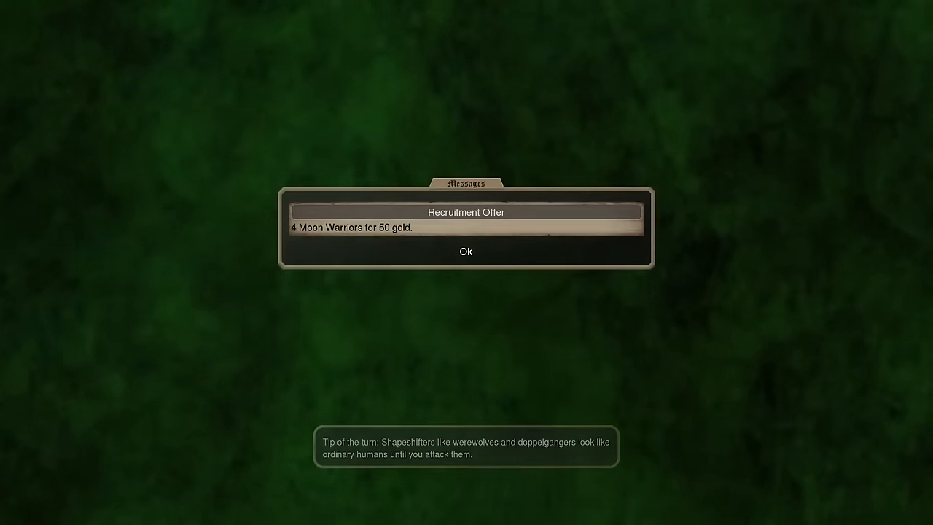
pyautogui.click(465, 251)
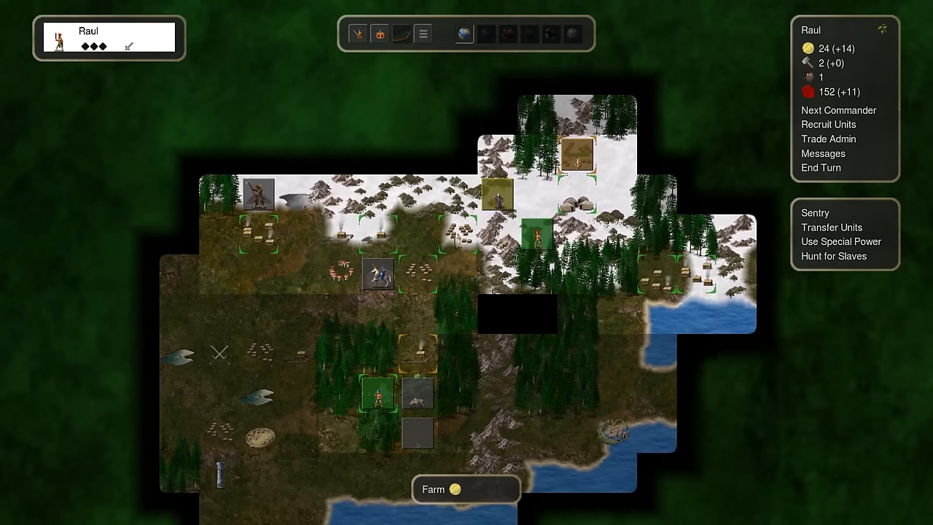
pyautogui.click(821, 168)
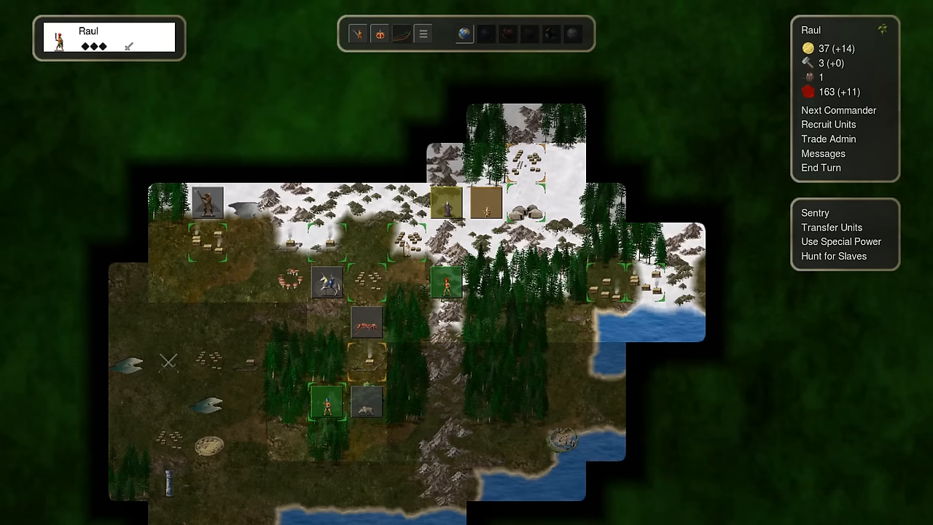
pyautogui.click(821, 167)
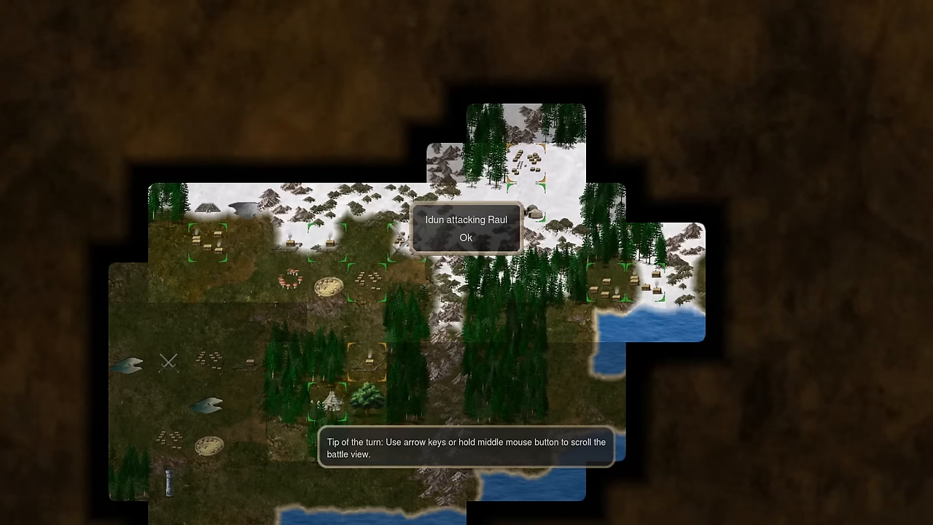
# Step: Acknowledge Idun's attack on Raul, close the Dwarf Worker details, and bring up Temple City's recruits
pyautogui.click(467, 238)
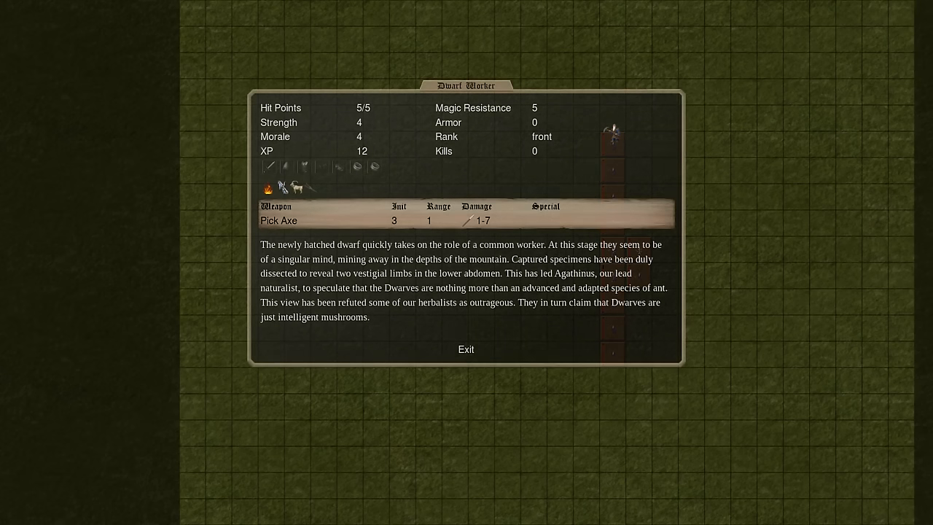
pyautogui.click(467, 350)
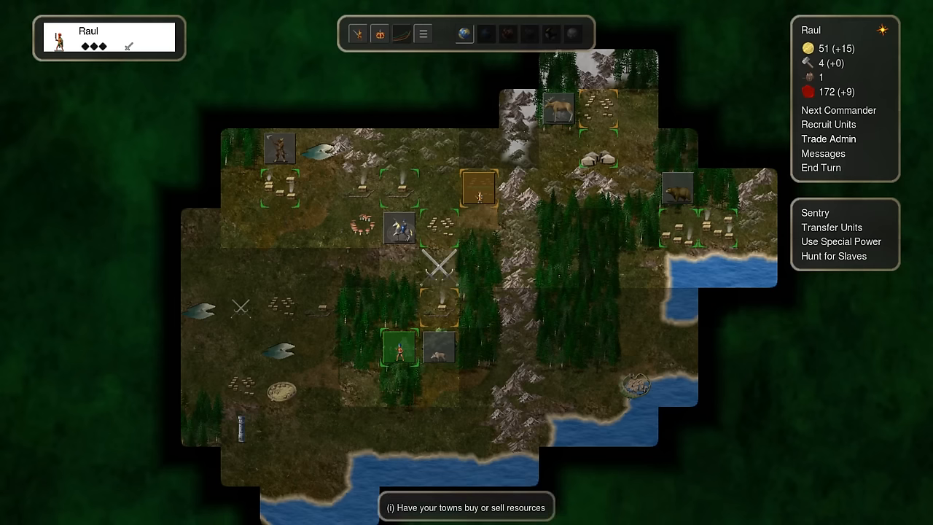
pyautogui.click(828, 124)
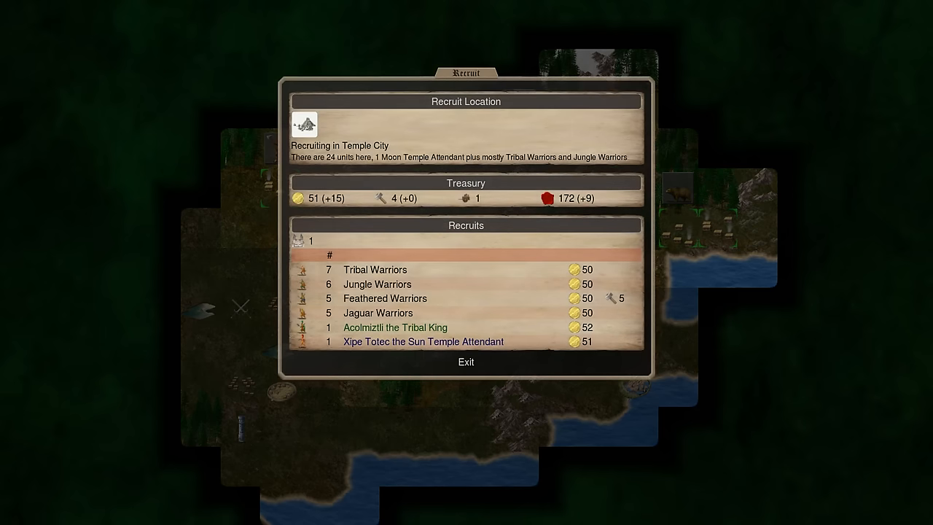
# Step: Check Xipe Totec, the Sun Temple Attendant, then play the Giant Ants battle through to the random events
pyautogui.click(423, 341)
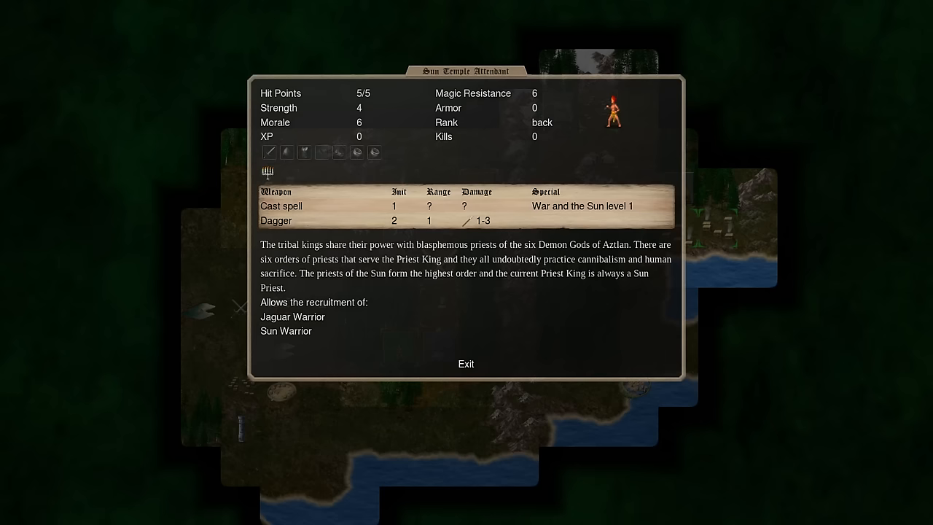
pyautogui.moveTo(281, 206)
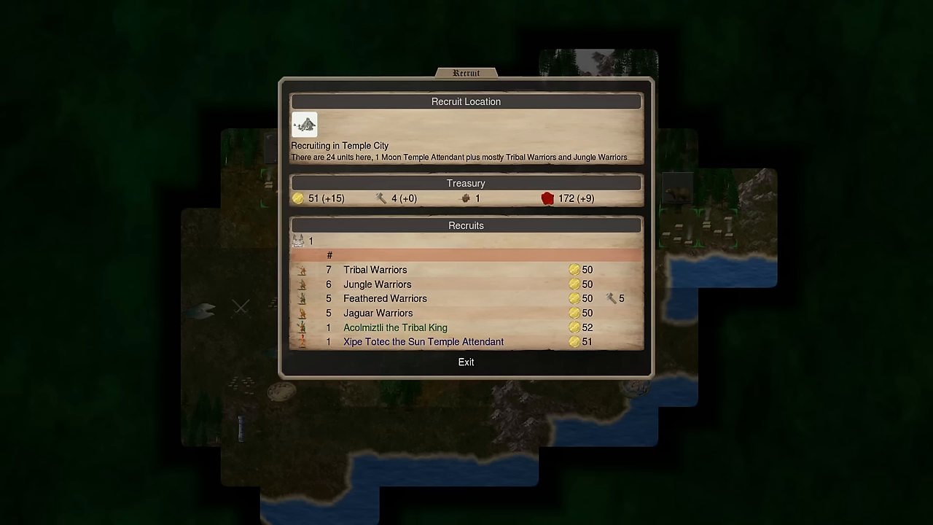
pyautogui.click(423, 342)
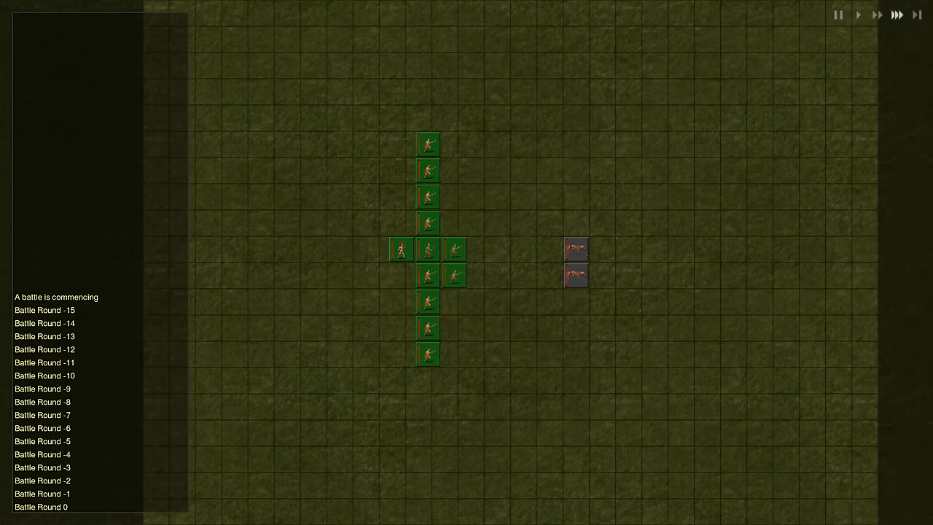
pyautogui.click(898, 14)
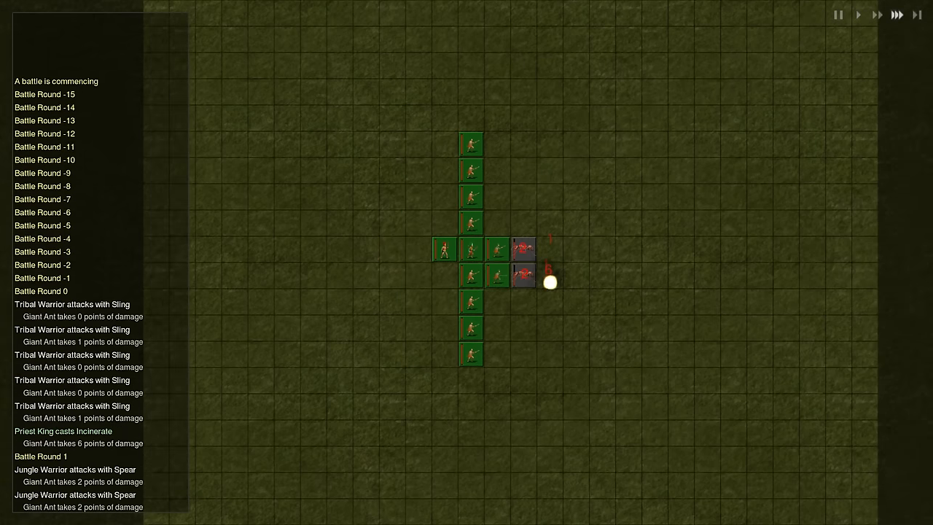
pyautogui.scroll(-3)
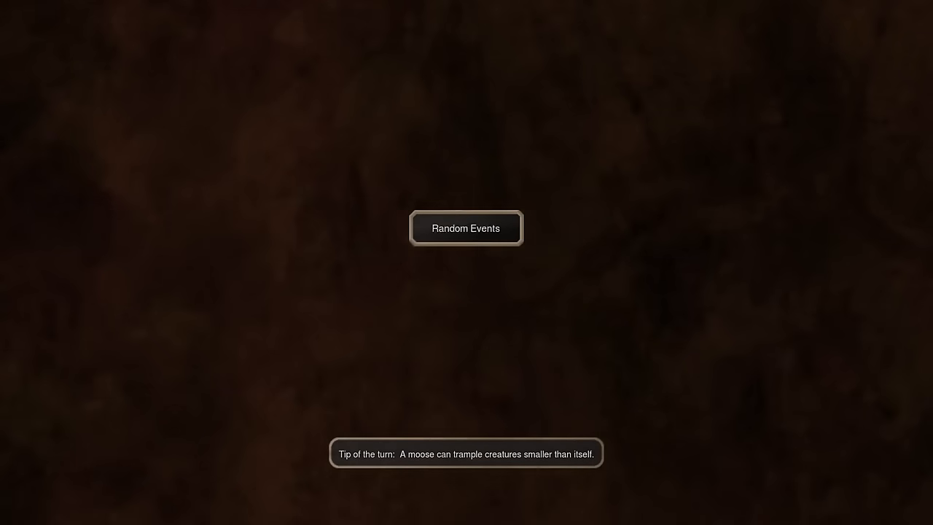
# Step: Move past the random events and close the finished battle to return to the map
pyautogui.click(467, 228)
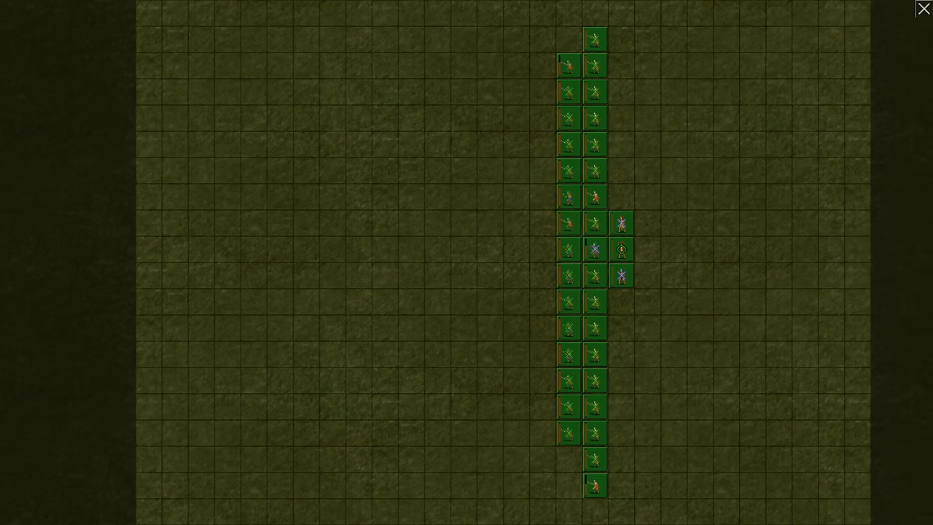
pyautogui.click(923, 8)
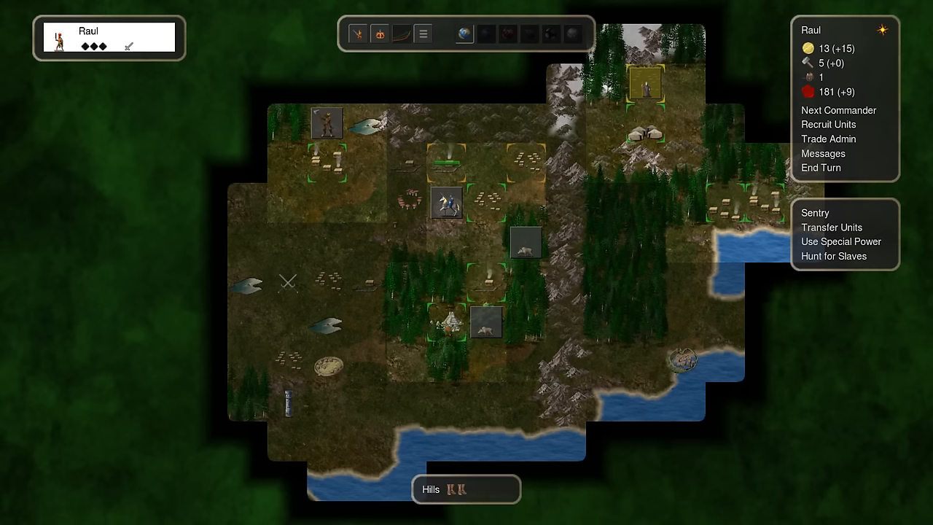
# Step: Send Raul's army against Idun, confirm the attack and follow the battle log to its end
pyautogui.click(821, 167)
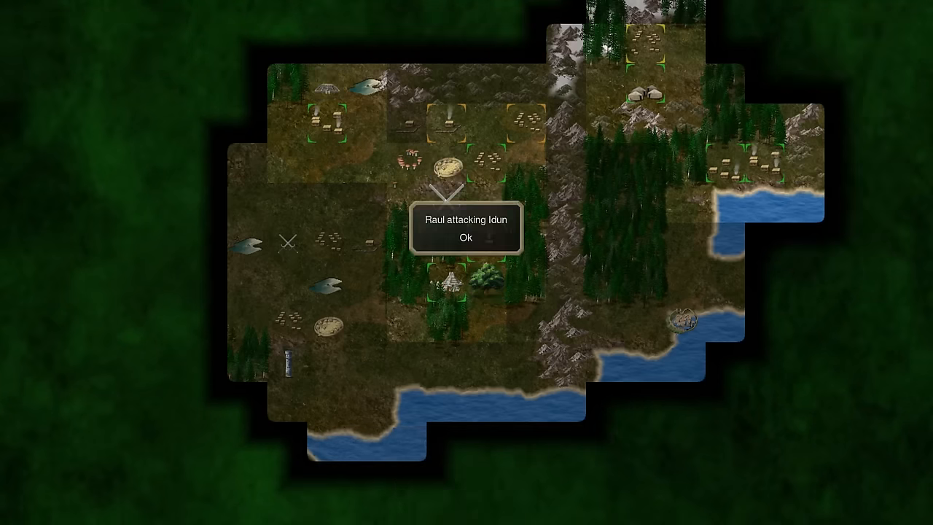
pyautogui.click(467, 238)
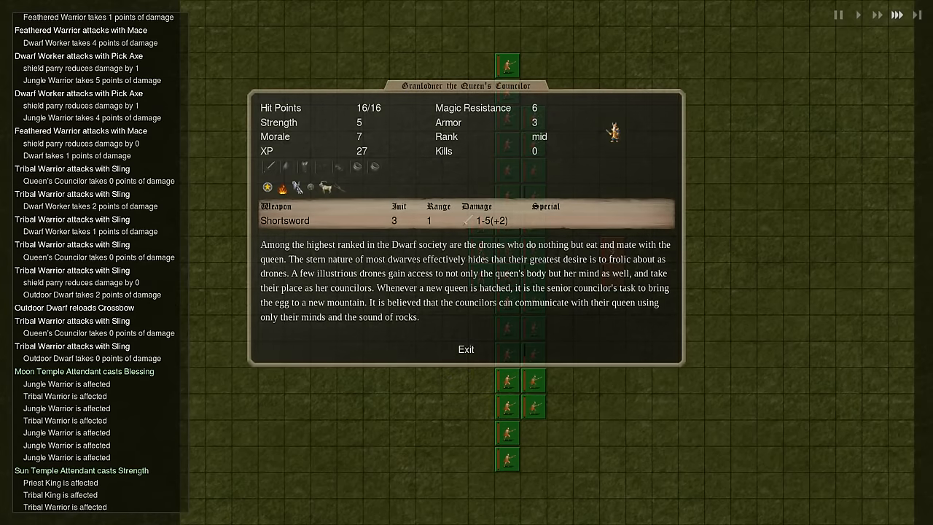
pyautogui.click(467, 350)
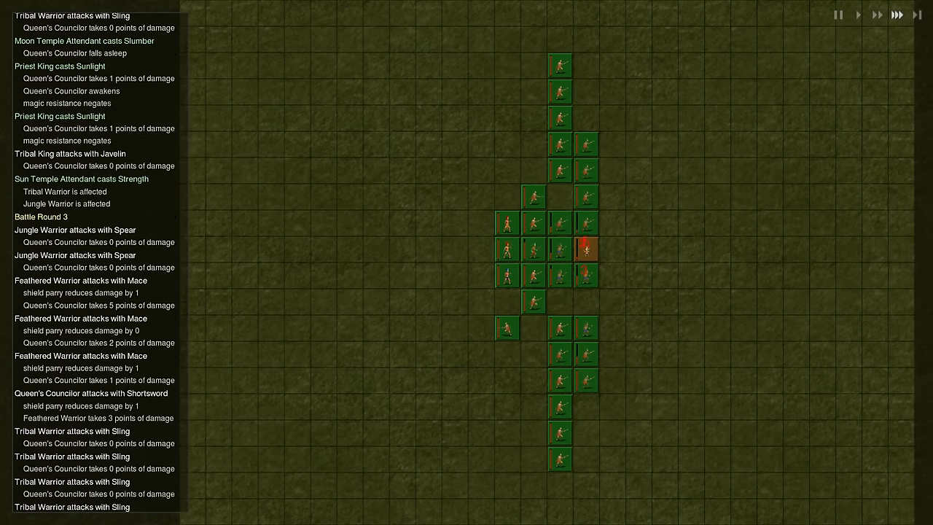
pyautogui.scroll(-3)
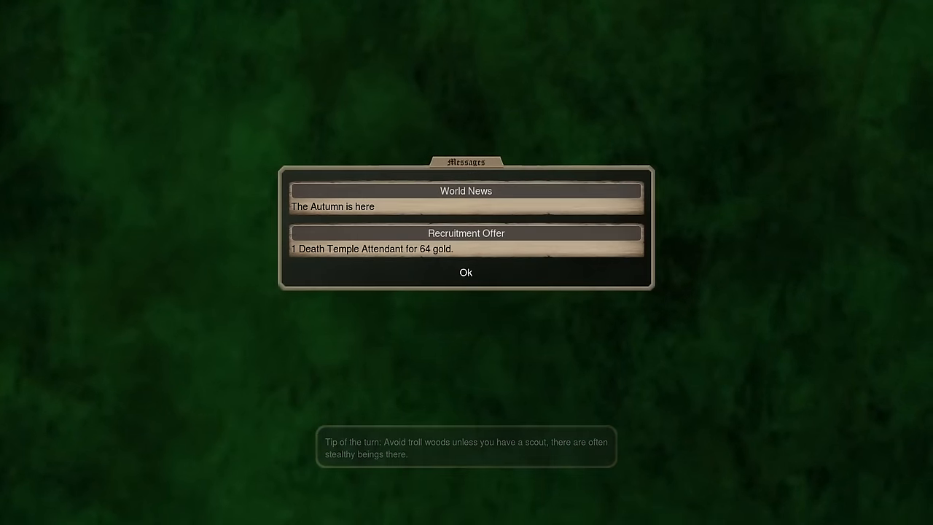
# Step: Dismiss the autumn news, review the Soulless, and recruit warriors in Temple City with nearly all gold
pyautogui.click(465, 272)
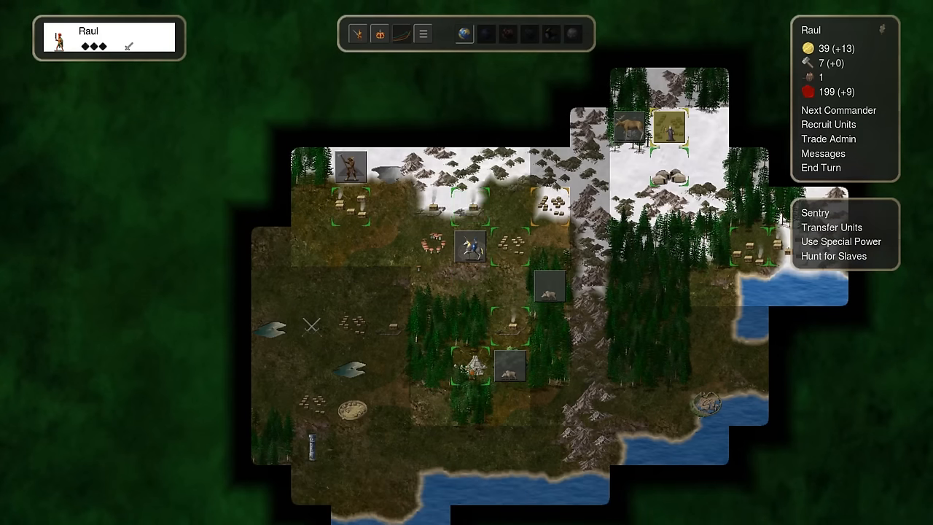
pyautogui.click(819, 167)
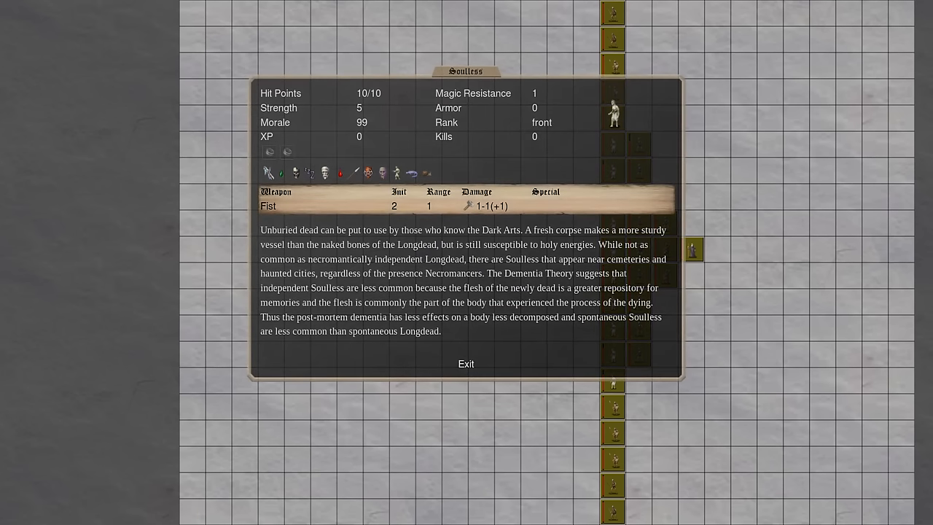
pyautogui.click(465, 363)
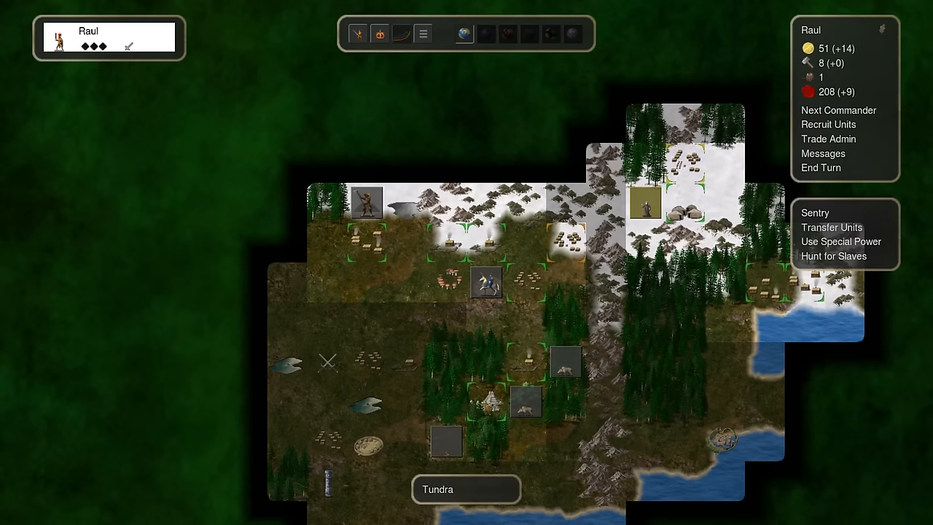
pyautogui.click(829, 123)
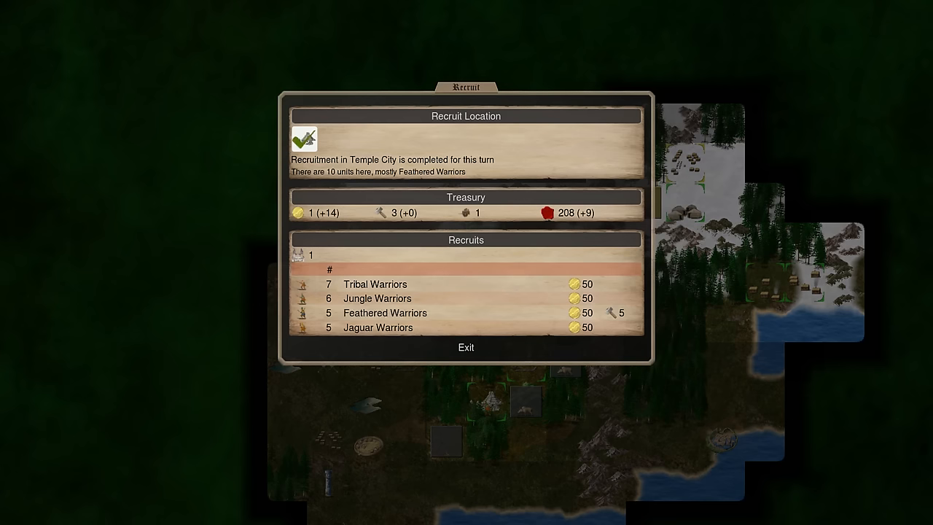
pyautogui.click(466, 347)
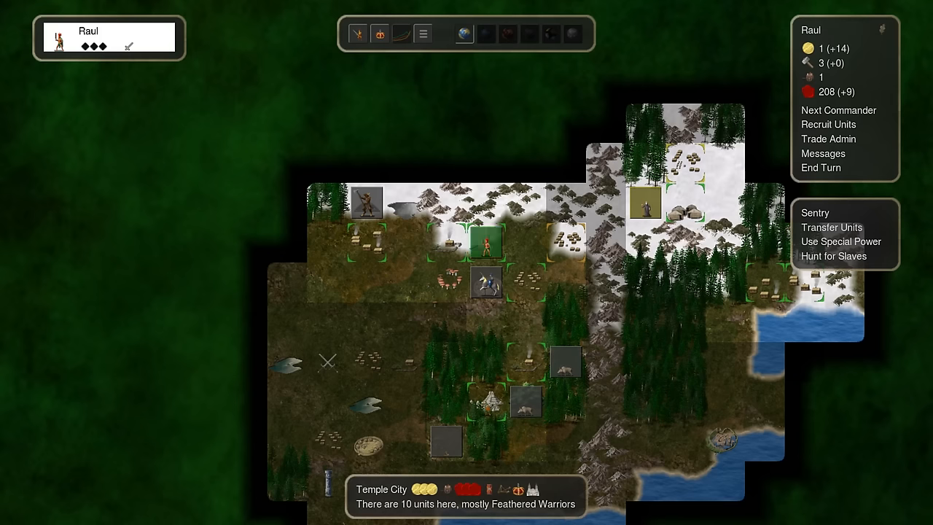
# Step: End turns past the Tribal King offer until winter arrives
pyautogui.click(821, 167)
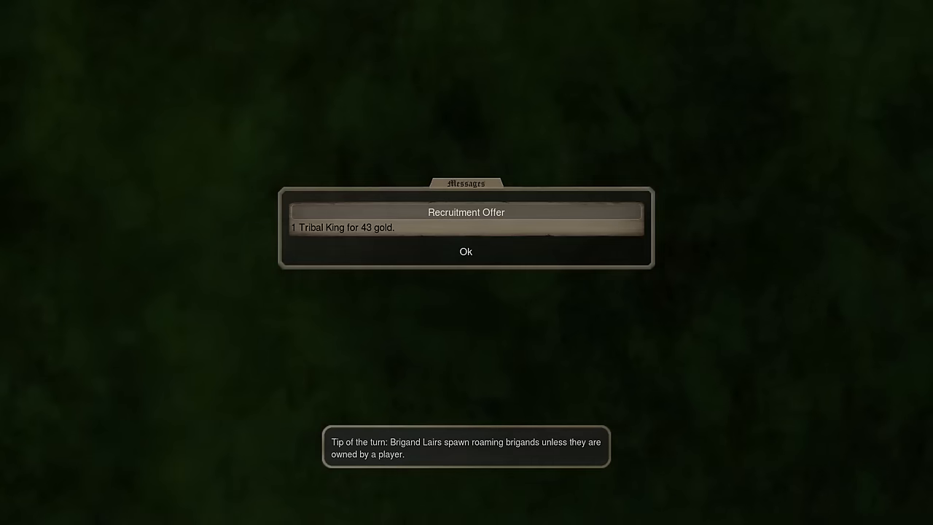
pyautogui.click(465, 250)
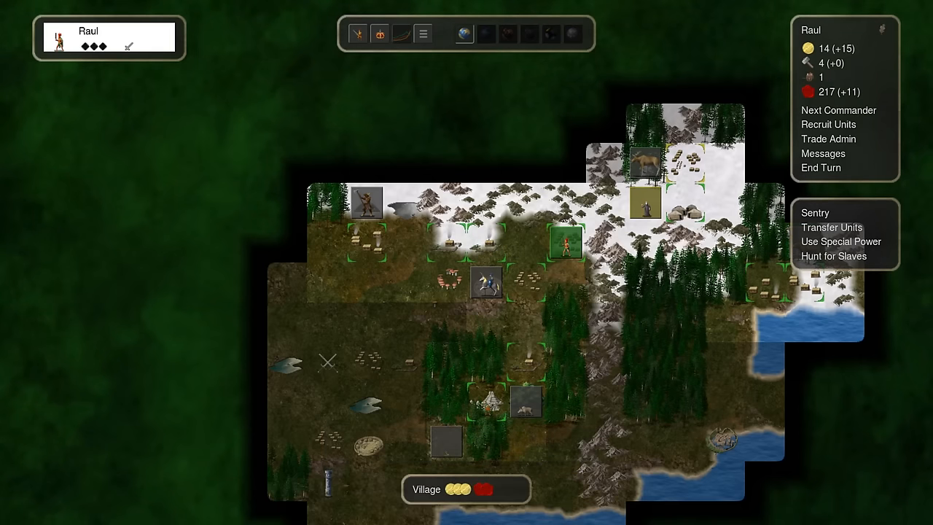
pyautogui.click(821, 168)
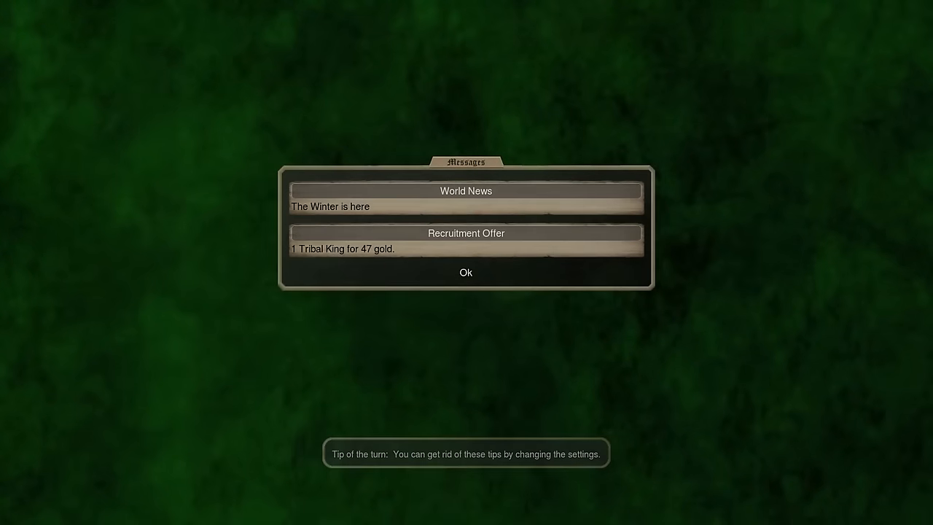
# Step: Summon a Balam with Raul's ritual, then fight Siebert the Necromancer's Longdead, reviewing each unit
pyautogui.click(465, 273)
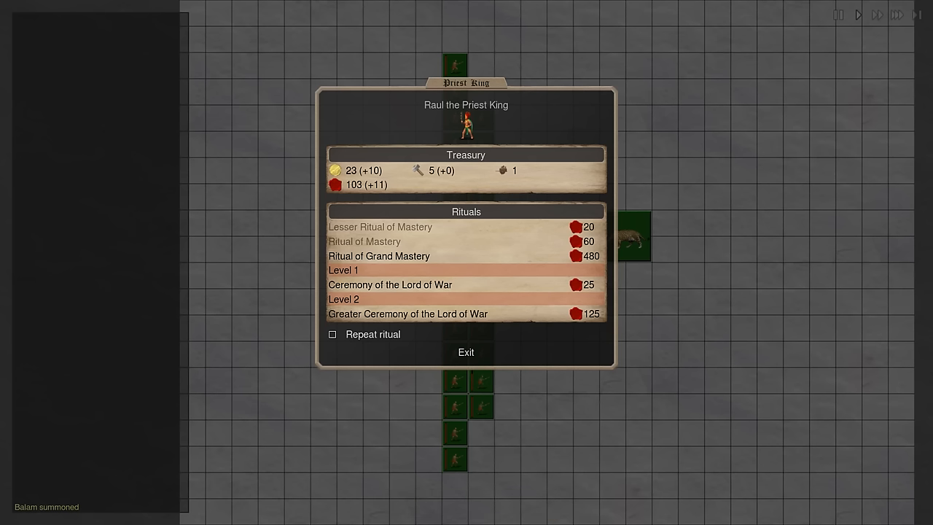
pyautogui.click(466, 351)
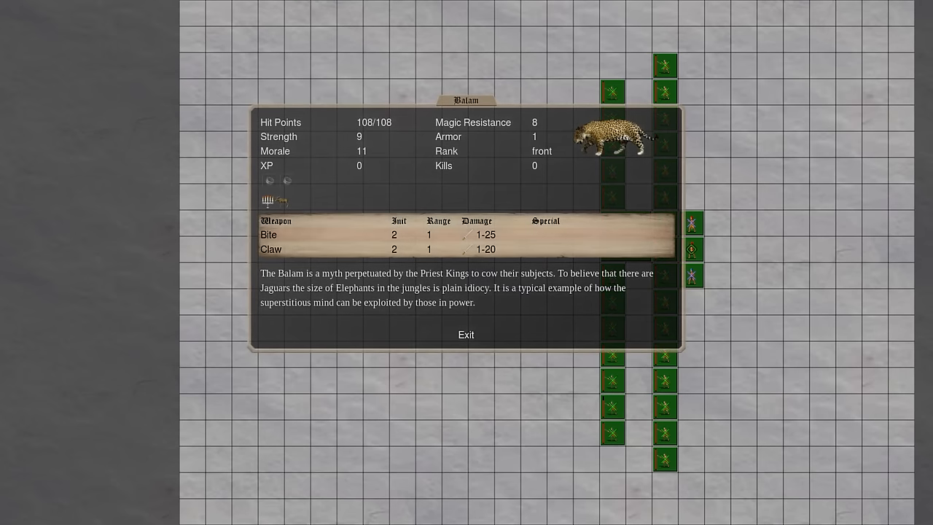
pyautogui.click(465, 334)
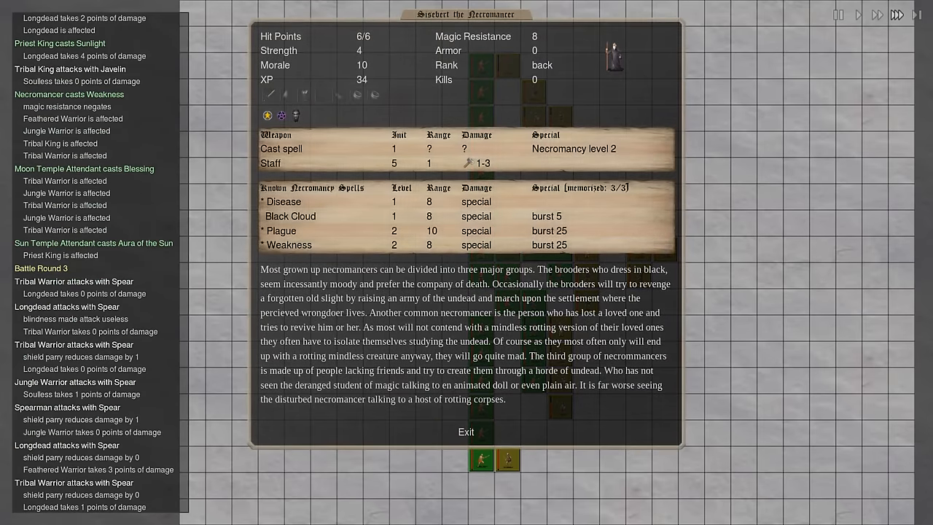
pyautogui.click(465, 432)
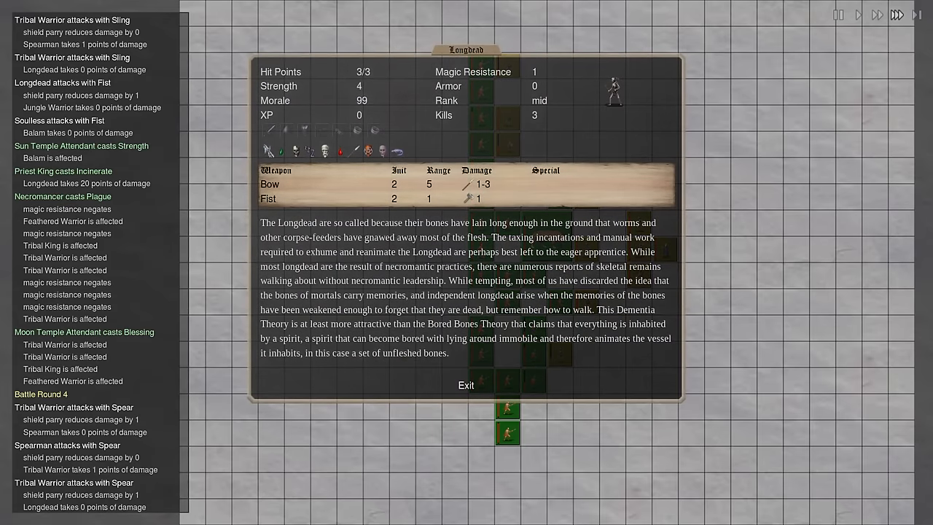
pyautogui.click(467, 385)
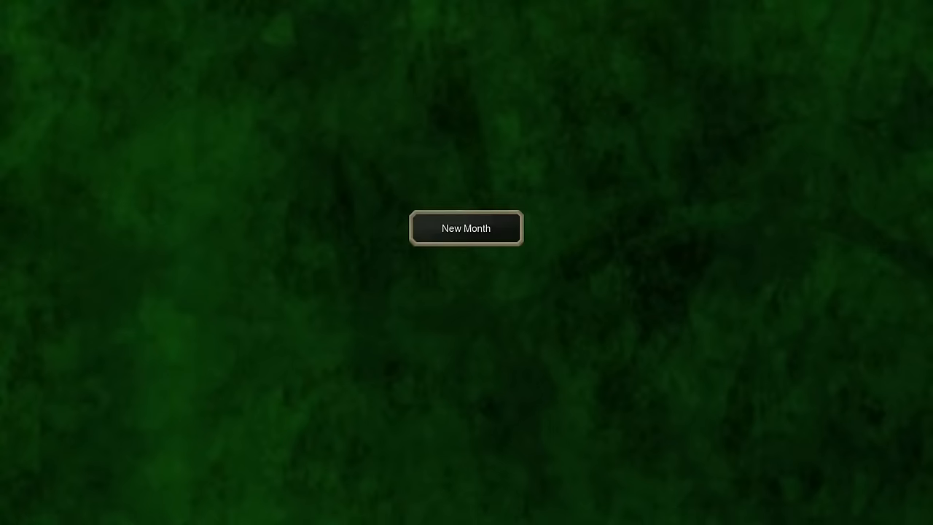
# Step: Start the new month and review Raul's Greater Ceremony of the Lord of War before casting it
pyautogui.click(467, 228)
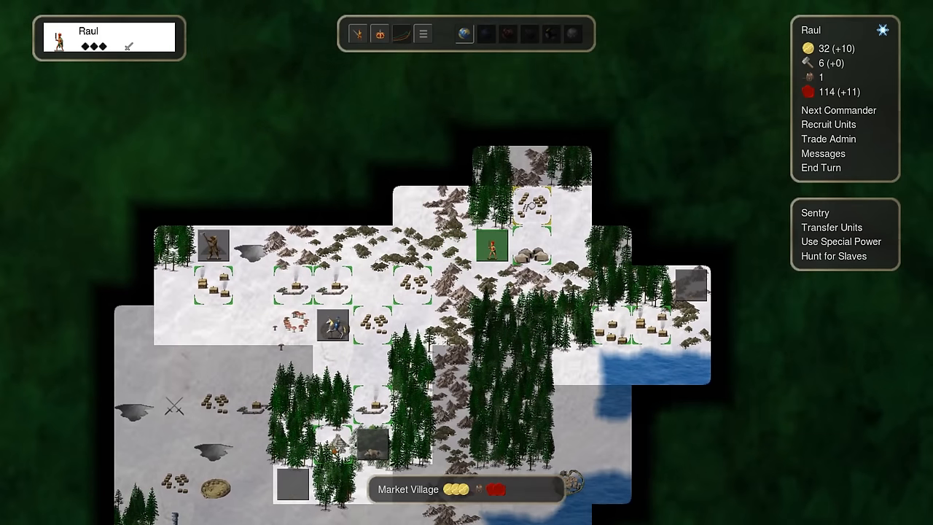
pyautogui.click(821, 167)
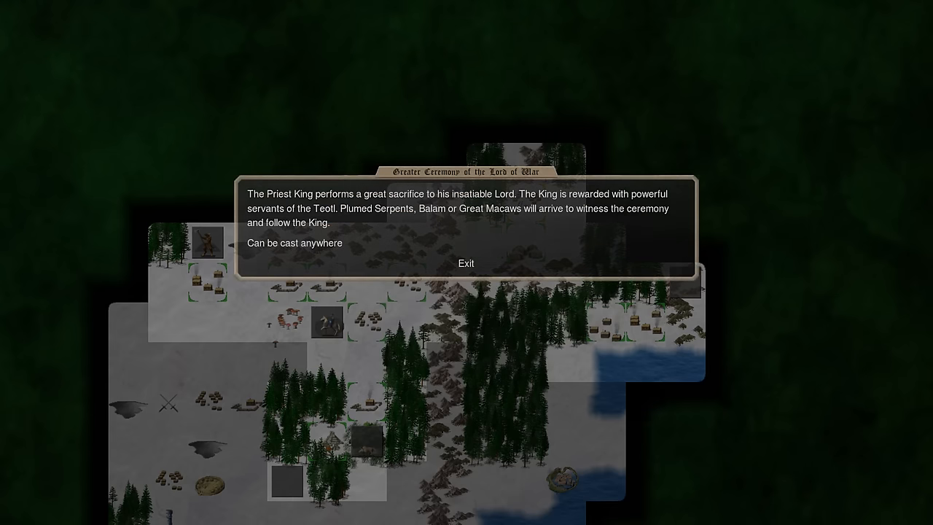
pyautogui.click(465, 262)
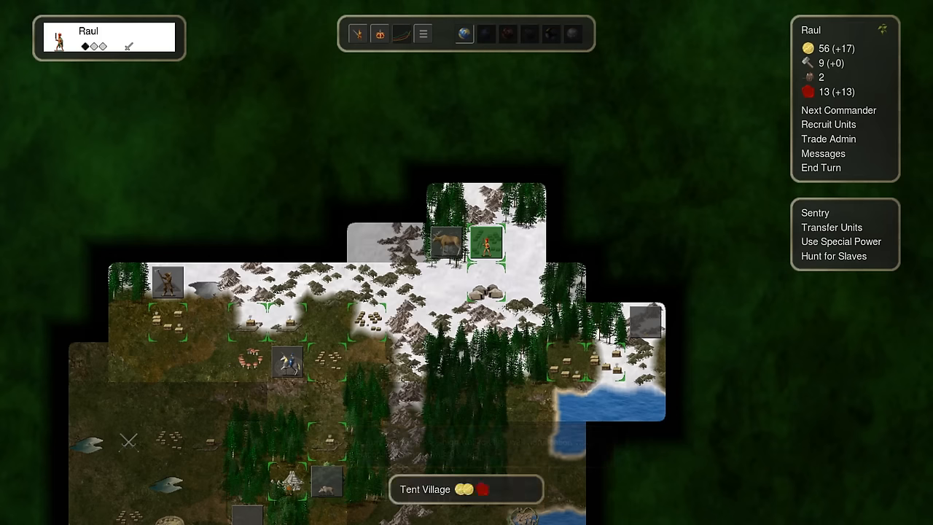
# Step: Recruit a group of Moon Warriors in Temple City and end the turn past the recruitment offers
pyautogui.click(828, 124)
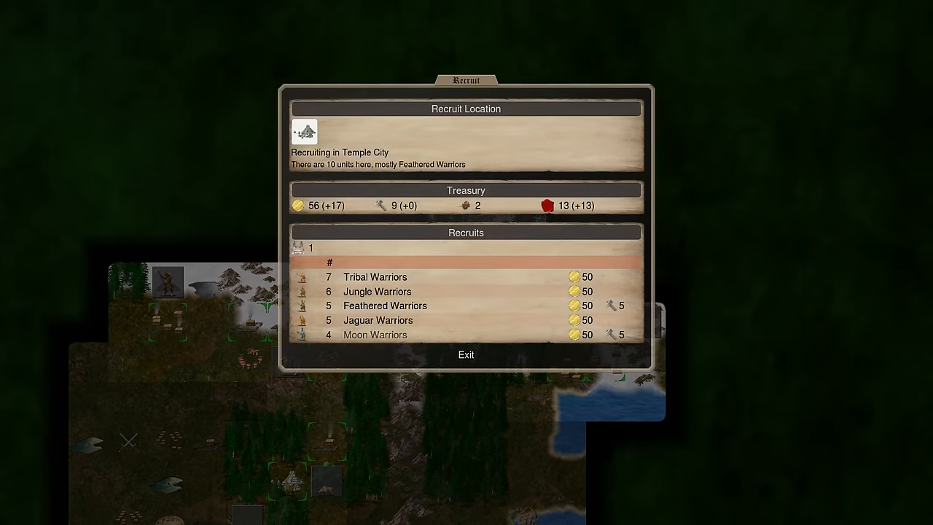
pyautogui.click(375, 334)
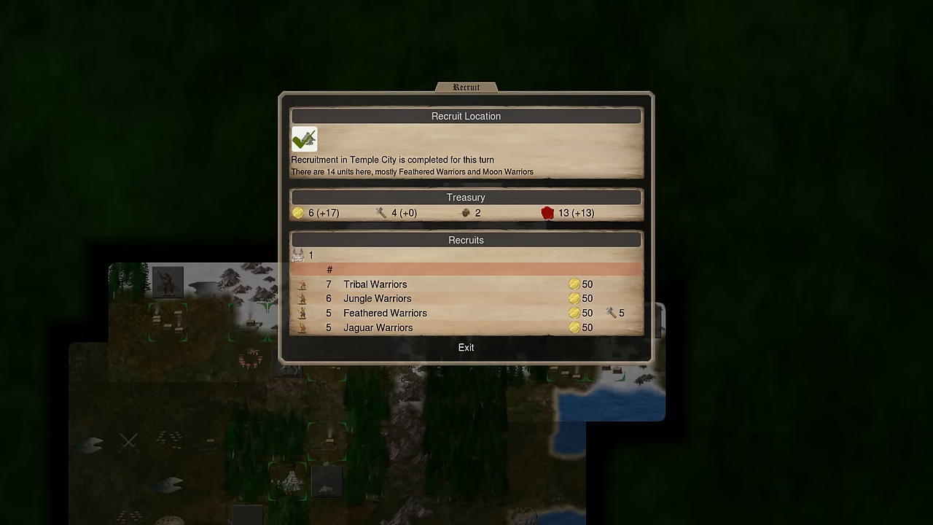
pyautogui.click(466, 347)
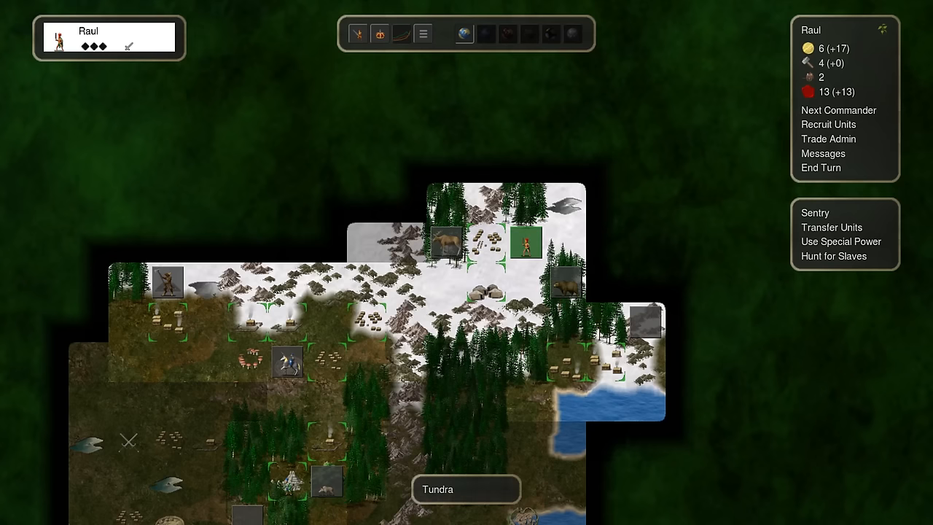
pyautogui.click(821, 168)
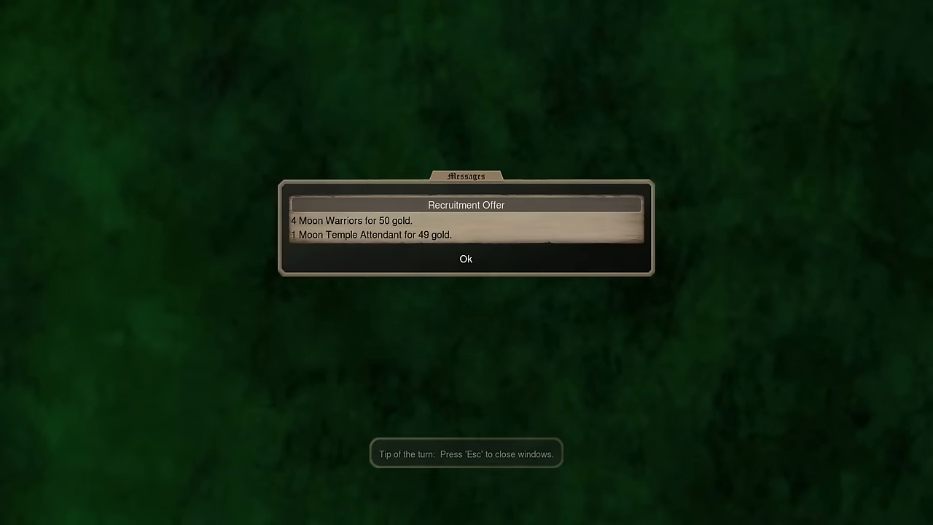
pyautogui.click(465, 260)
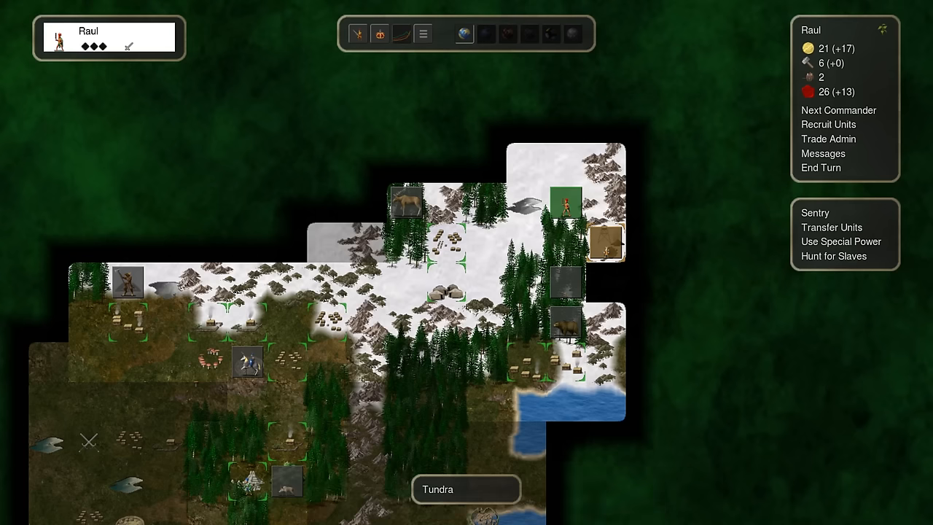
# Step: End turns through the Death Temple Attendant offer until summer's news arrives
pyautogui.click(821, 168)
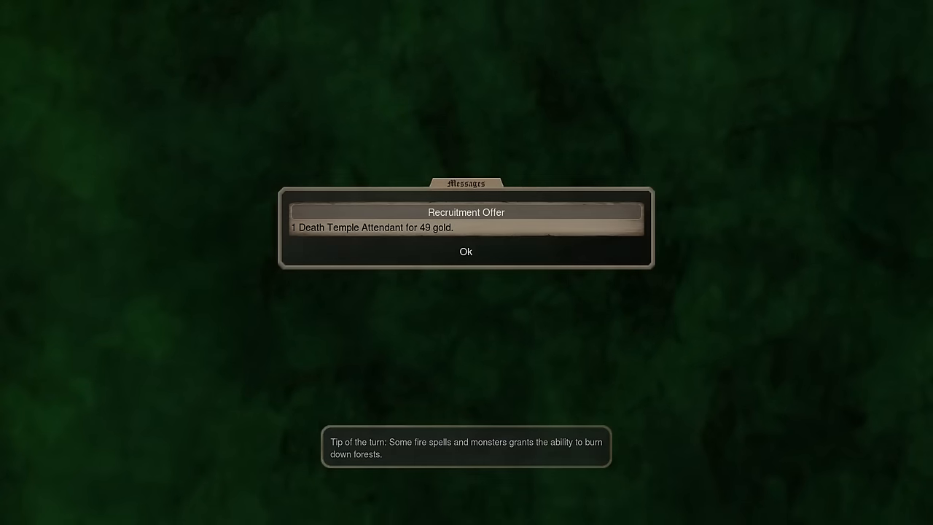
pyautogui.click(465, 251)
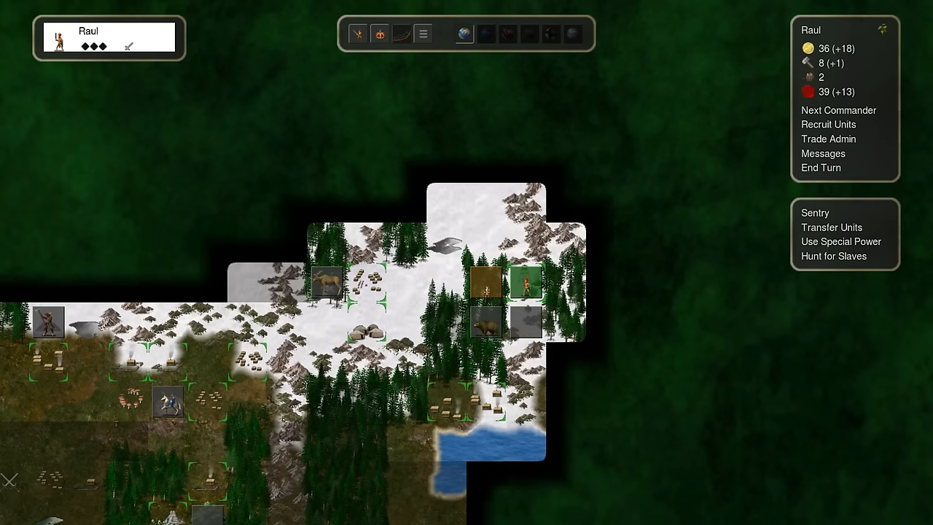
pyautogui.click(821, 167)
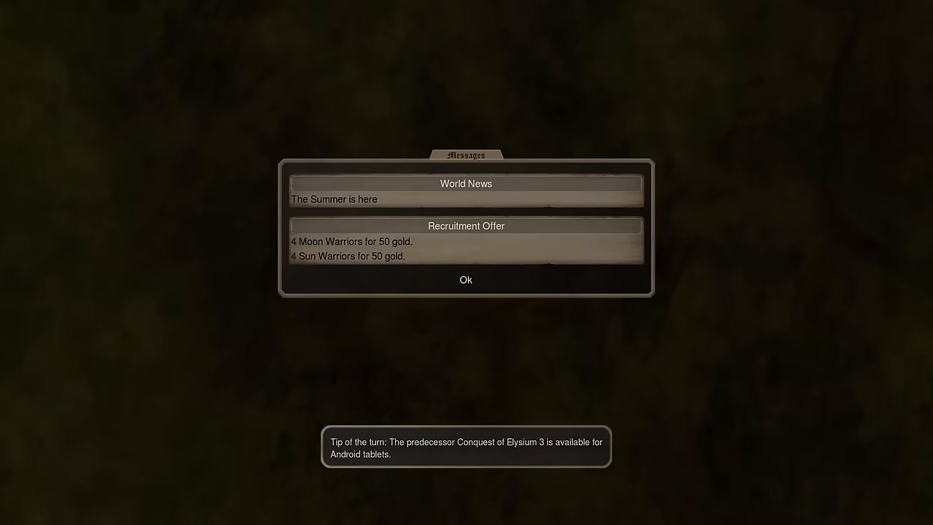
pyautogui.click(465, 280)
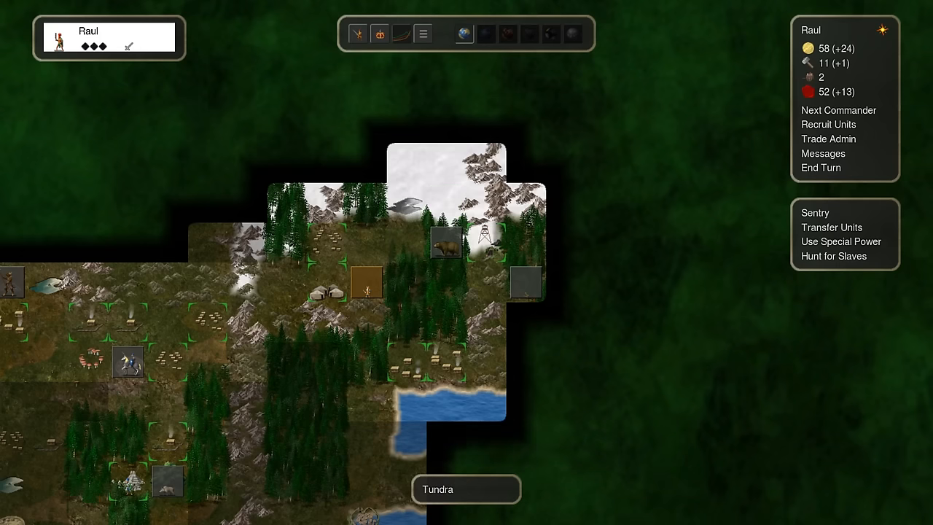
# Step: Buy a 50-gold warrior group in Temple City, then end turns past the Tribal King and Sun Warriors offers
pyautogui.click(828, 124)
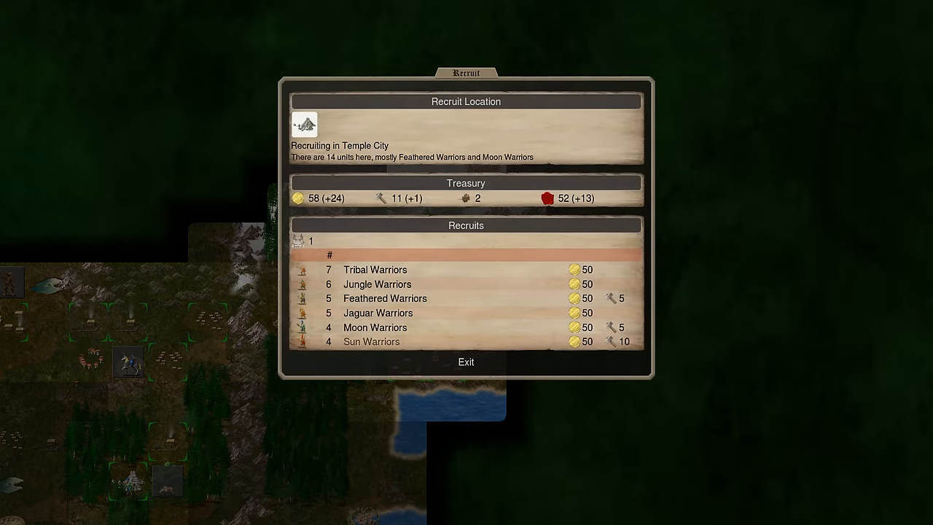
pyautogui.click(466, 362)
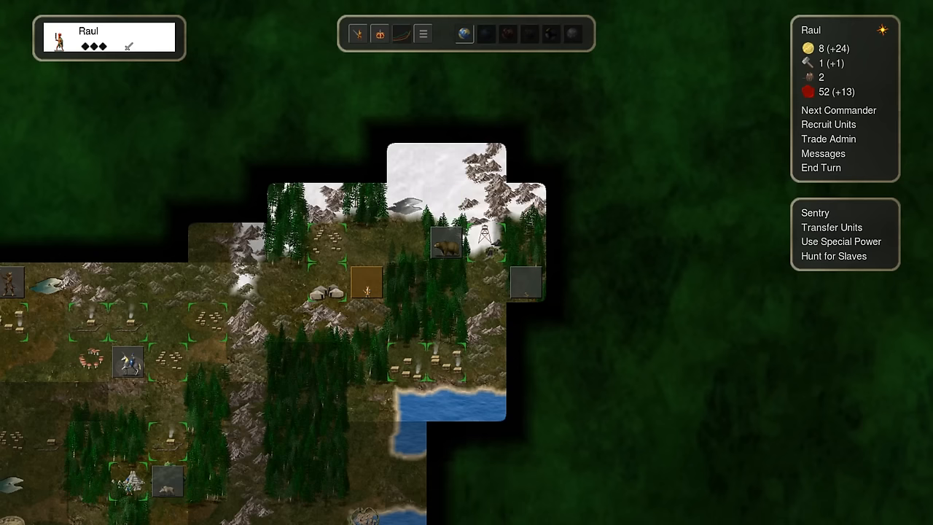
pyautogui.click(821, 168)
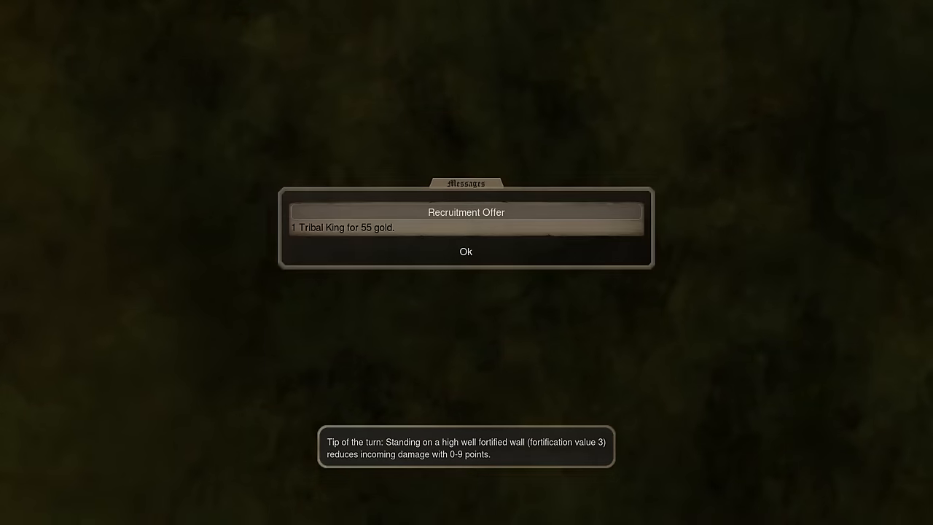
pyautogui.click(465, 250)
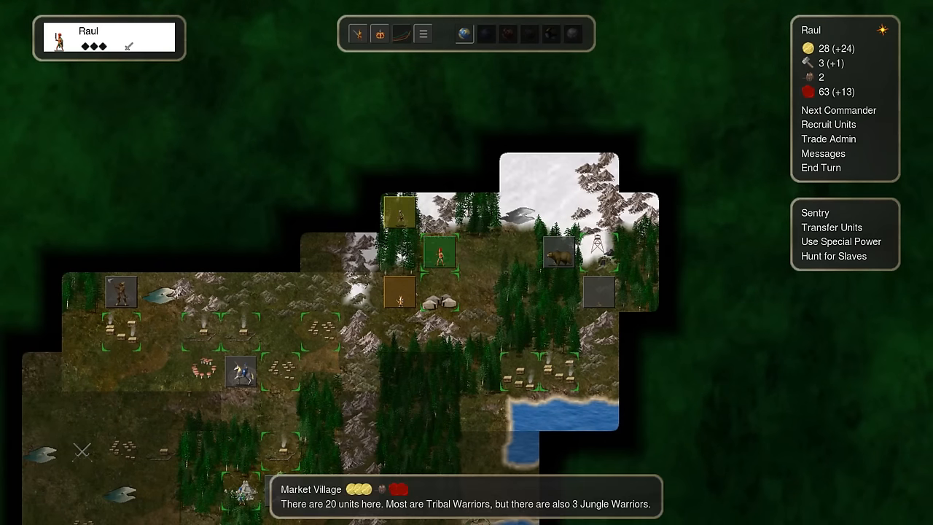
pyautogui.click(821, 168)
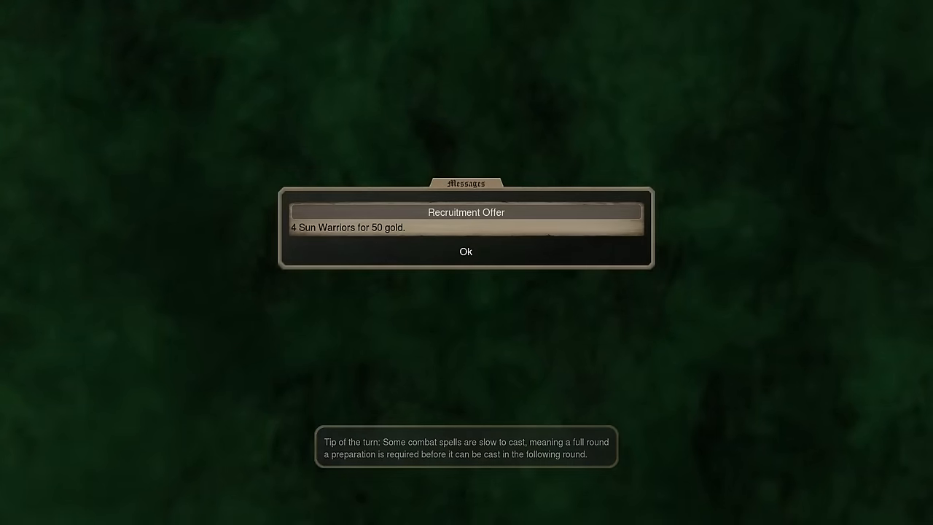
pyautogui.click(466, 251)
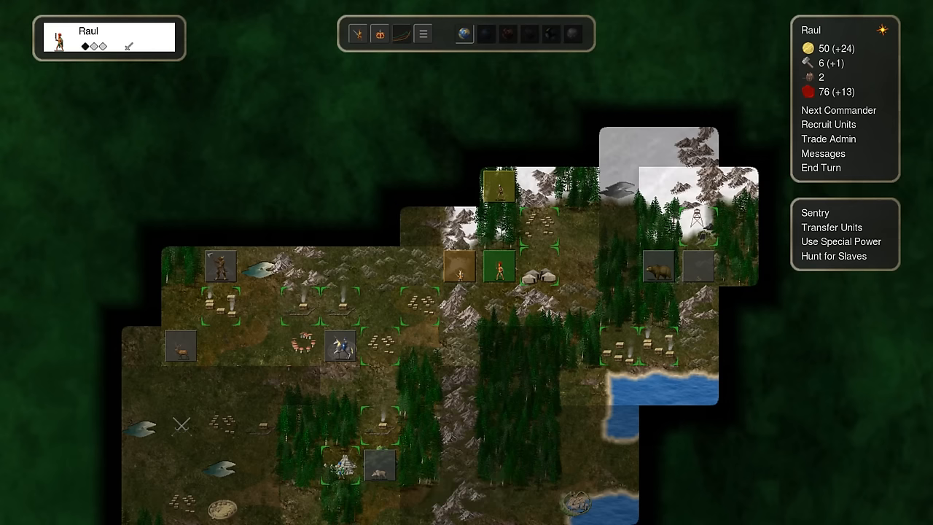
# Step: Recruit the Feathered Warriors in Temple City for 50 gold and 5 iron
pyautogui.click(828, 124)
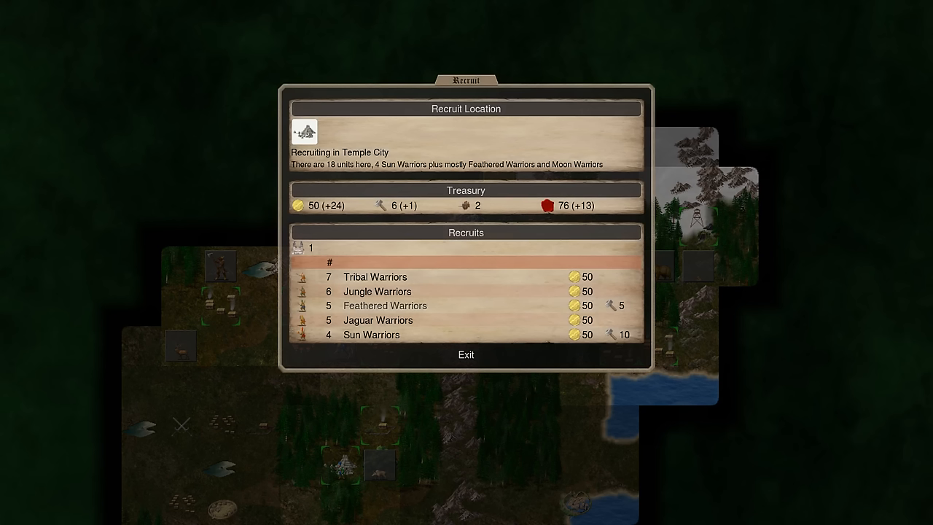
pyautogui.click(377, 321)
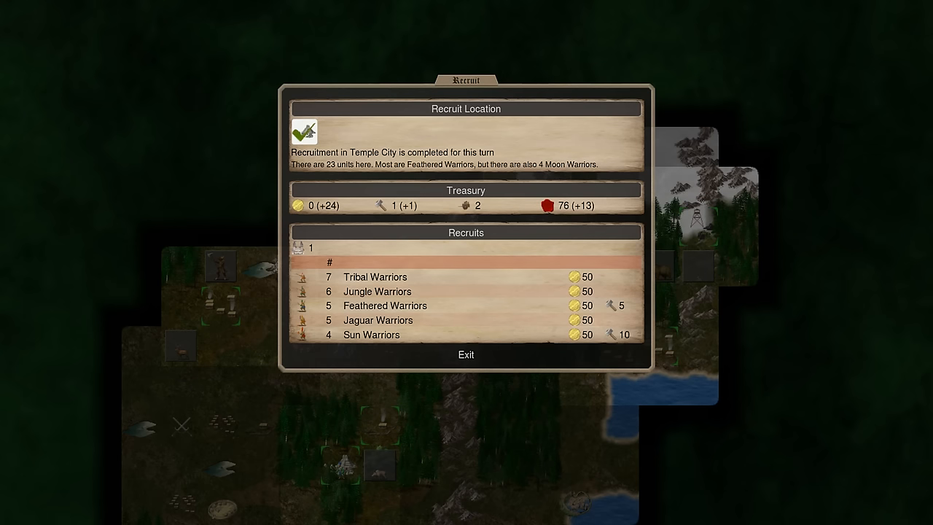
pyautogui.click(466, 356)
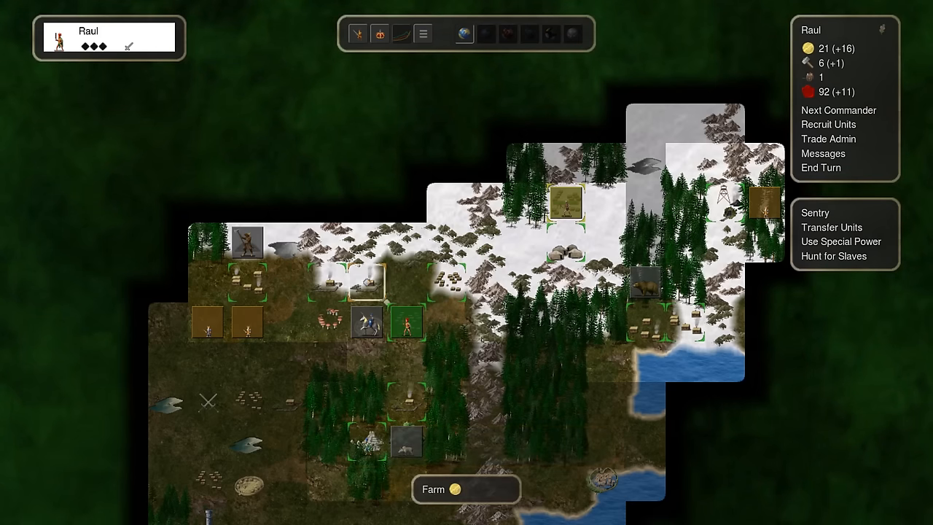
# Step: Move the army into battle with the Outdoor Dwarves and inspect the Balam during the fight
pyautogui.click(820, 168)
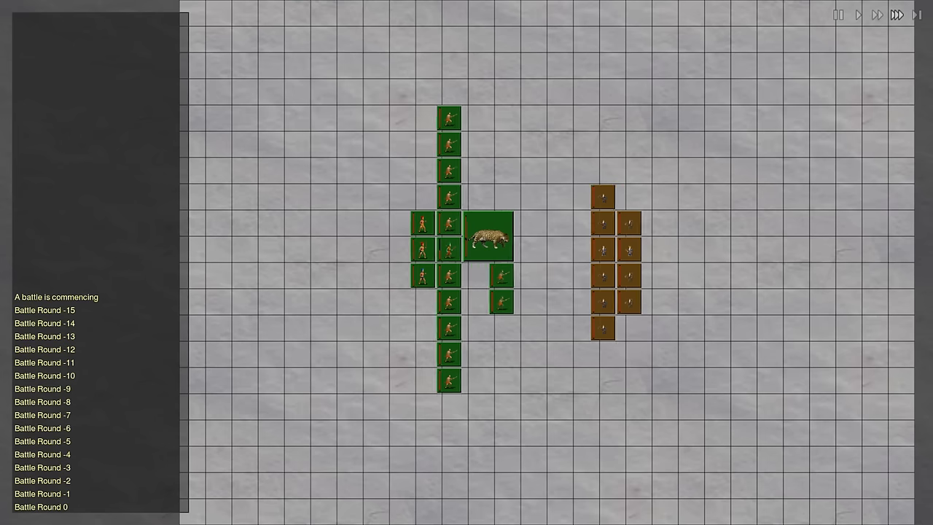
pyautogui.click(891, 14)
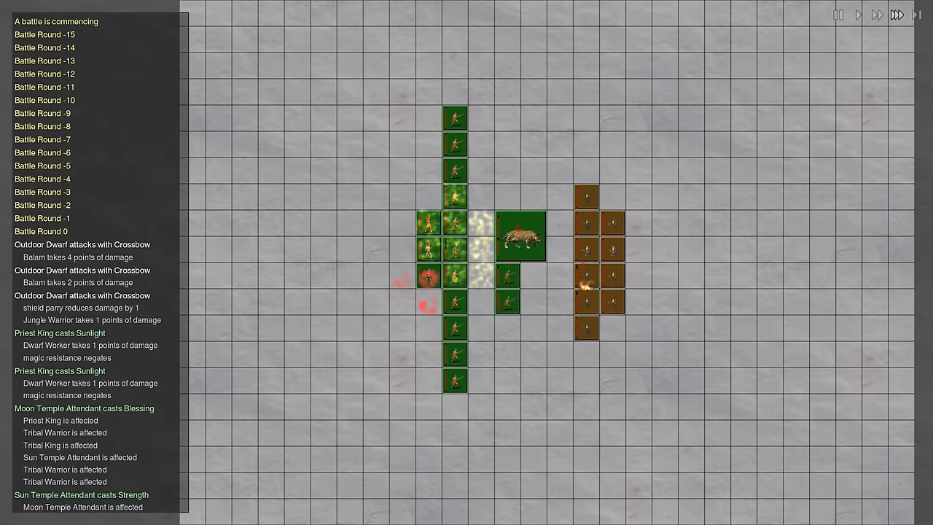
pyautogui.click(522, 237)
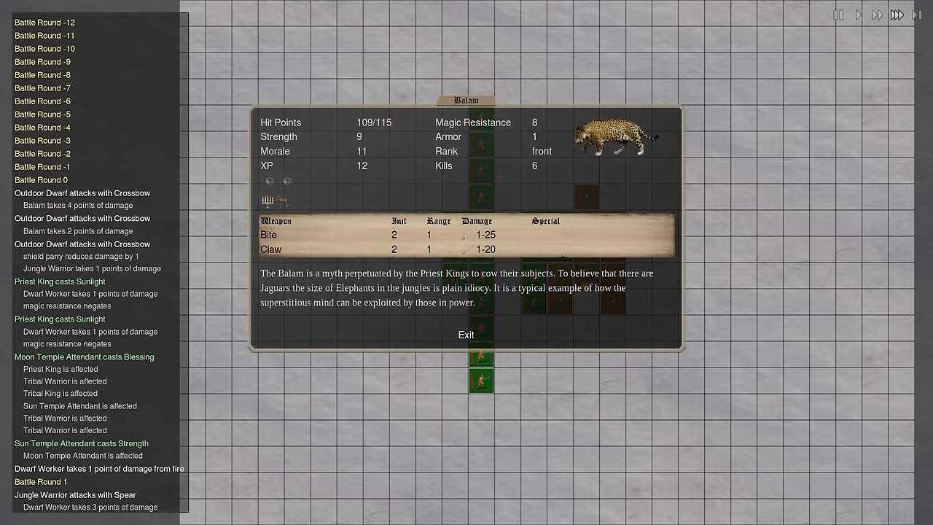
pyautogui.click(465, 334)
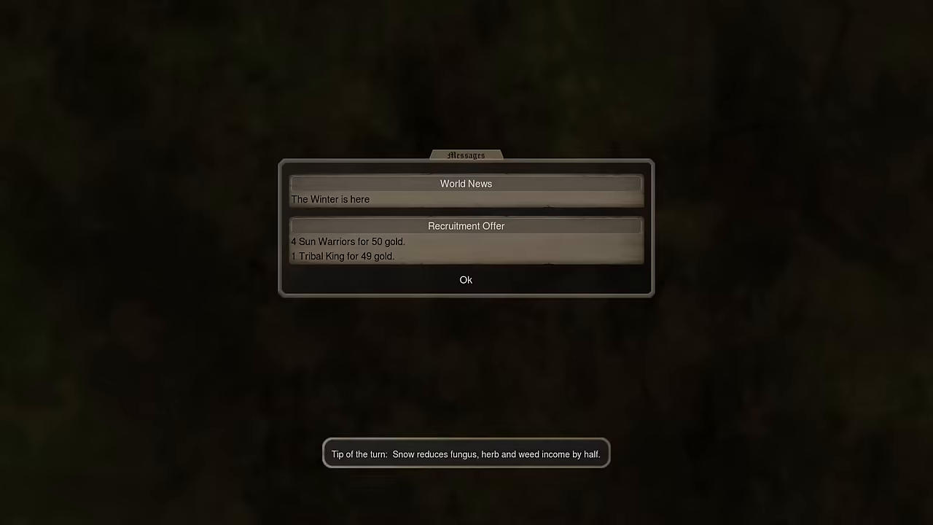
# Step: Play through the winter turns, passing the Tribal King offer, until spring and a hero's arrival
pyautogui.click(465, 280)
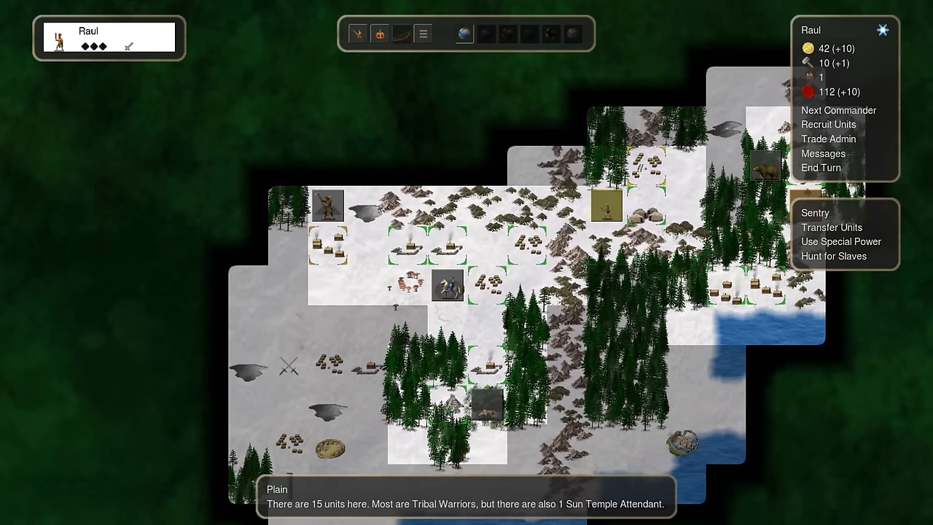
pyautogui.click(821, 168)
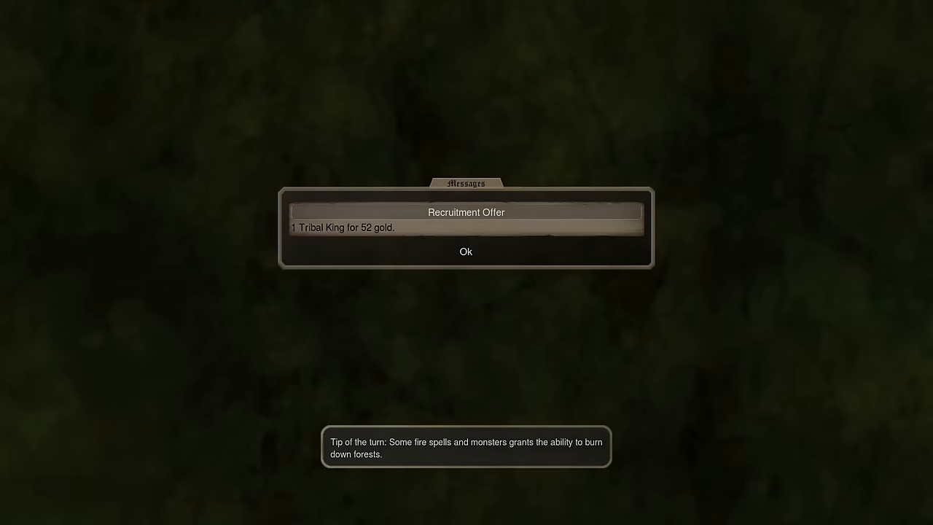
pyautogui.click(465, 251)
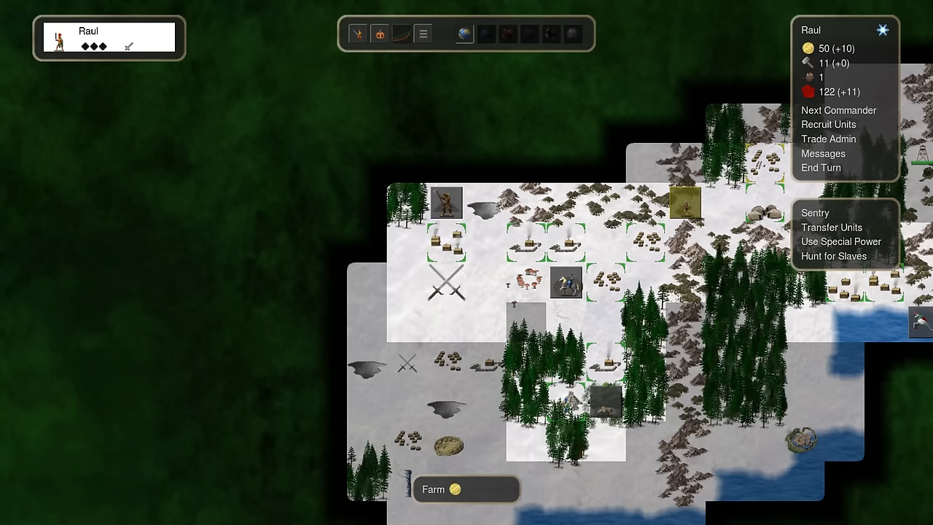
pyautogui.click(828, 124)
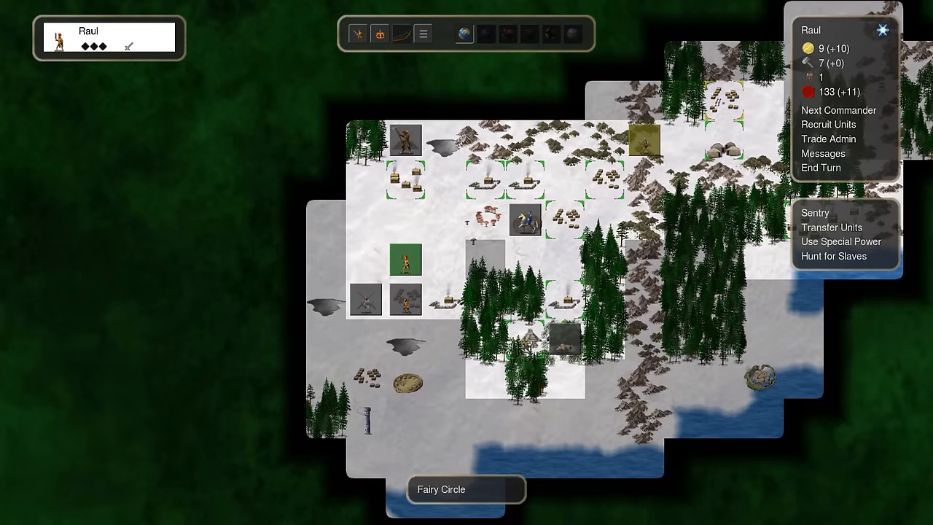
pyautogui.click(821, 168)
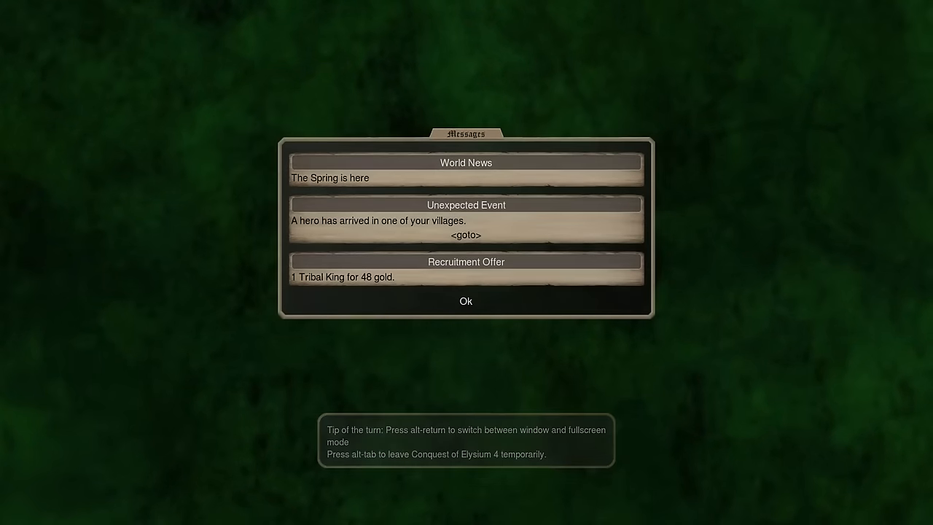
# Step: Dismiss the spring news, confirm Raul's attack on the Independents and end the turn
pyautogui.click(465, 300)
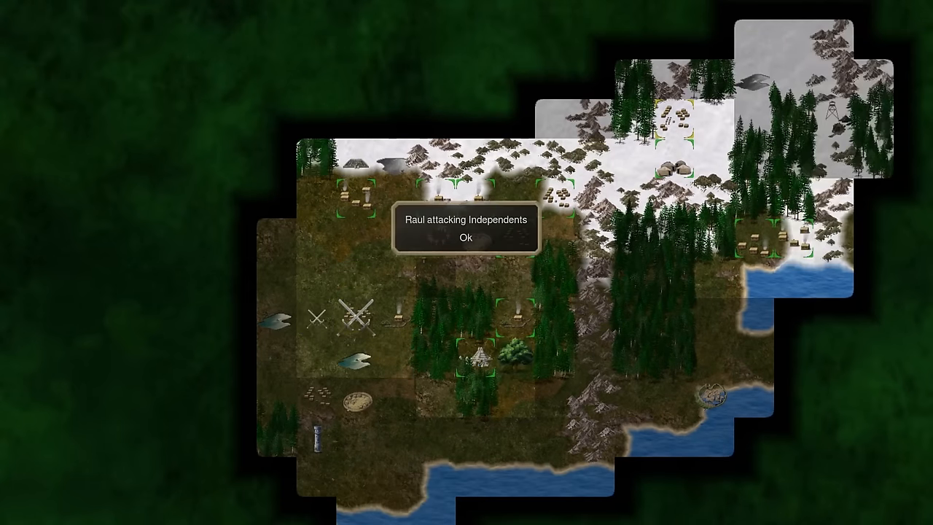
pyautogui.click(467, 238)
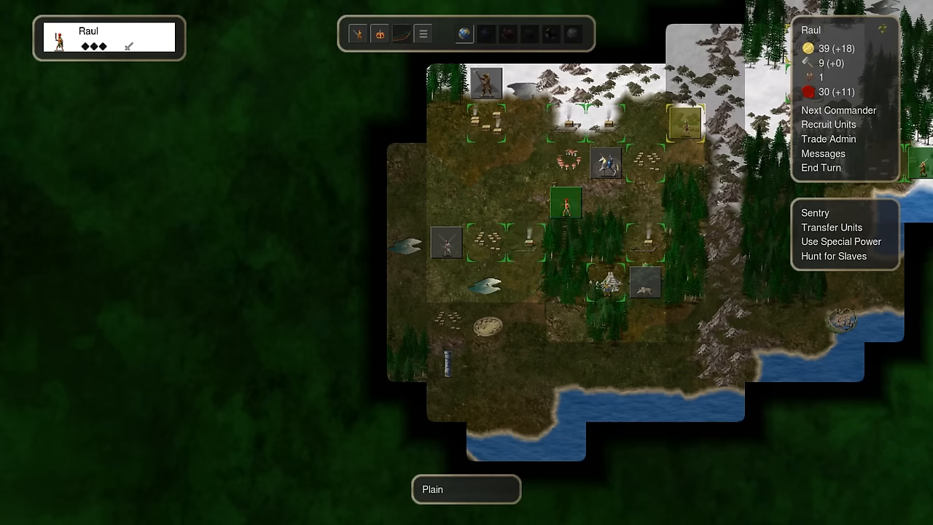
pyautogui.click(821, 168)
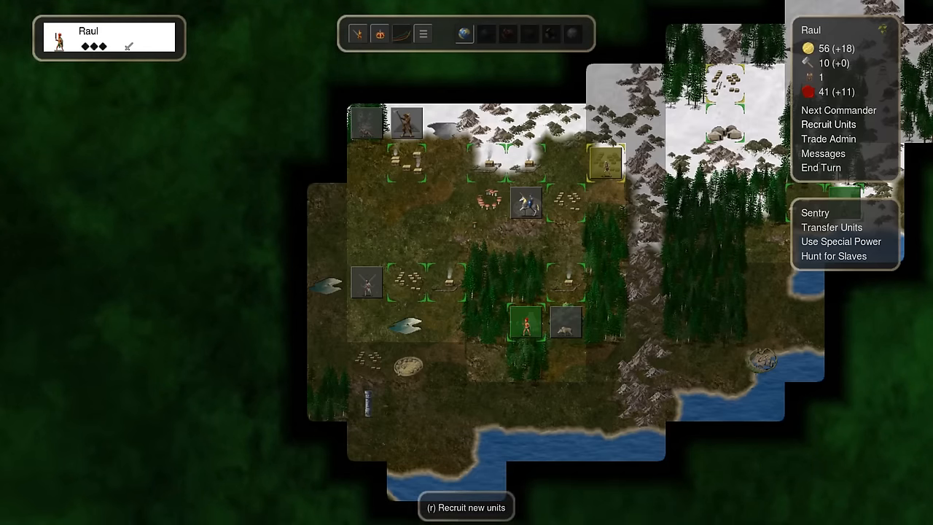
# Step: Recruit units for 50 gold and 5 iron, then end turns through the summer news
pyautogui.click(828, 124)
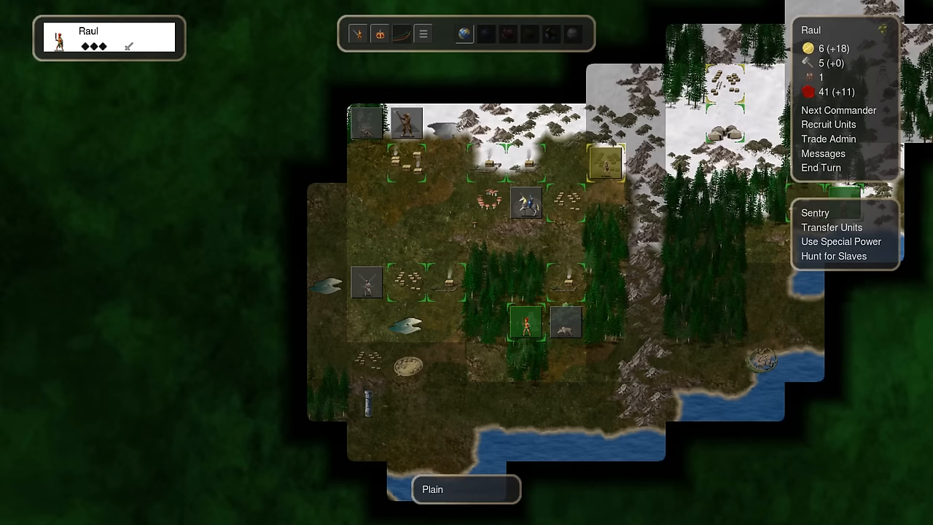
pyautogui.click(821, 168)
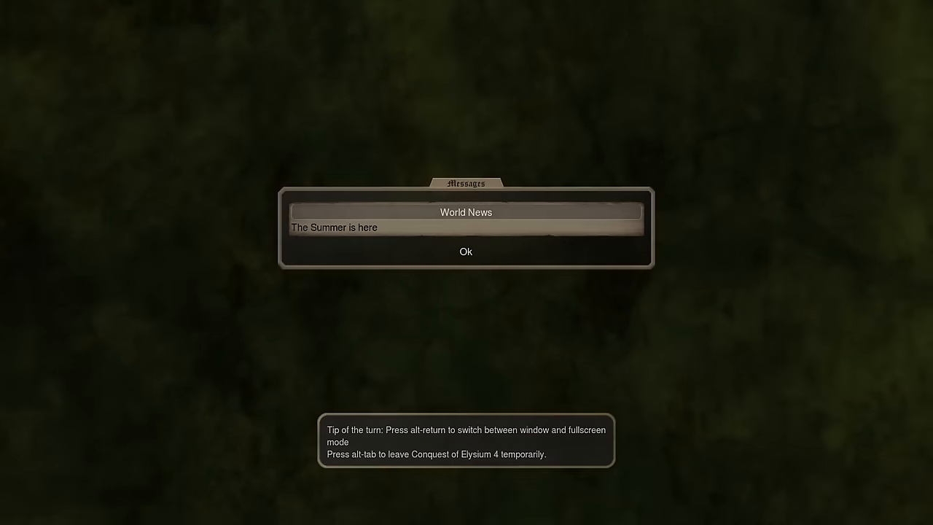
pyautogui.click(463, 251)
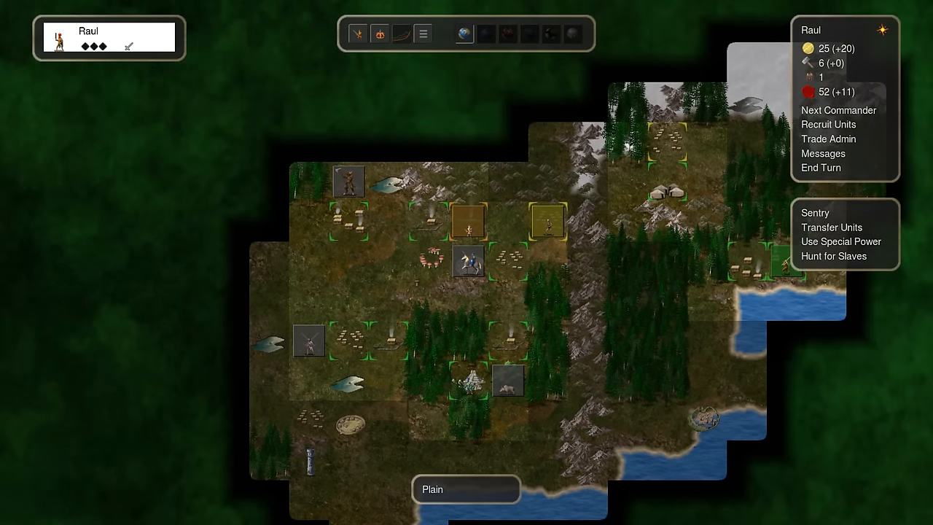
pyautogui.click(821, 168)
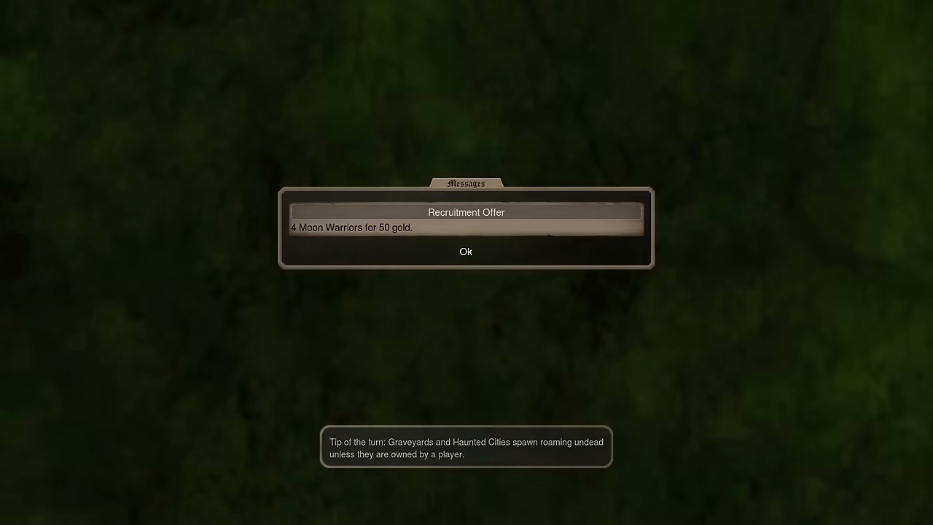
# Step: Dismiss the Moon Warriors offer and close the Longdead details after the undead battle
pyautogui.click(465, 250)
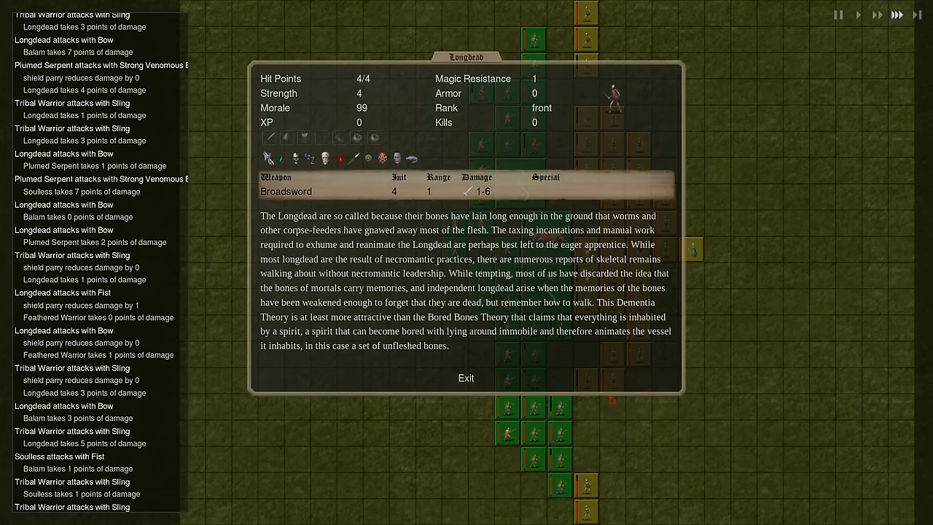
pyautogui.click(467, 378)
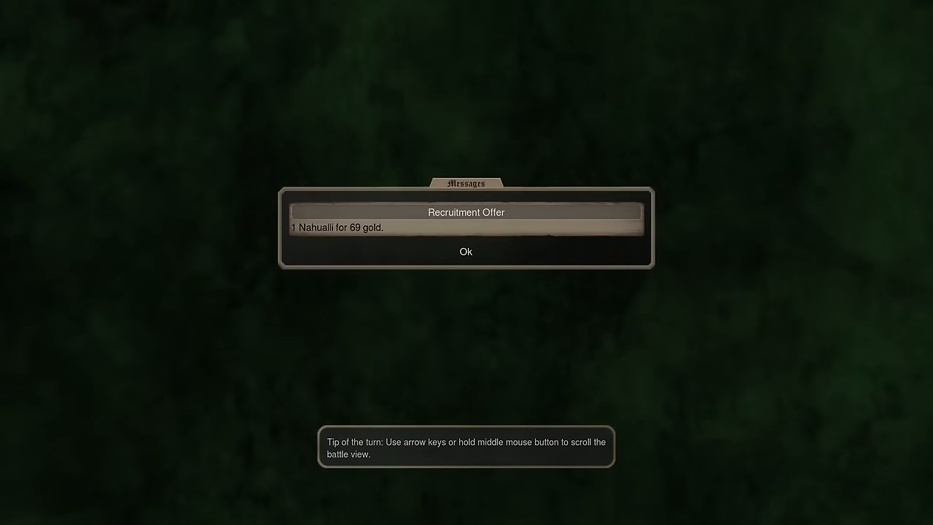
# Step: Dismiss the Nahualli offer and inspect the seven units held in Temple City
pyautogui.click(466, 250)
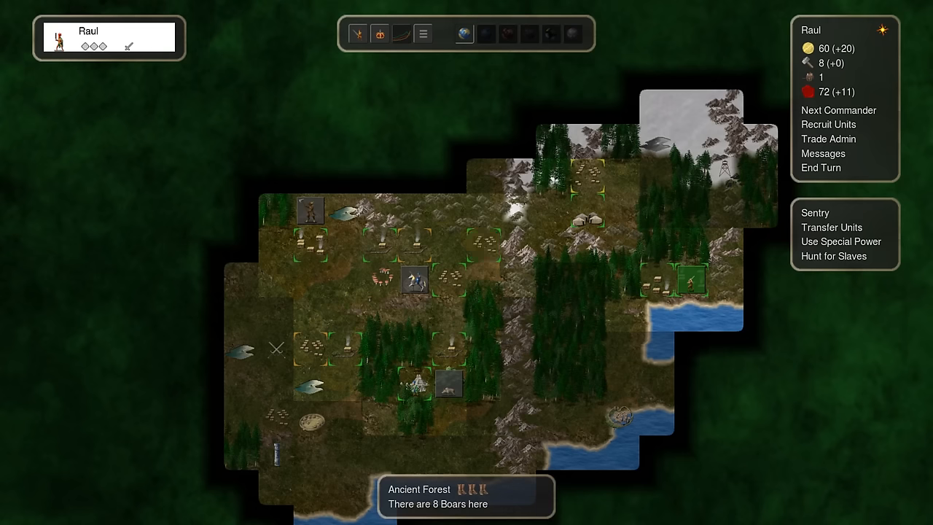
pyautogui.click(482, 245)
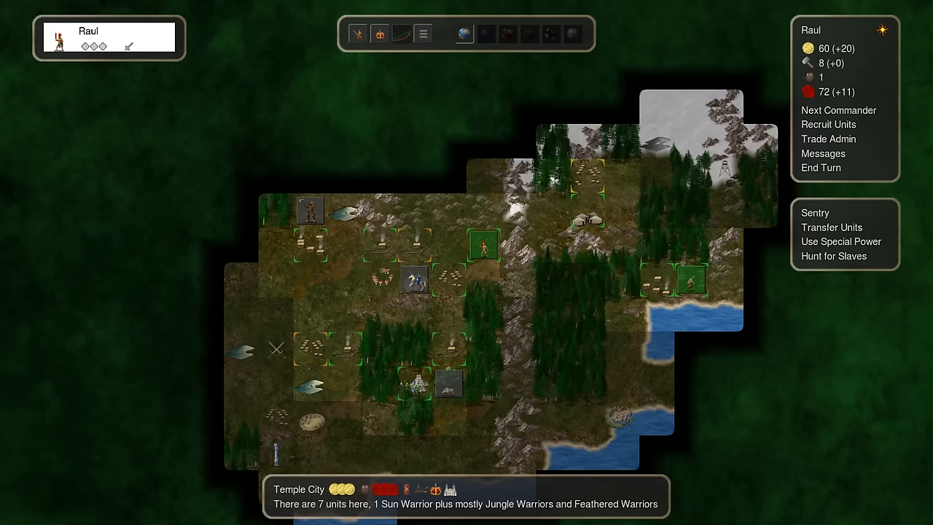